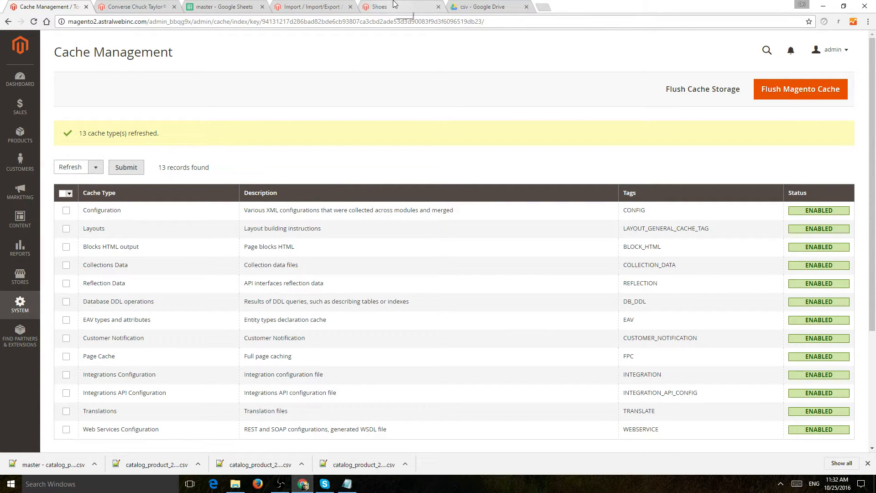
Switch to the storefront tab showing the Shoes category with its six products
left_click(380, 7)
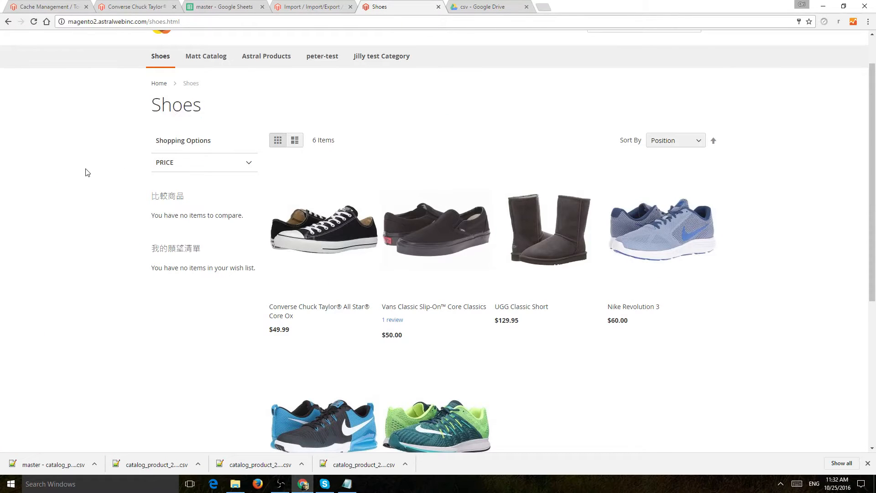
mouse_move(358, 251)
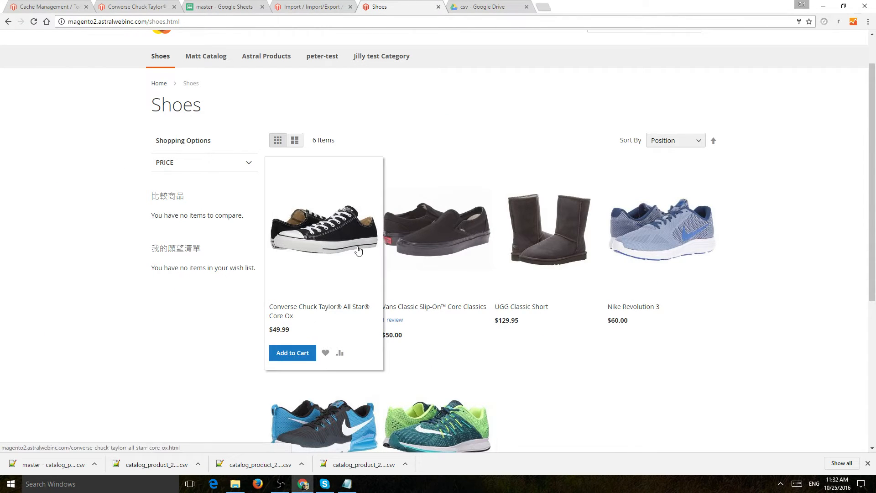
mouse_move(630, 427)
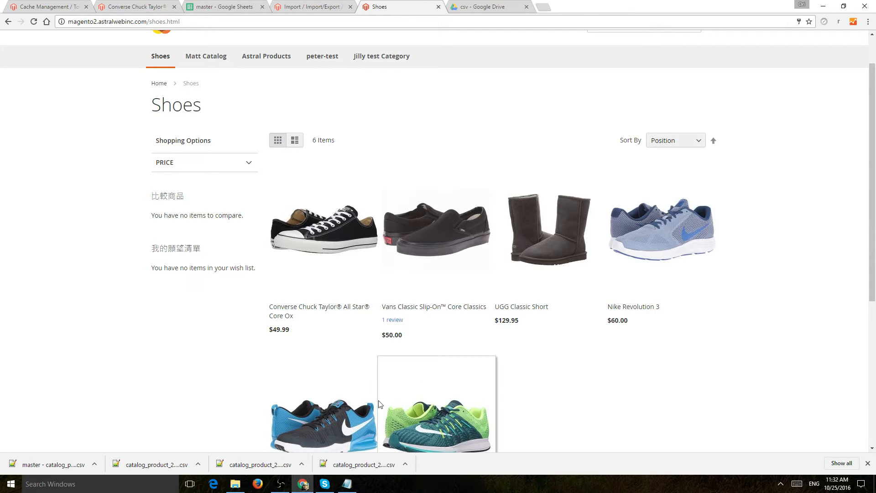
mouse_move(438, 209)
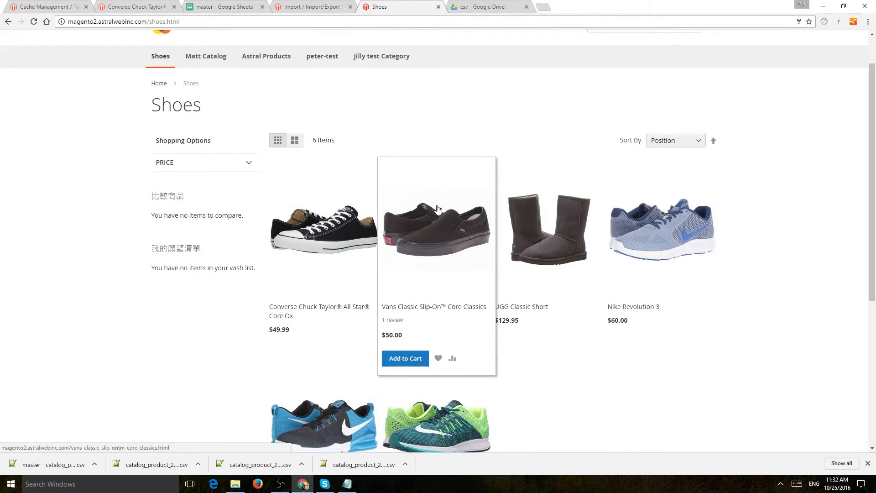
mouse_move(466, 404)
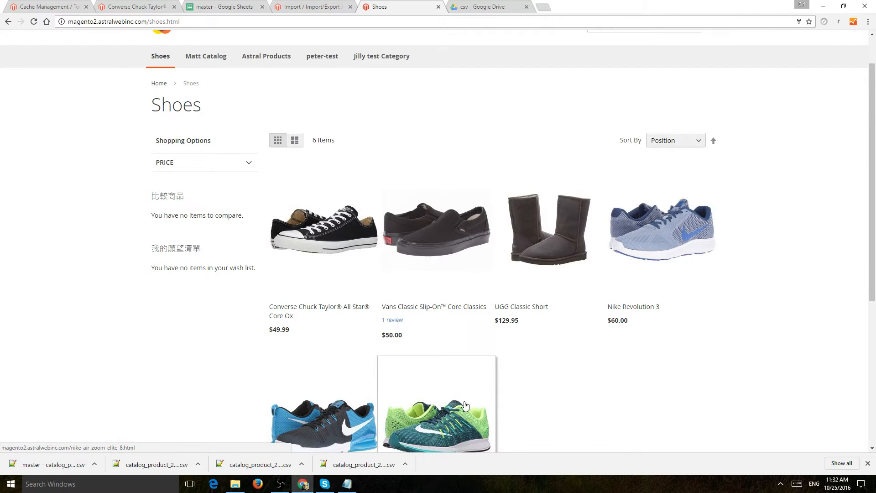
mouse_move(372, 56)
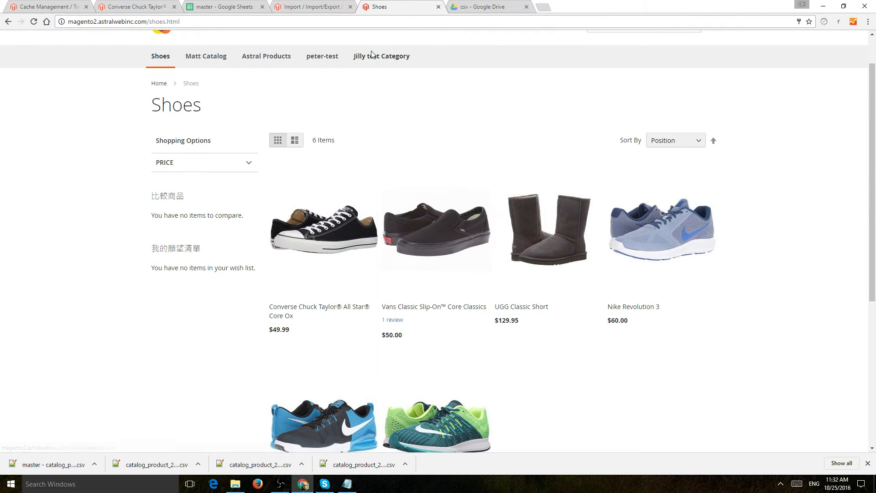
Leave the Import page and go to Stores > Attributes > Product
left_click(311, 7)
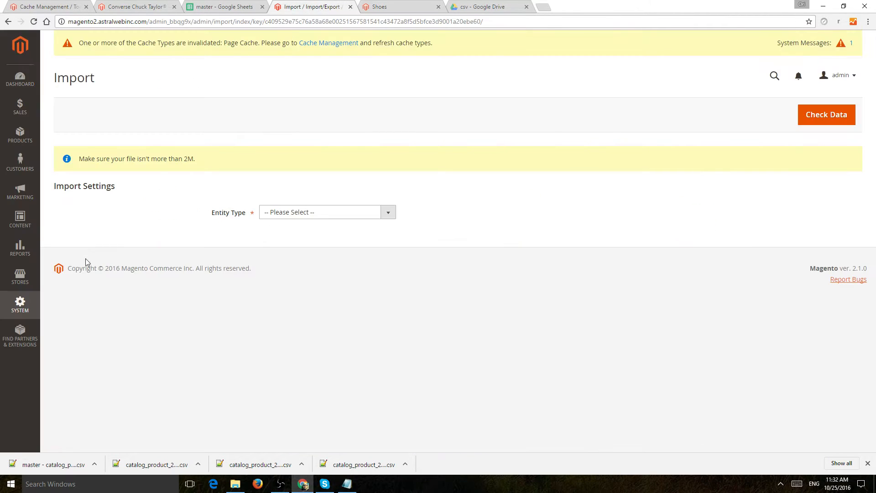
left_click(20, 304)
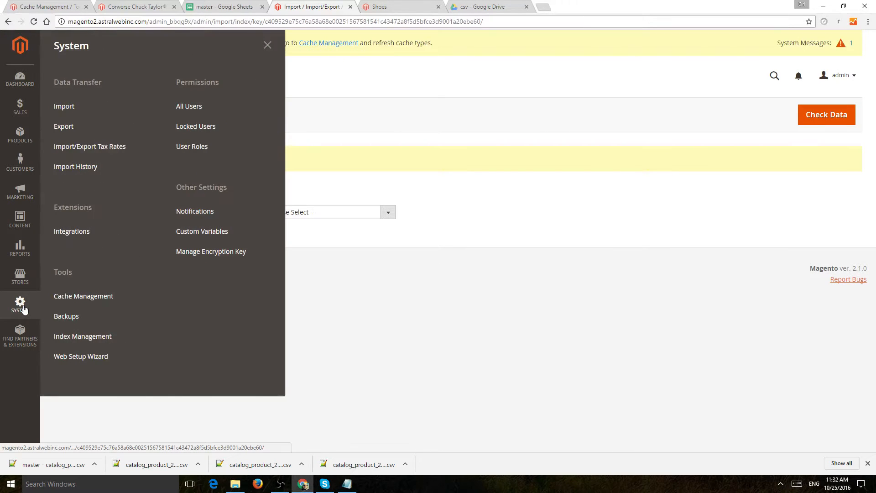
mouse_move(20, 277)
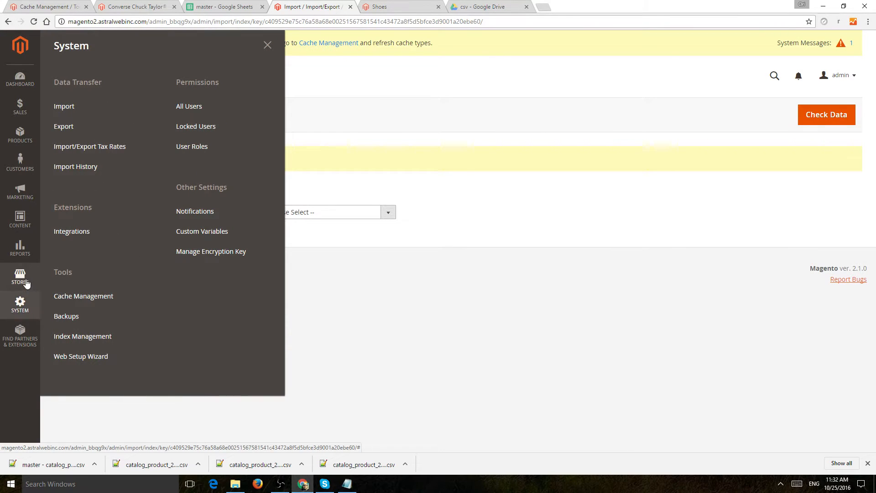
left_click(19, 277)
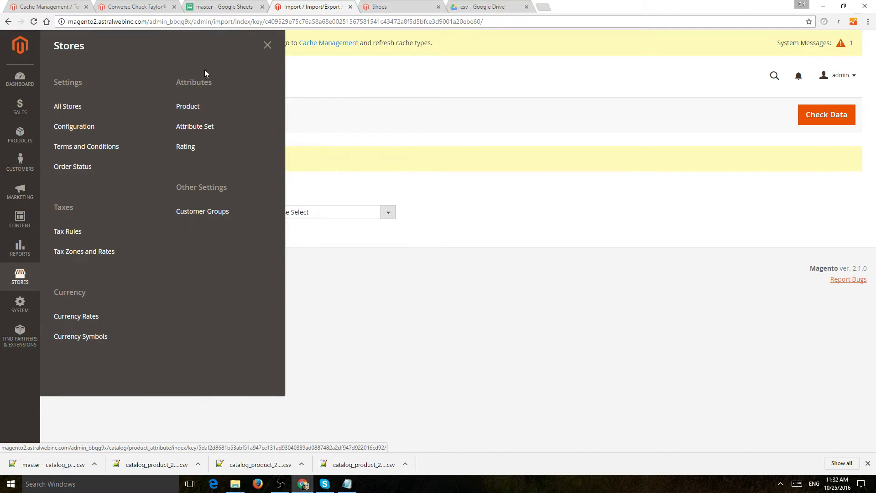
left_click(187, 105)
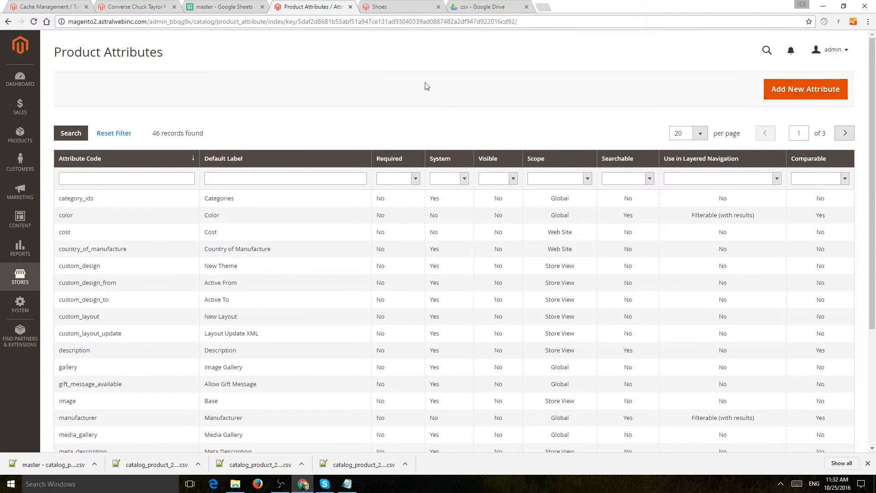
mouse_move(729, 93)
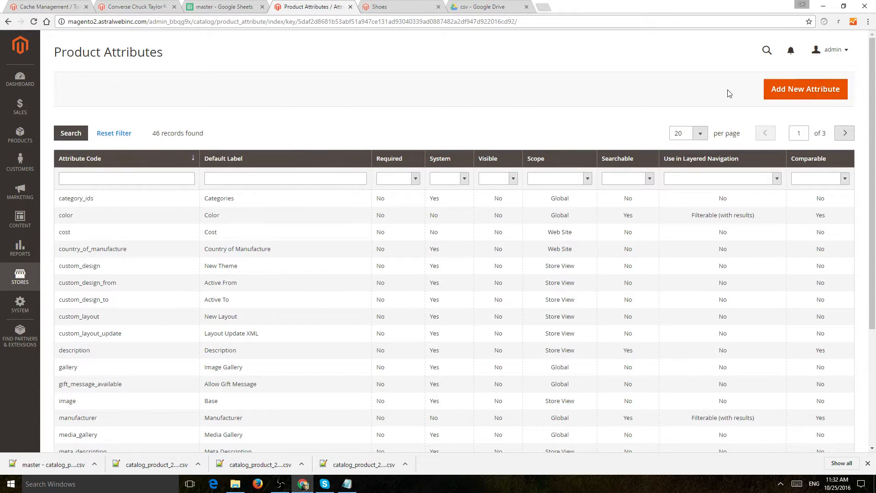
Add a new product attribute with default label 'Laces' and Dropdown input type
left_click(805, 89)
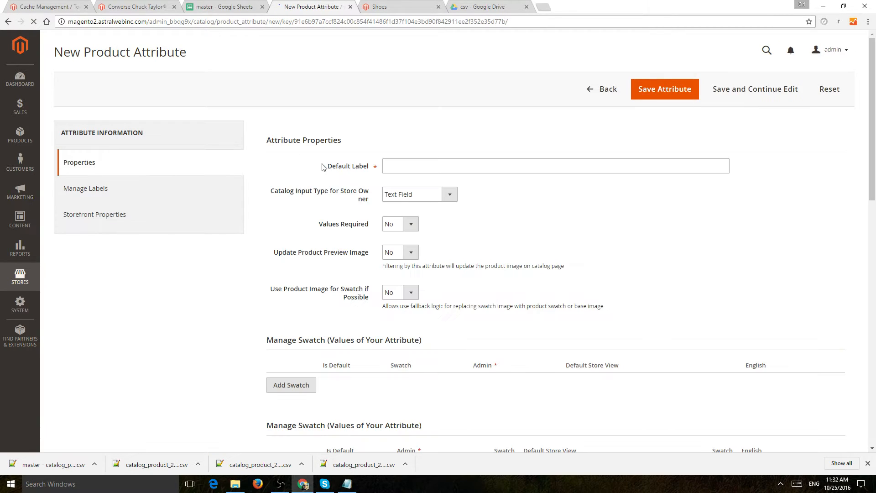
type("Laces")
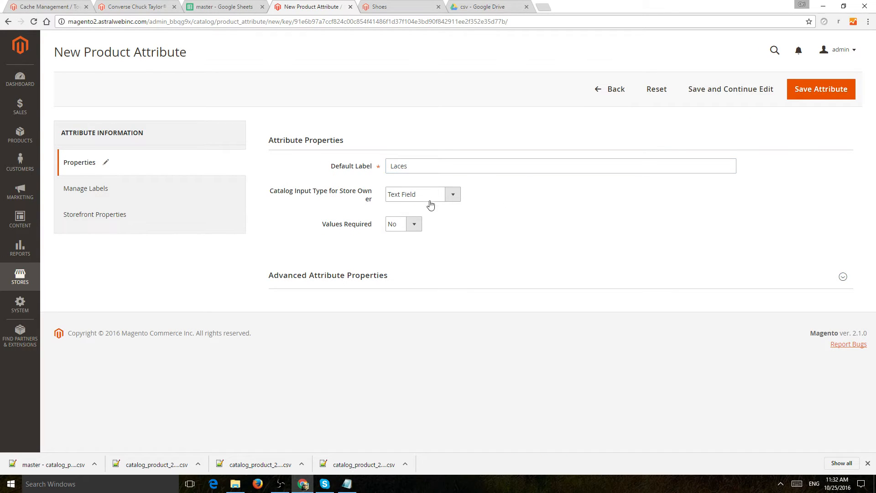
mouse_move(430, 202)
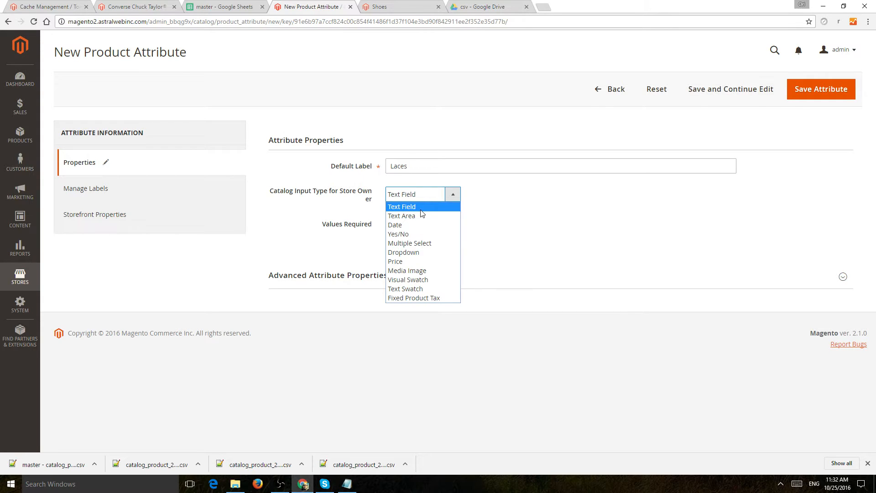
mouse_move(408, 242)
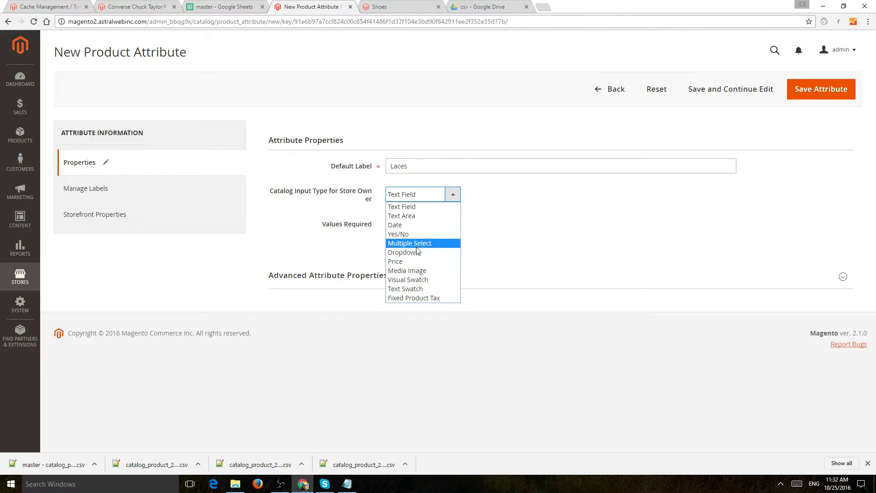
left_click(402, 252)
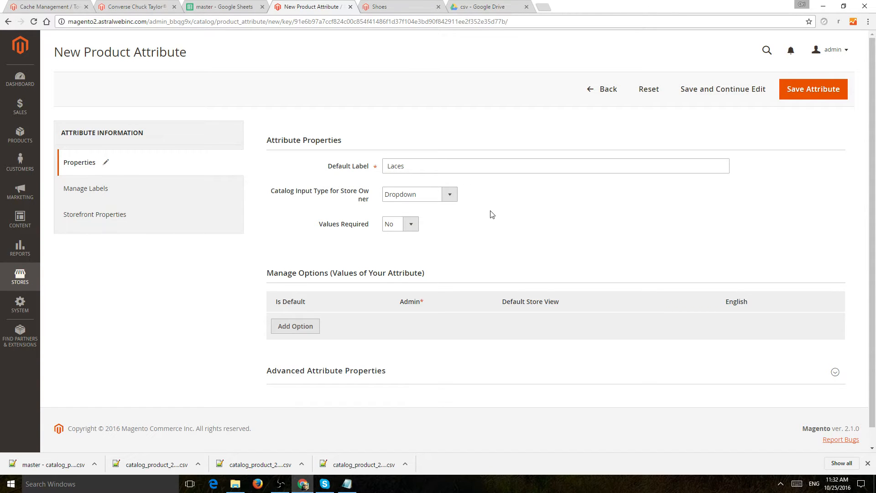
mouse_move(365, 224)
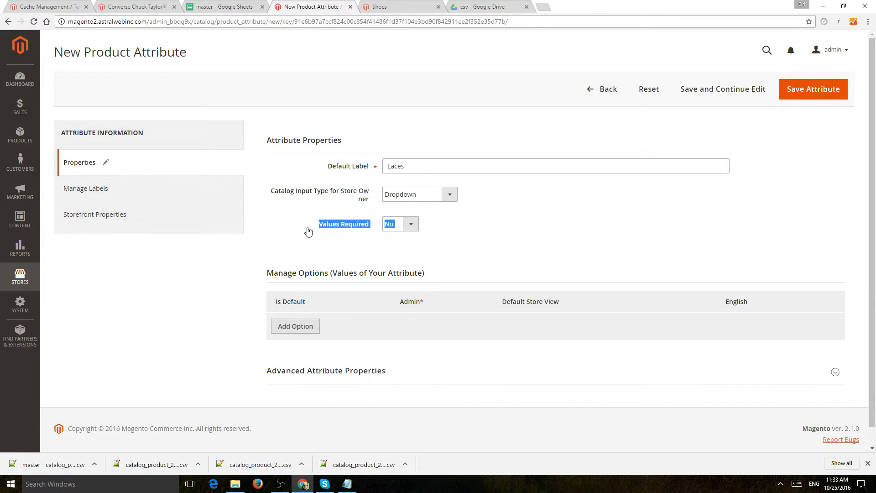
Add the dropdown options 'yes' and 'no' to the Laces attribute
left_click(295, 326)
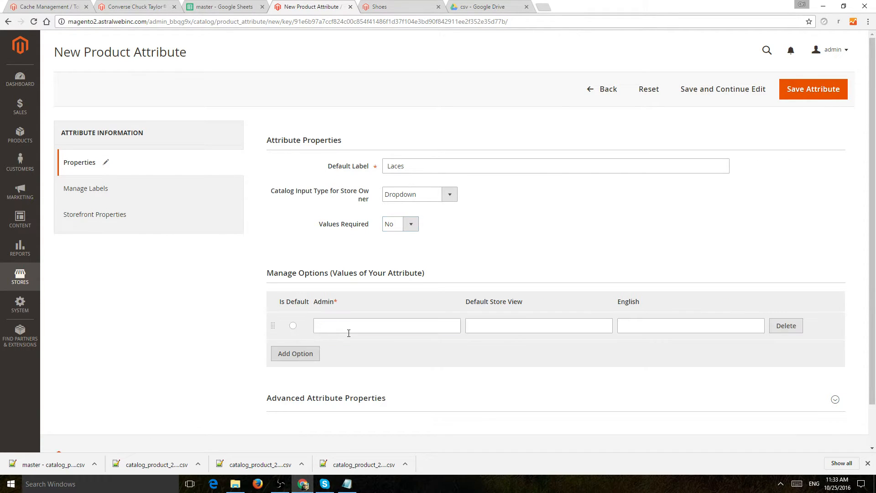
type("yes")
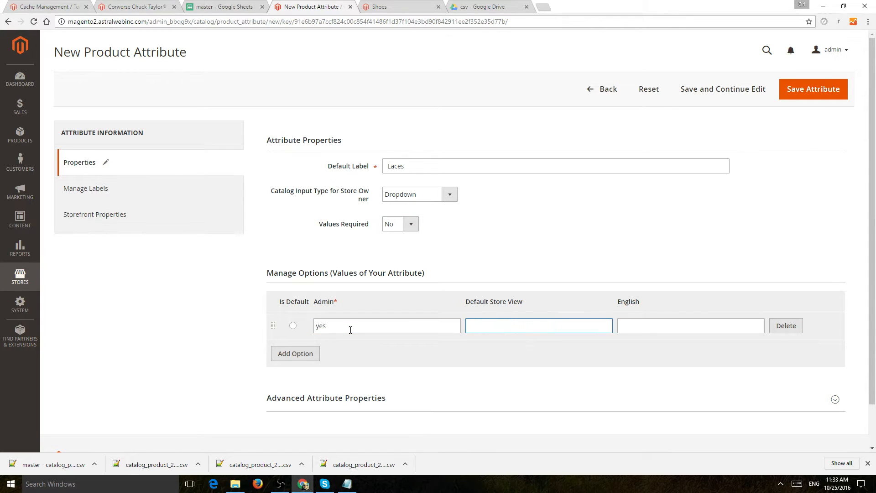
left_click(295, 354)
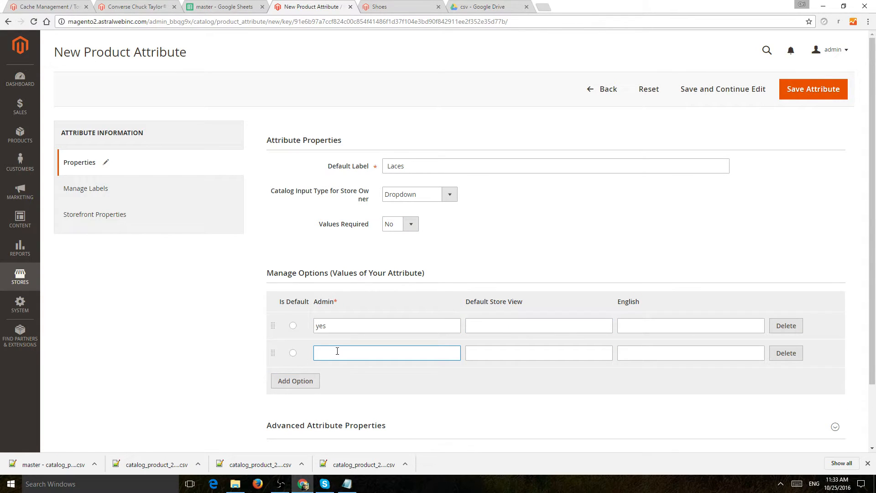
type("no")
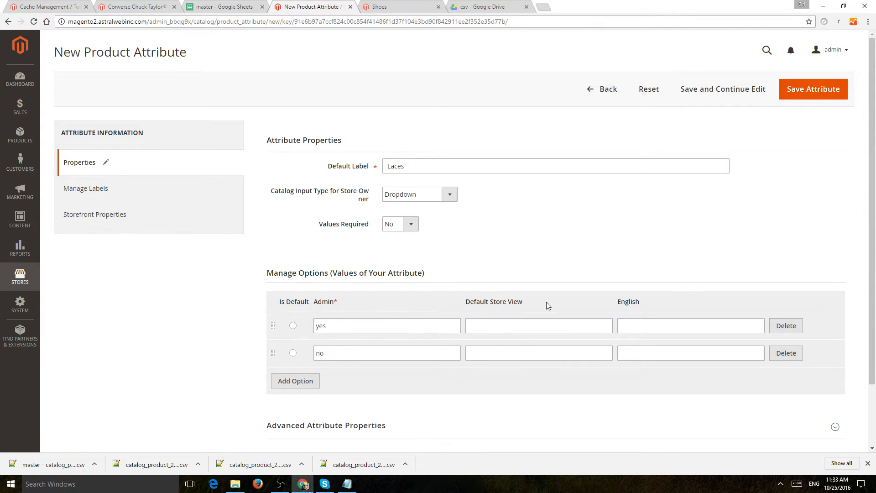
mouse_move(570, 313)
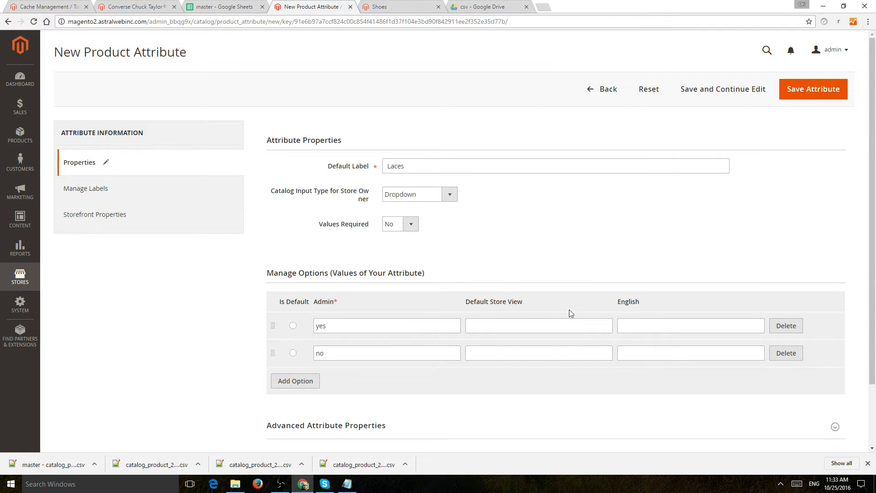
mouse_move(814, 326)
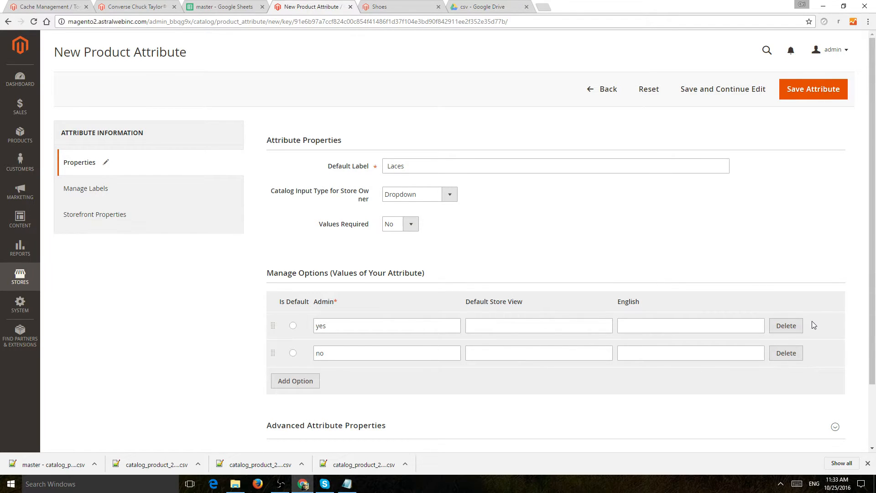
left_click(538, 326)
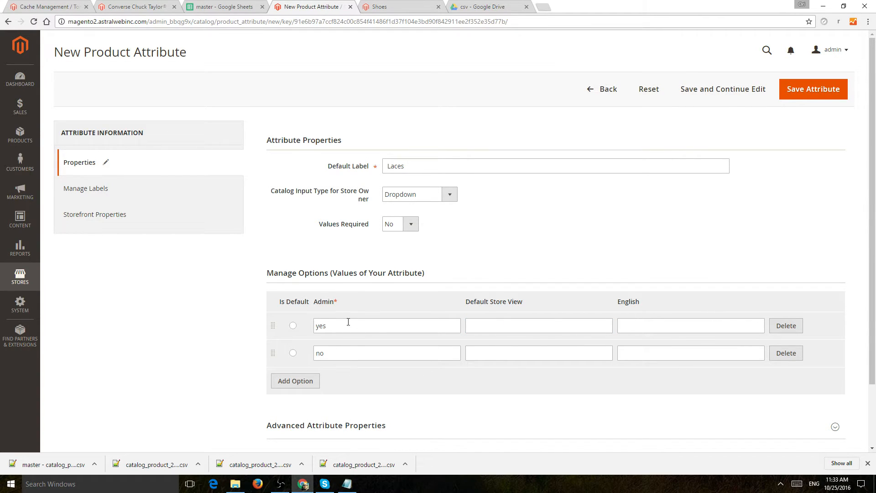
left_click(387, 325)
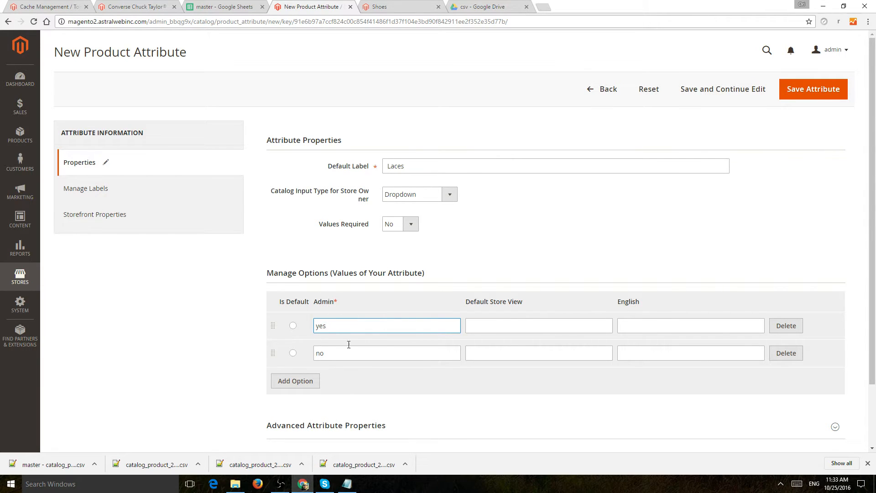
scroll("down", 3)
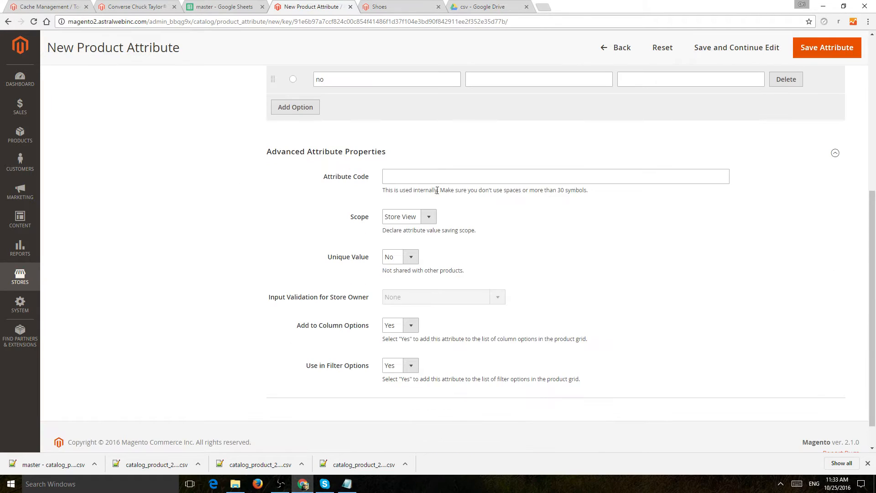
type("laces")
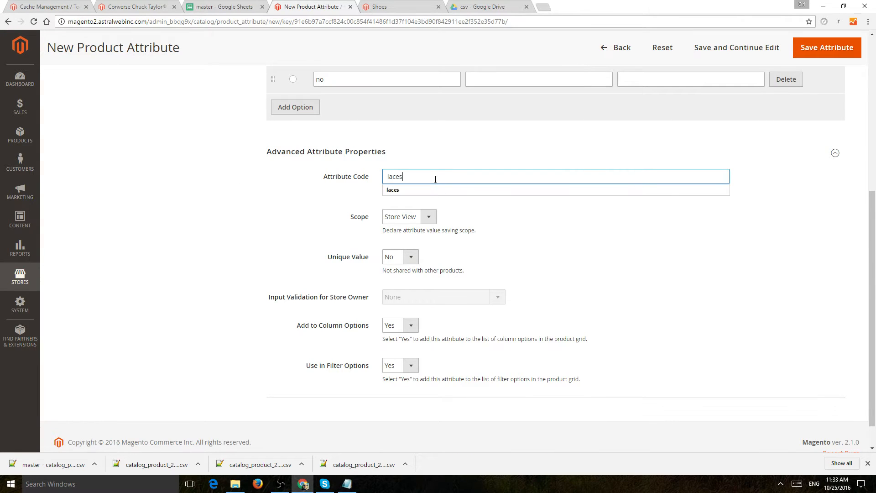
scroll("up", 3)
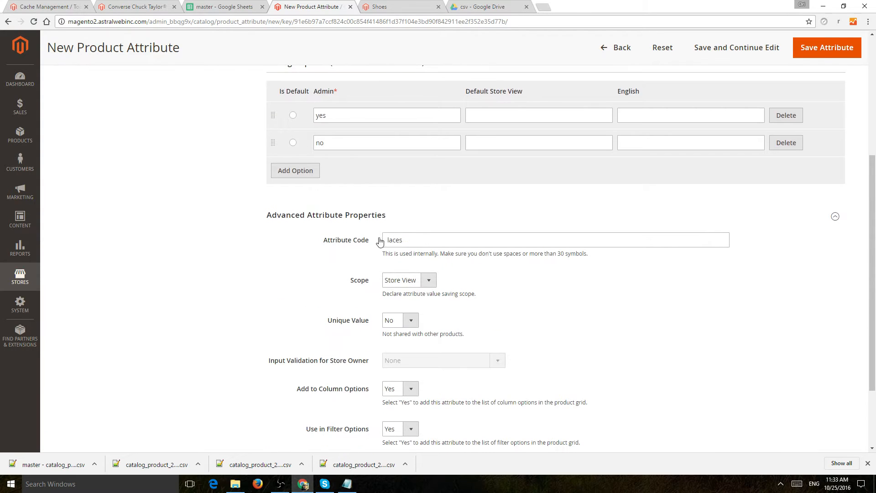
scroll("up", 3)
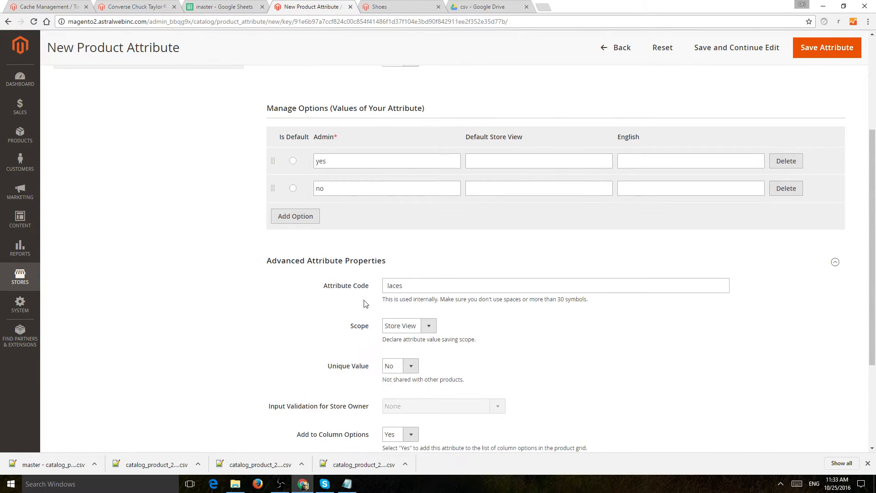
scroll("down", 3)
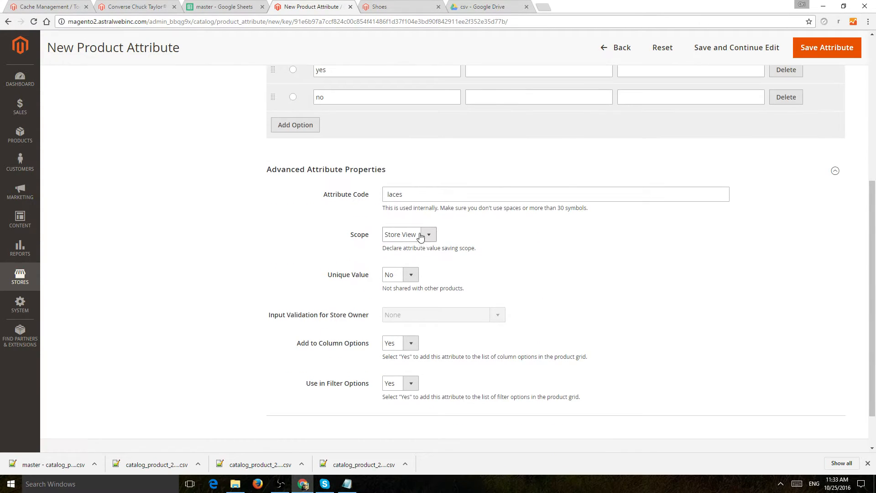
left_click(408, 234)
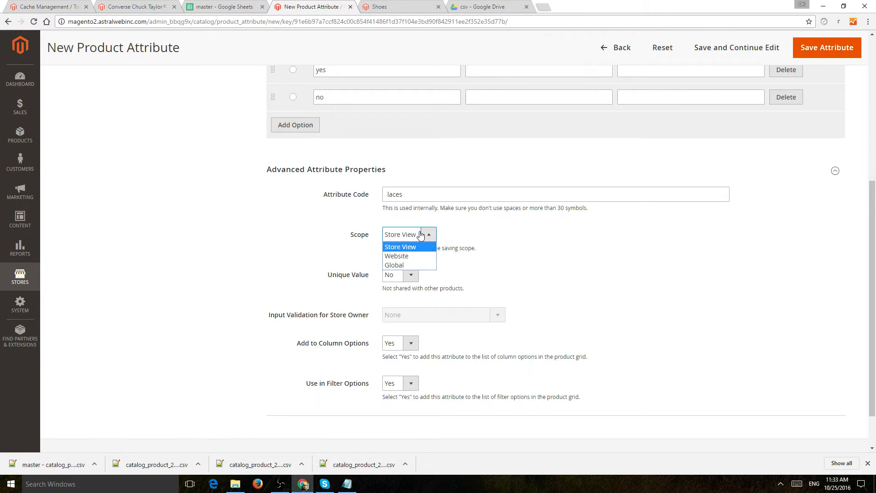
mouse_move(455, 234)
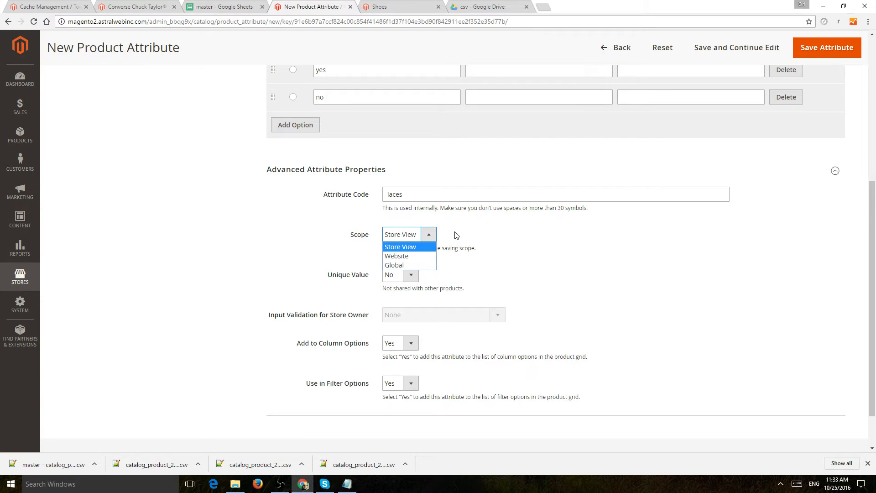
left_click(400, 247)
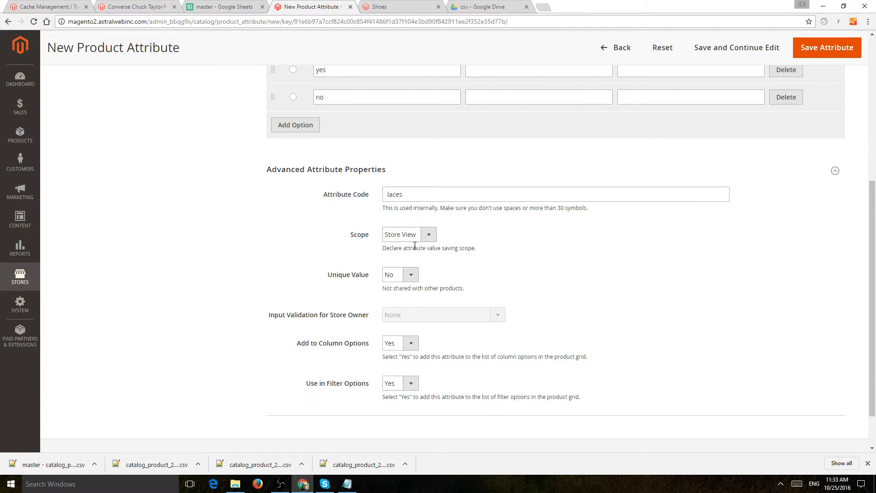
mouse_move(441, 251)
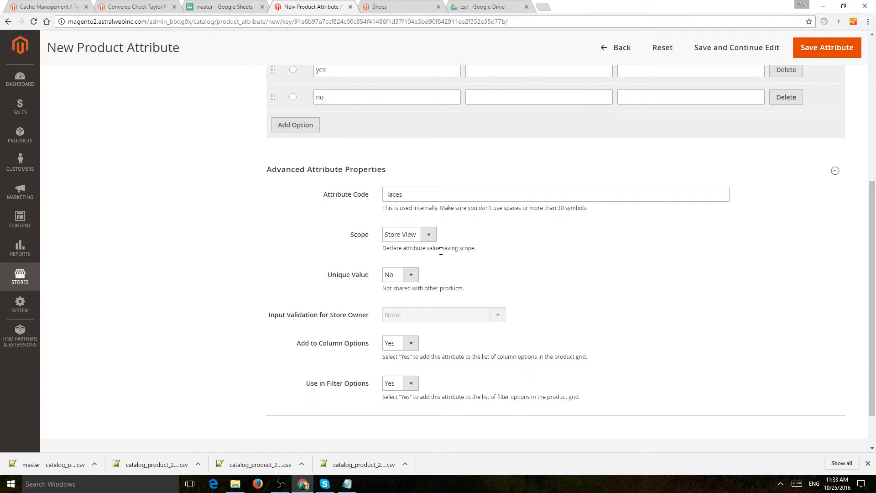
scroll("down", 3)
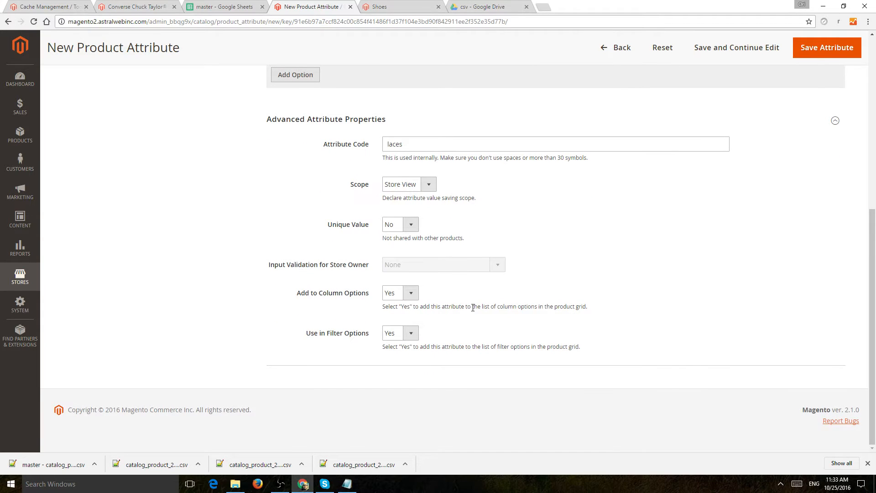
scroll("up", 3)
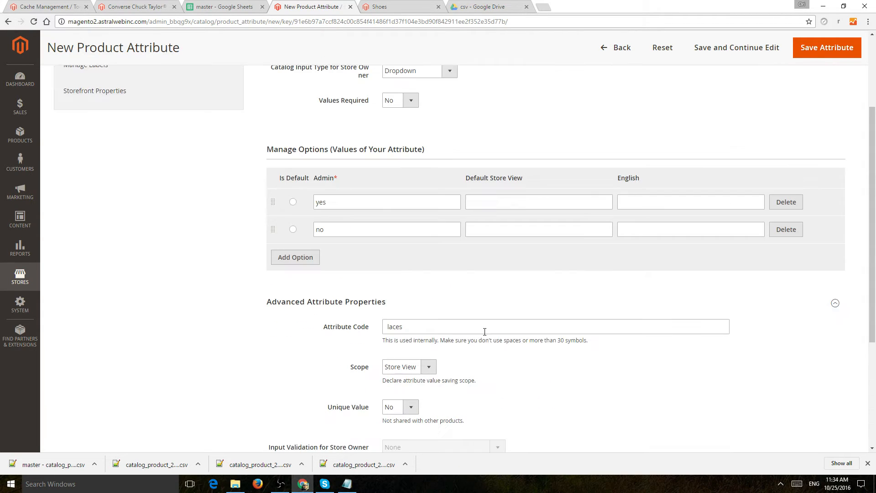
scroll("down", 3)
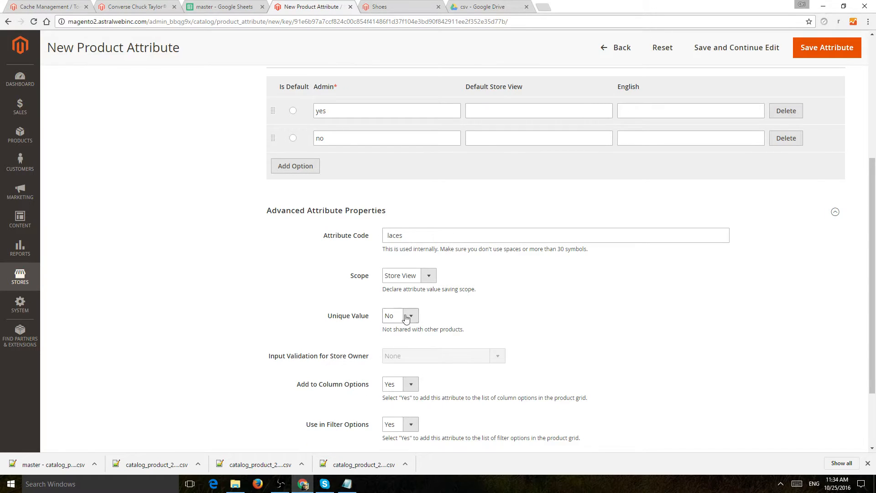
mouse_move(523, 284)
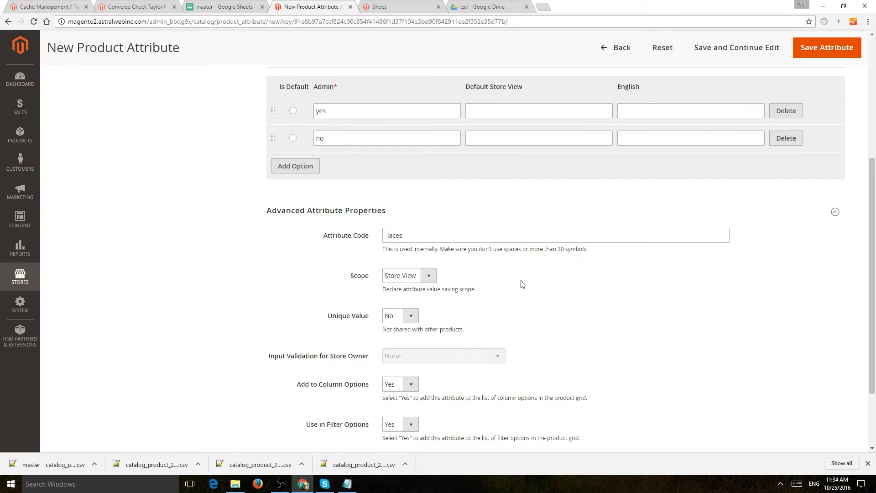
scroll("up", 3)
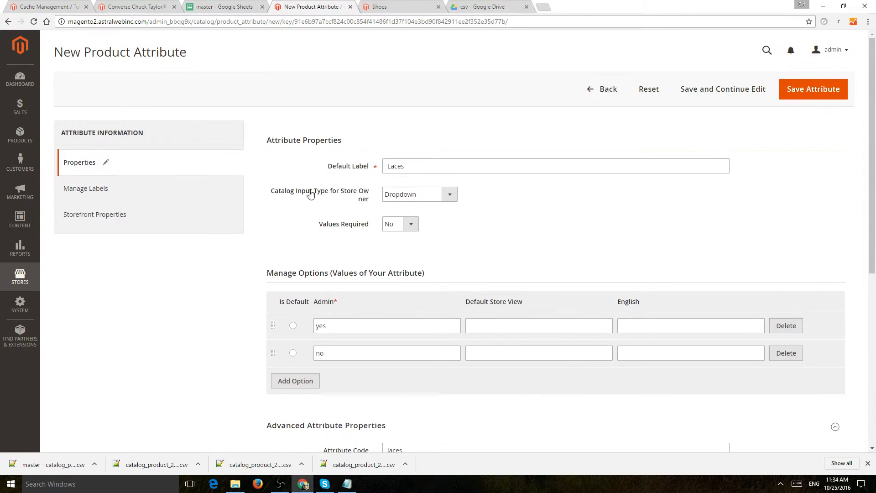
Enter 'Laces' as the Default Store View title under Manage Labels
left_click(85, 189)
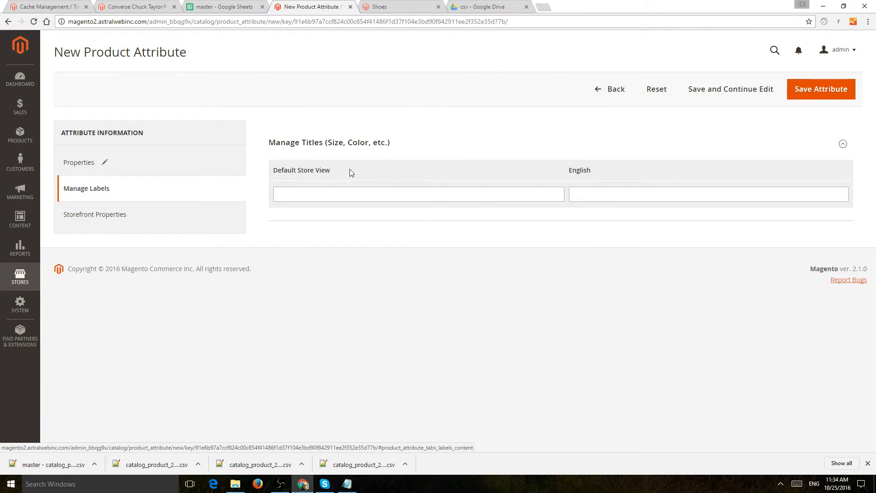
type("Lace")
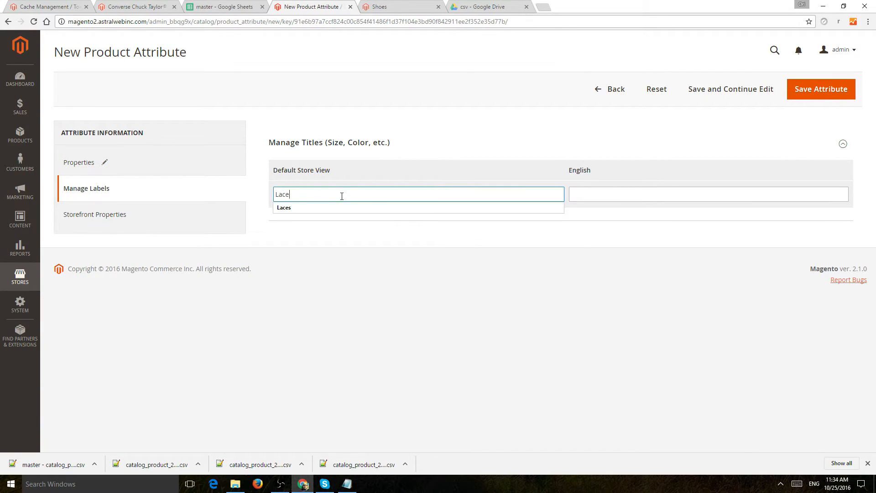
left_click(283, 207)
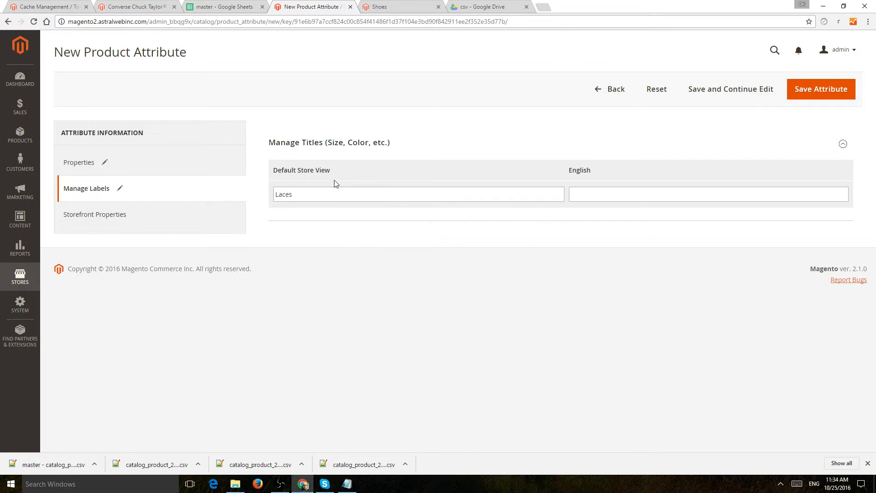
mouse_move(110, 218)
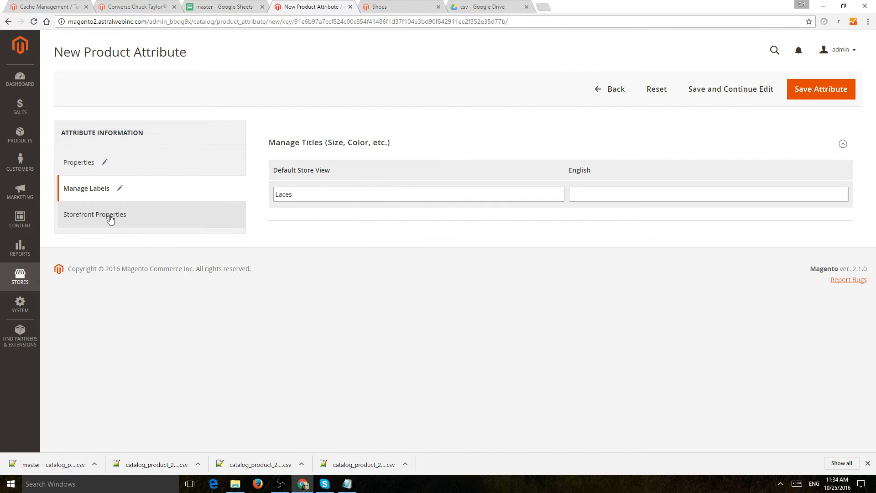
Review the Laces storefront properties, leaving defaults, and save the attribute
left_click(95, 214)
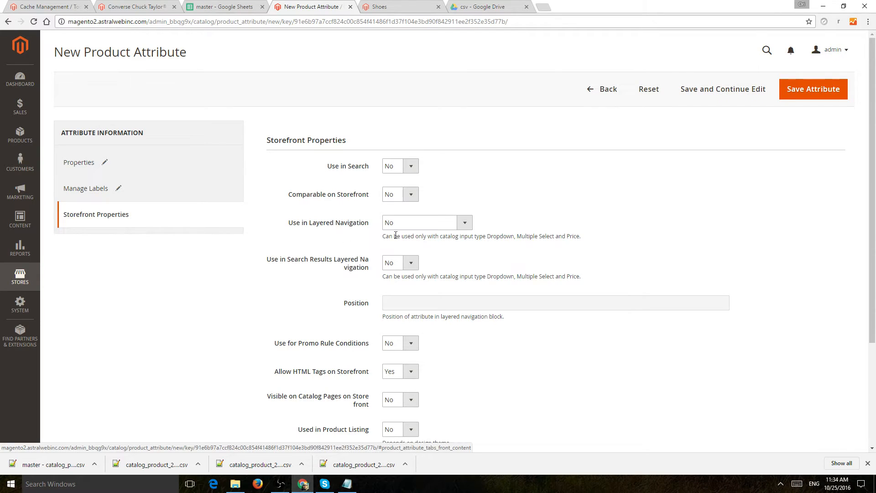
mouse_move(498, 196)
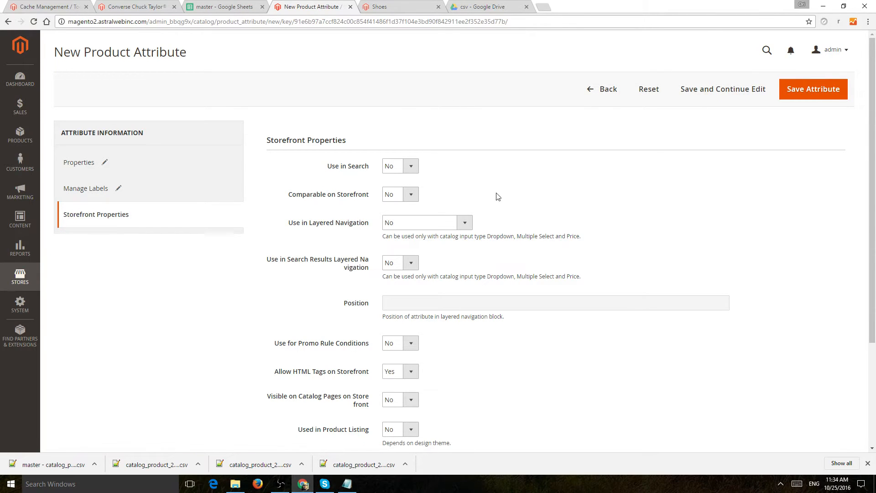
mouse_move(471, 165)
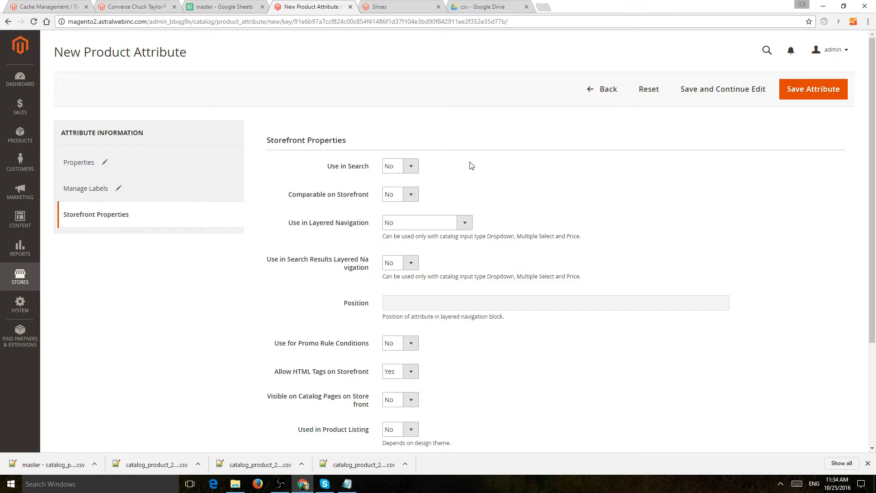
mouse_move(506, 167)
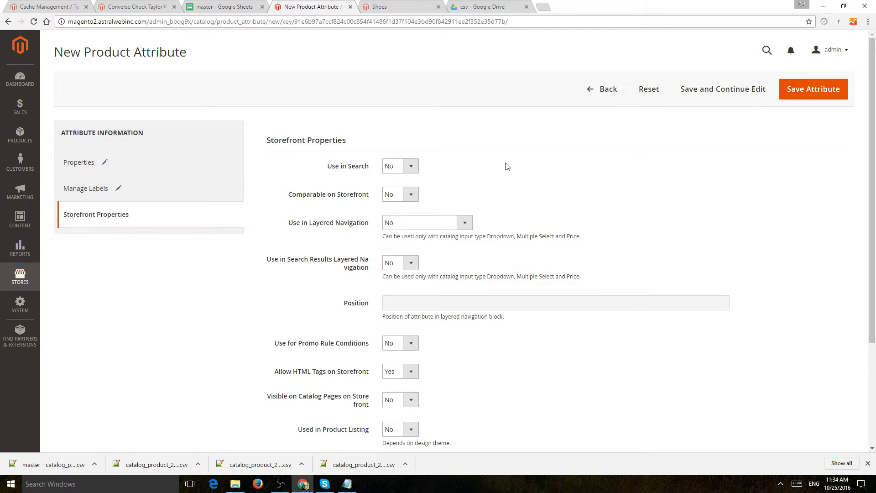
mouse_move(365, 160)
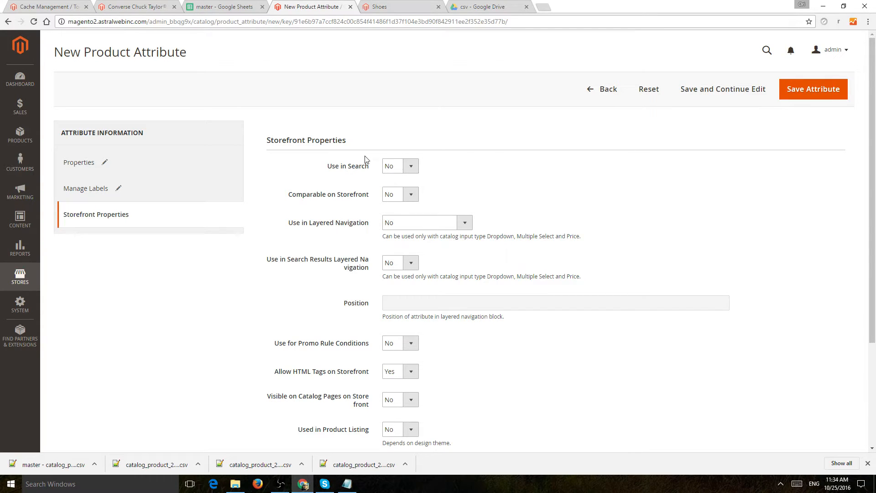
mouse_move(349, 139)
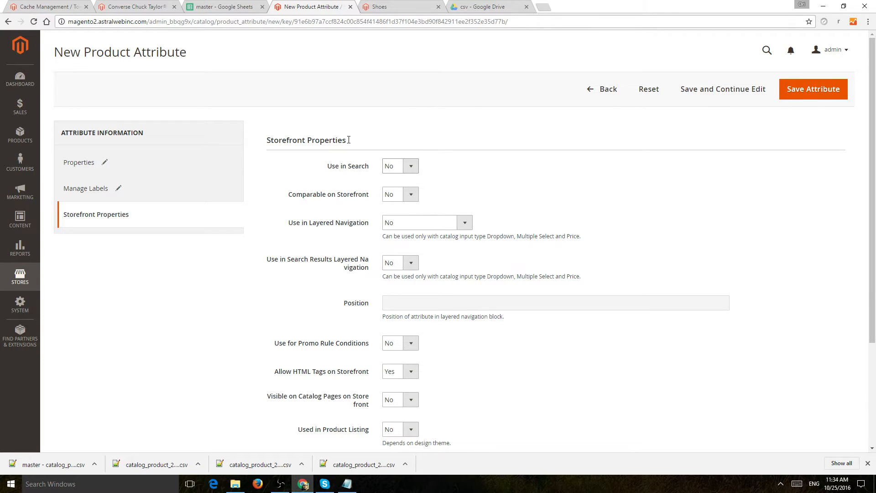
mouse_move(466, 171)
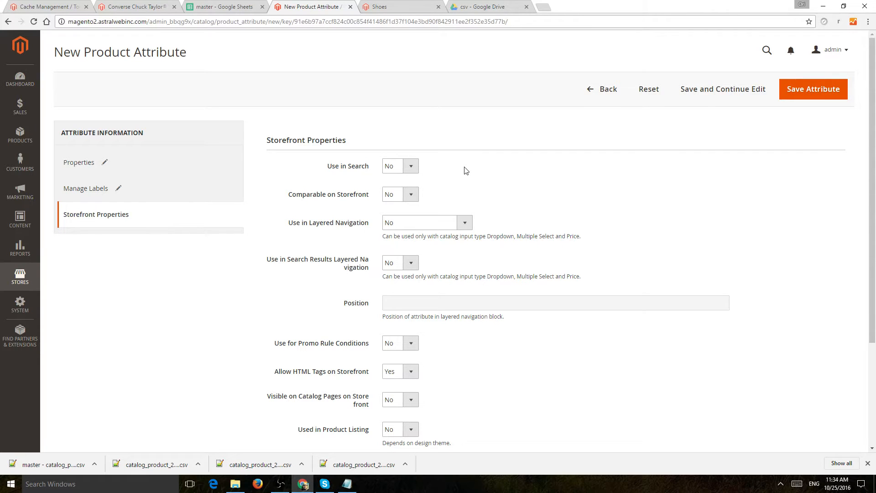
mouse_move(318, 219)
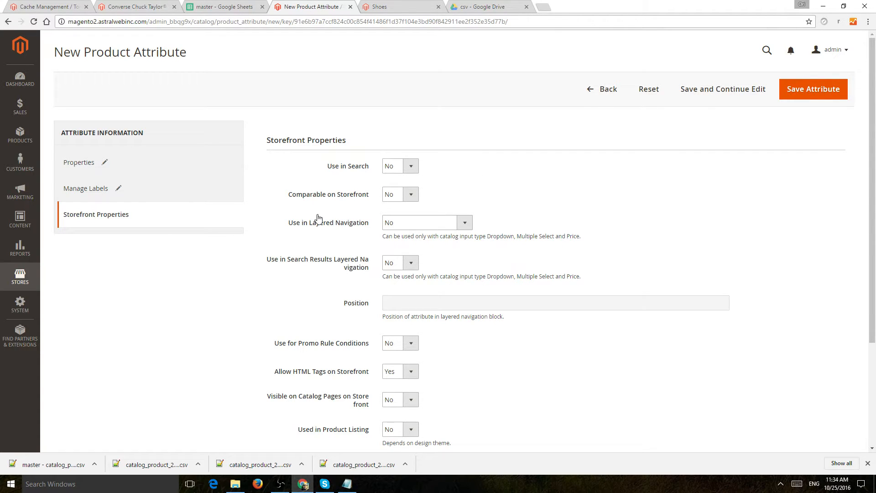
mouse_move(428, 222)
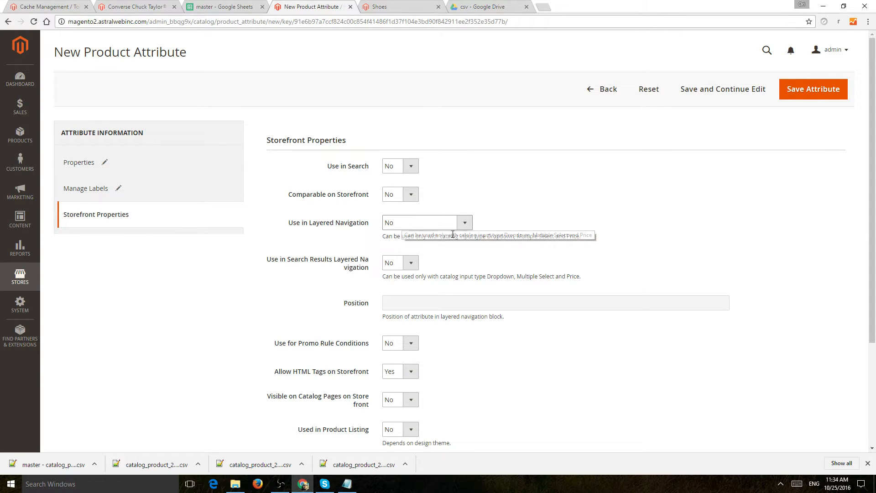
scroll("down", 3)
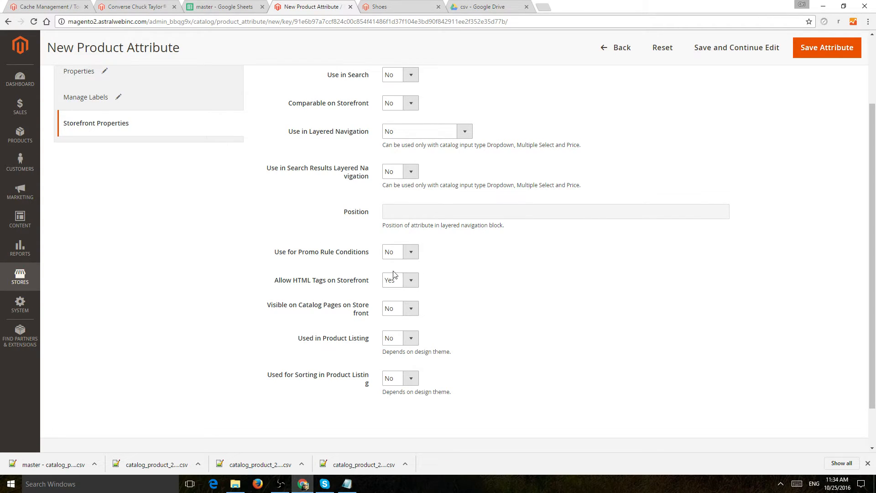
mouse_move(341, 381)
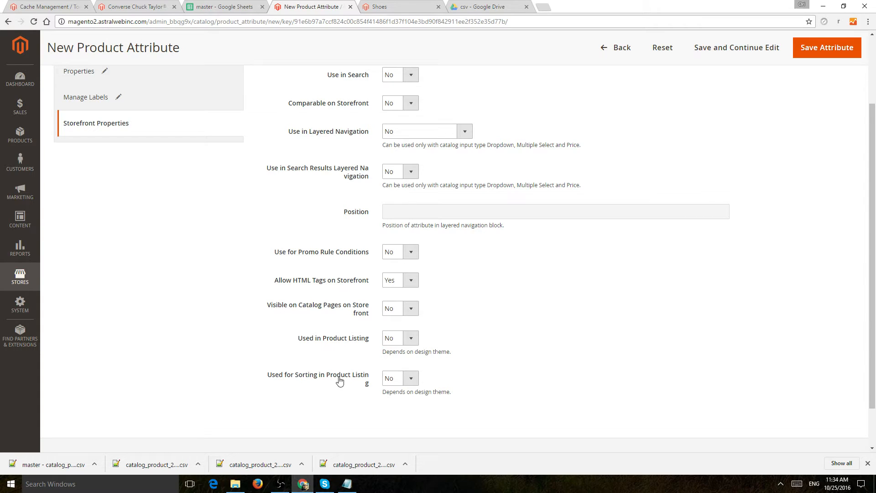
mouse_move(523, 375)
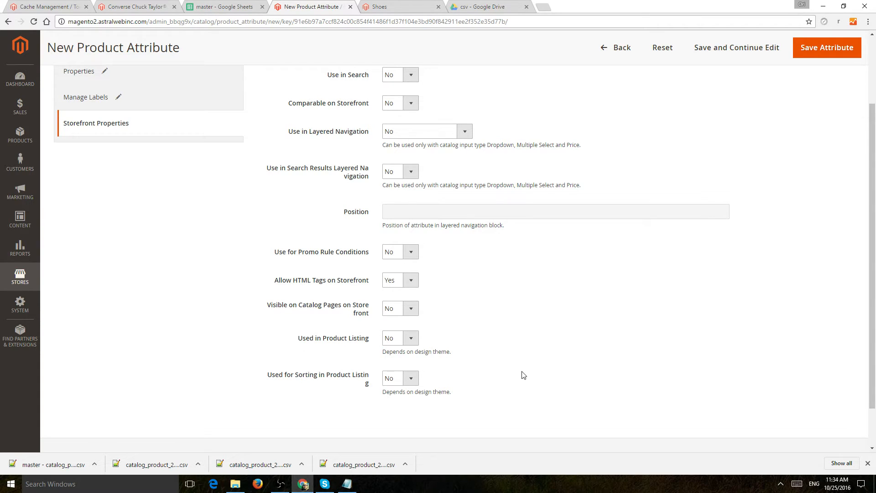
scroll("up", 3)
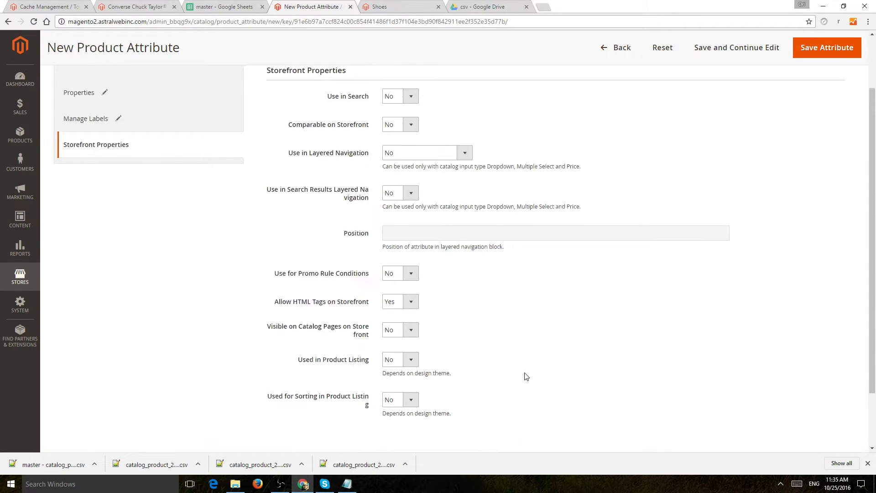
scroll("up", 3)
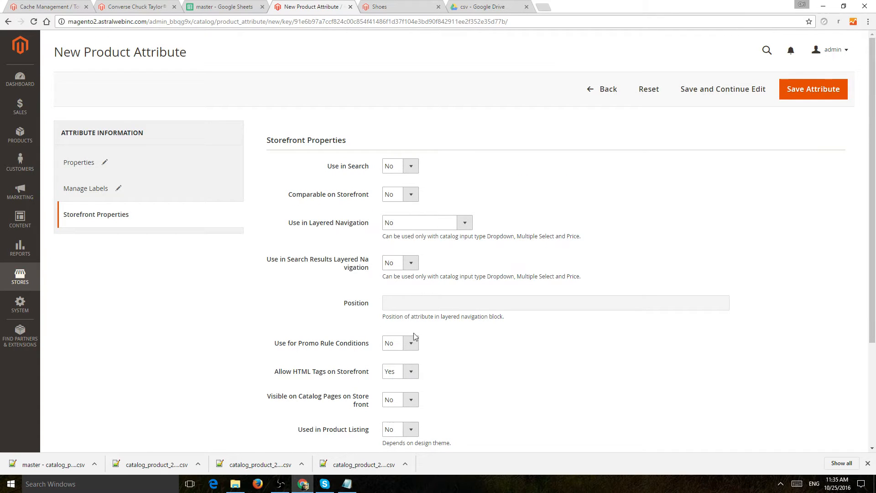
left_click(813, 89)
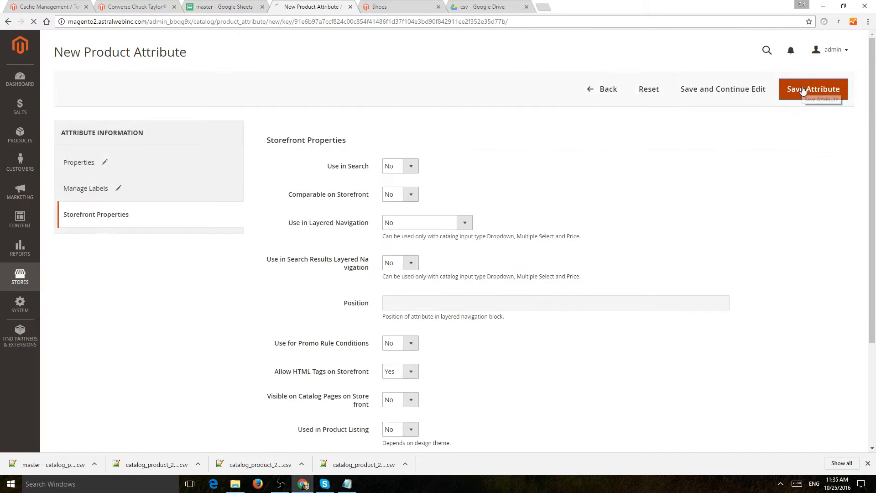
Dismiss the cache warning and open the Converse Chuck Taylor All Star Core Ox edit page
left_click(813, 89)
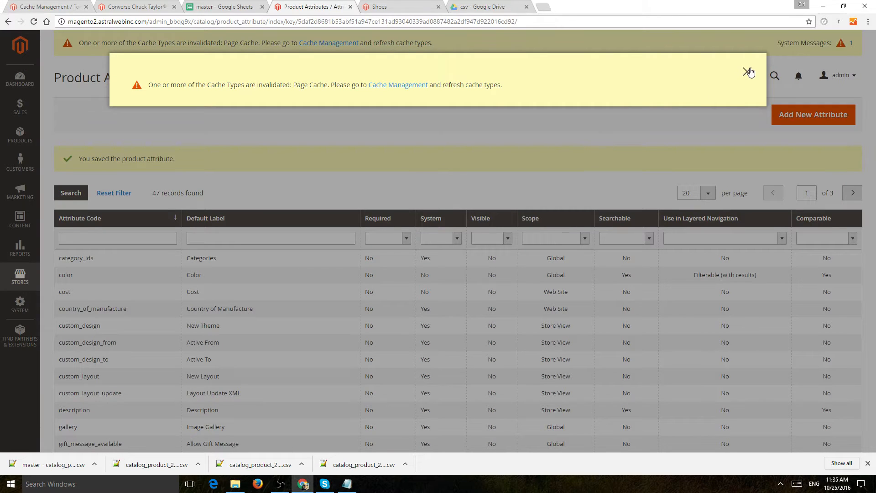
left_click(749, 72)
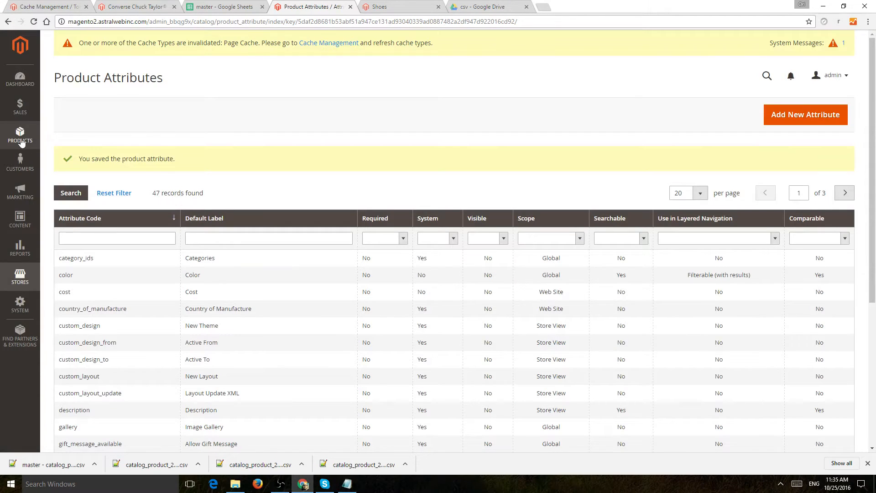
left_click(20, 135)
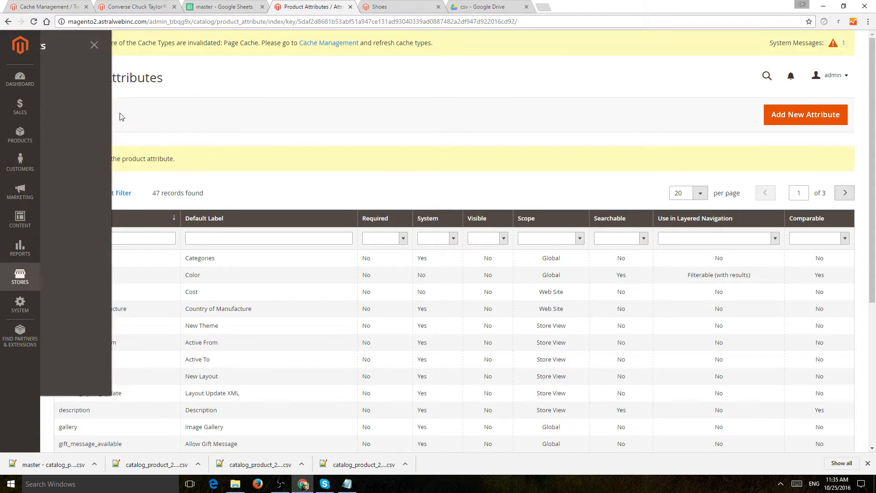
left_click(19, 134)
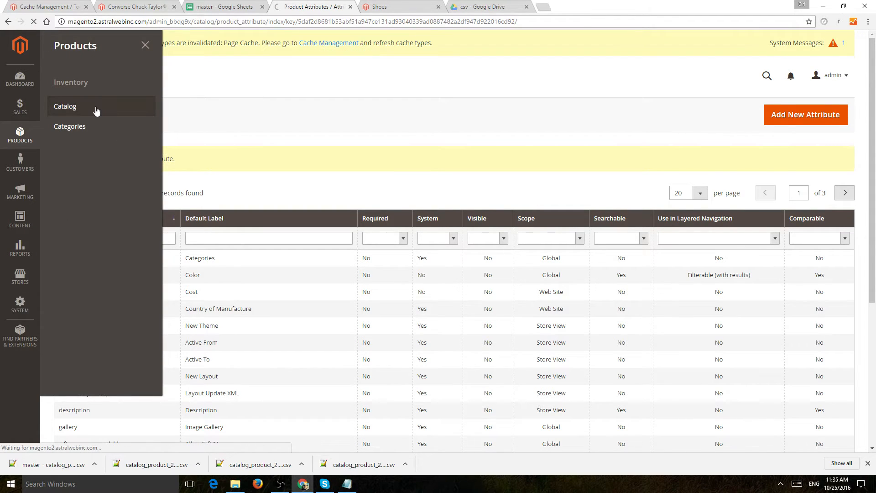
left_click(64, 106)
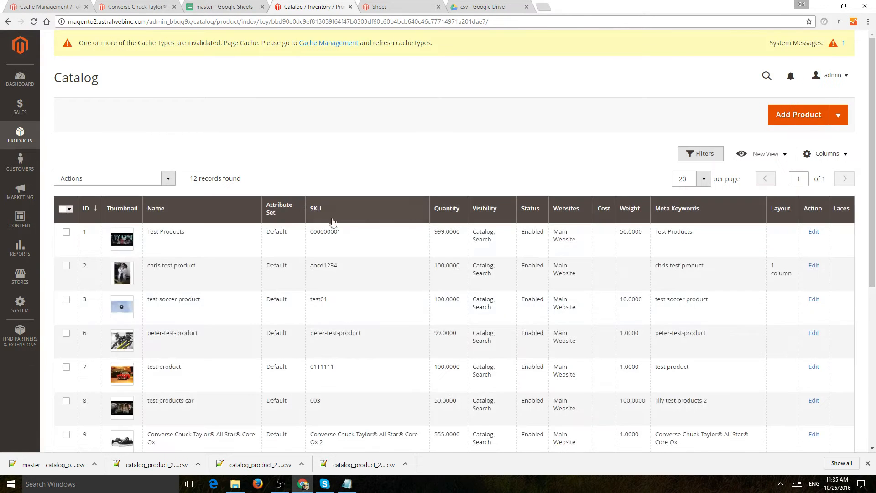
scroll("down", 3)
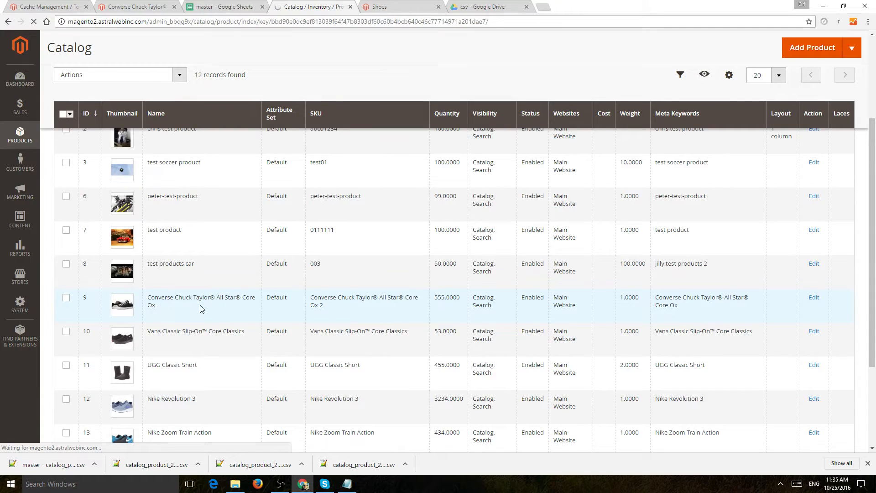
left_click(400, 7)
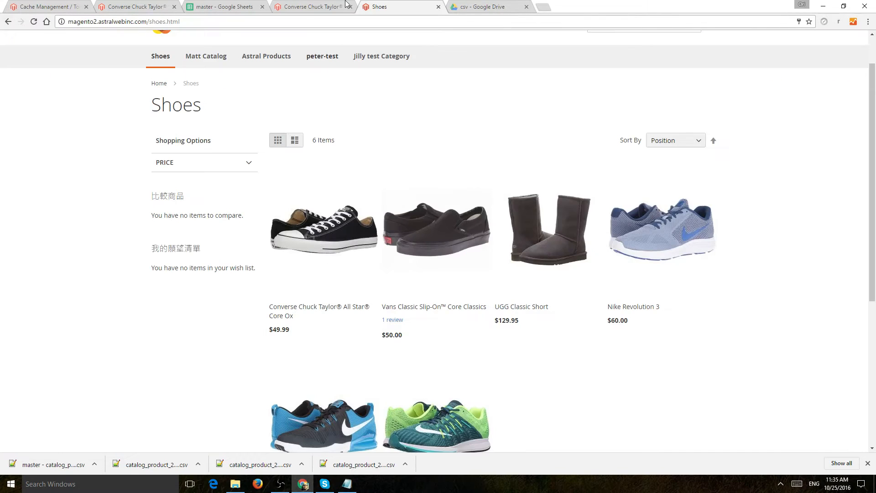
left_click(310, 7)
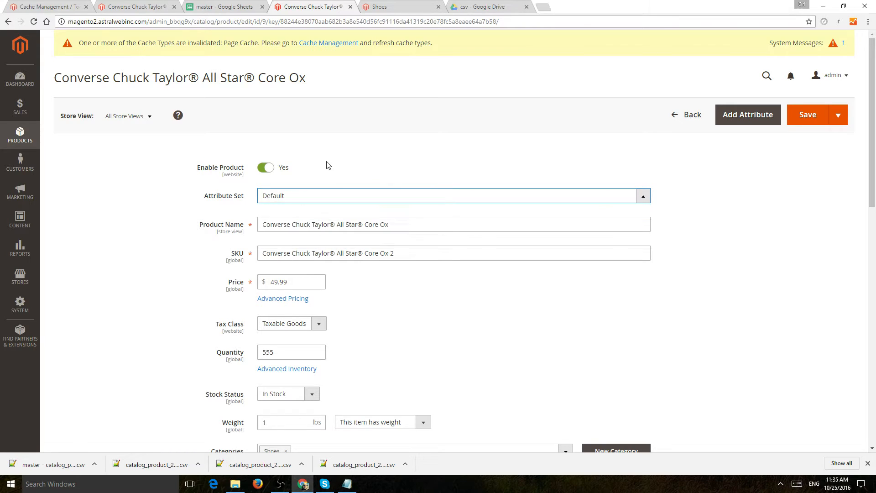
mouse_move(20, 276)
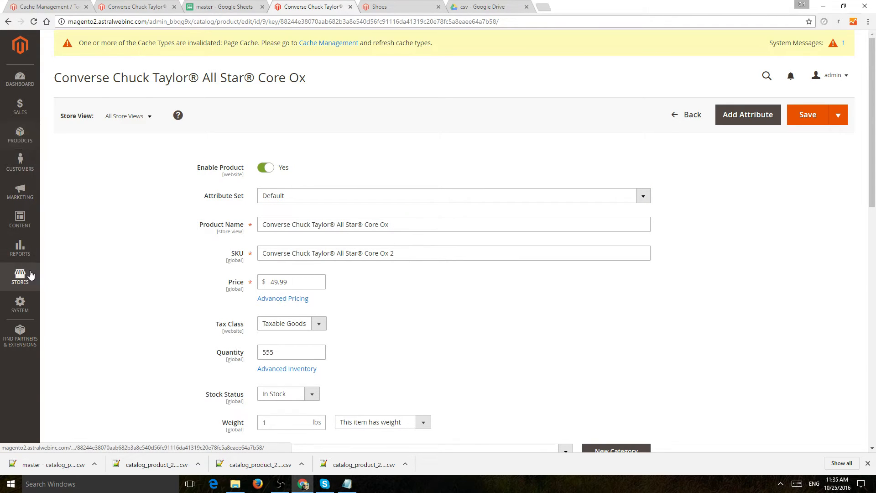
Open the Default attribute set from Stores > Attribute Set
left_click(20, 276)
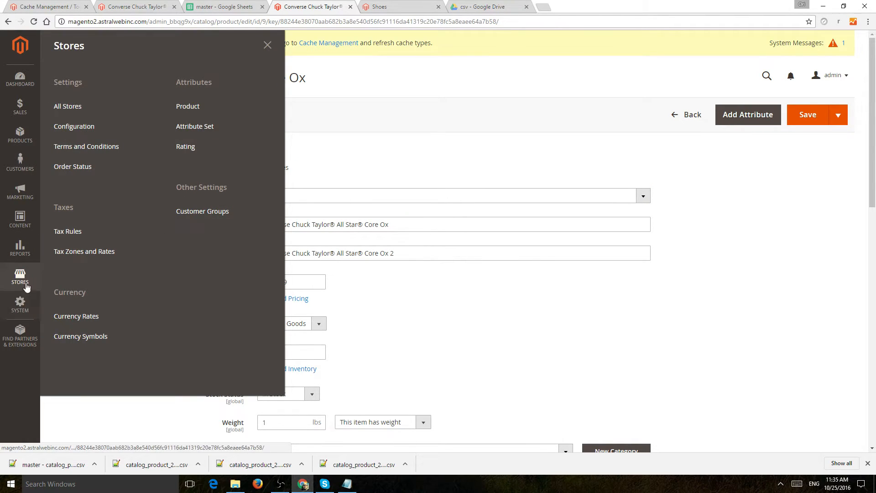
left_click(194, 126)
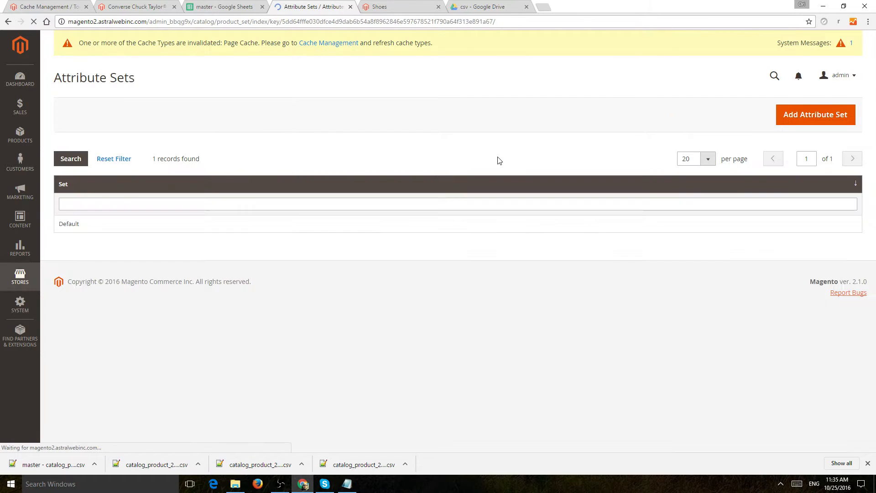
left_click(69, 223)
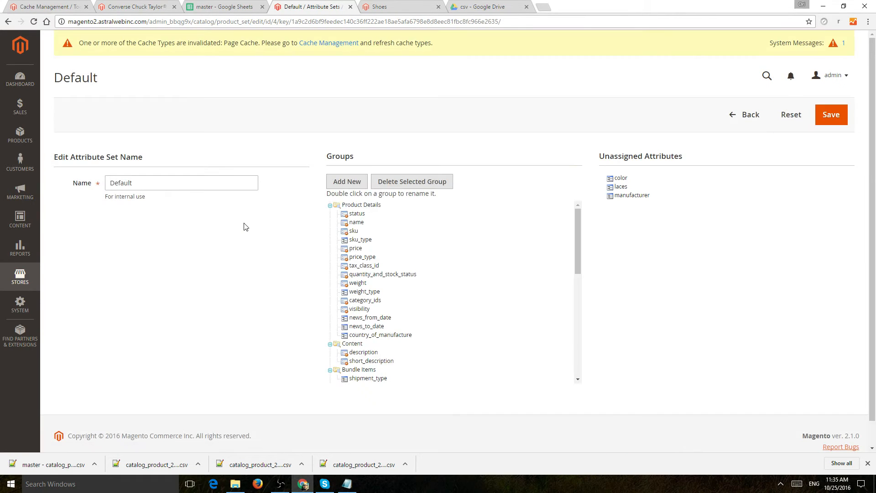
mouse_move(538, 108)
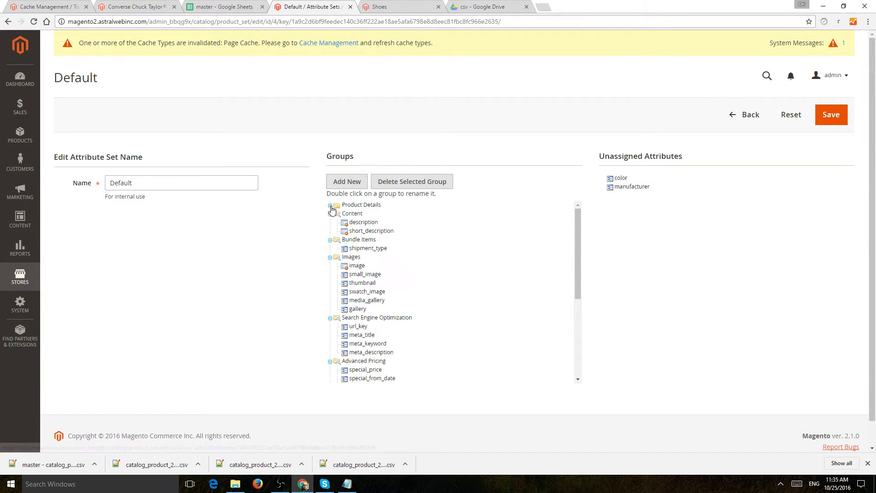
Confirm laces sits in the Product Details group and save the Default set
left_click(331, 213)
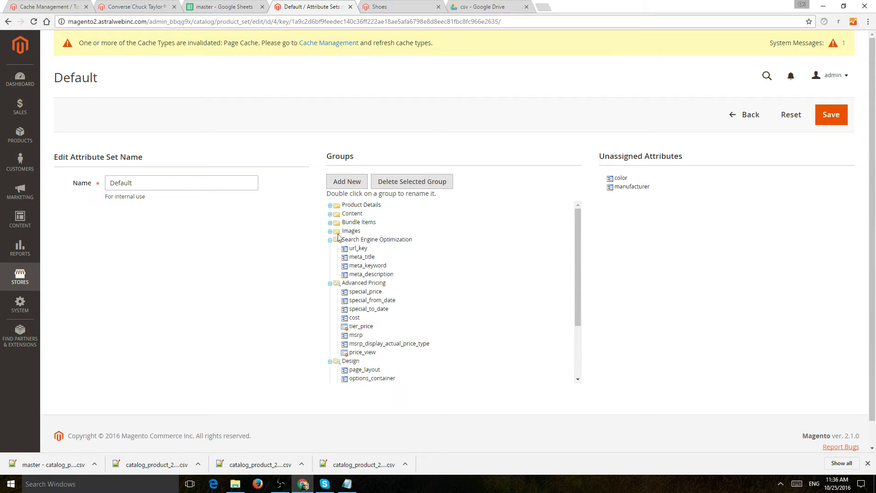
left_click(330, 283)
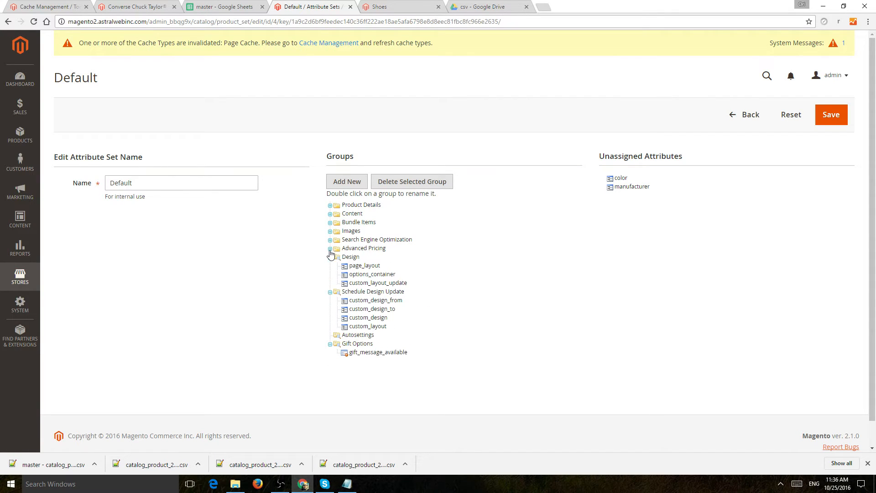
mouse_move(333, 222)
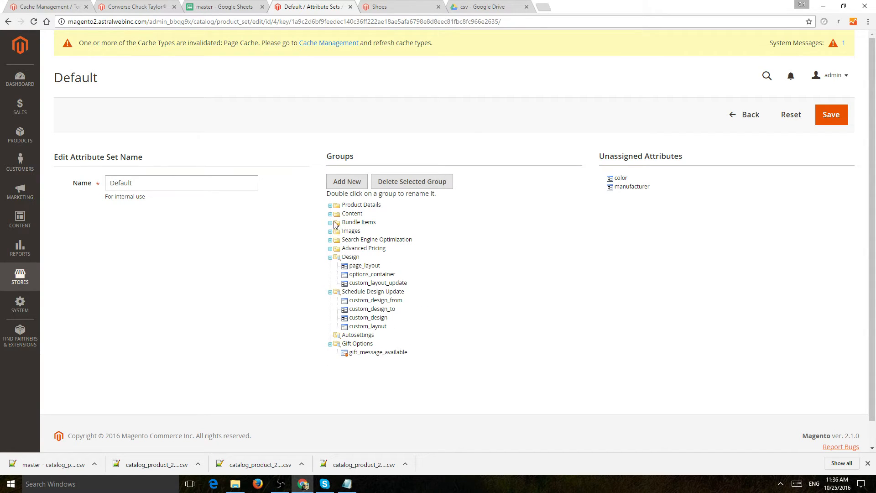
left_click(331, 213)
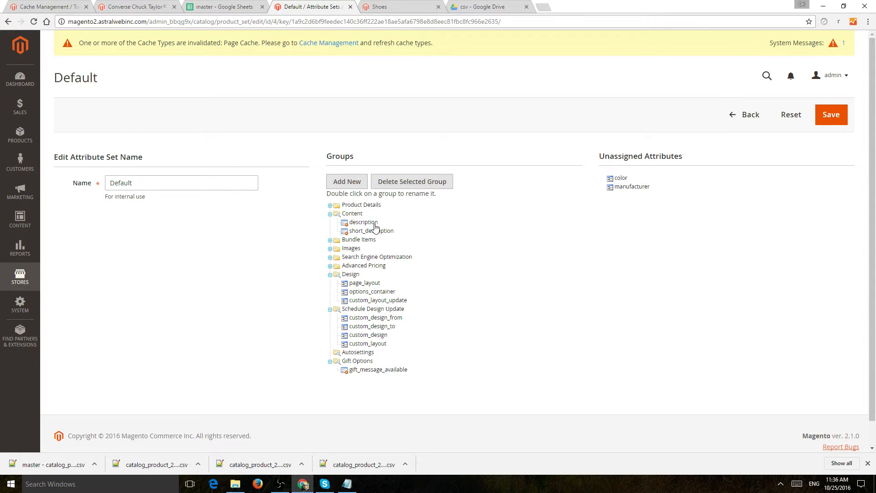
left_click(329, 214)
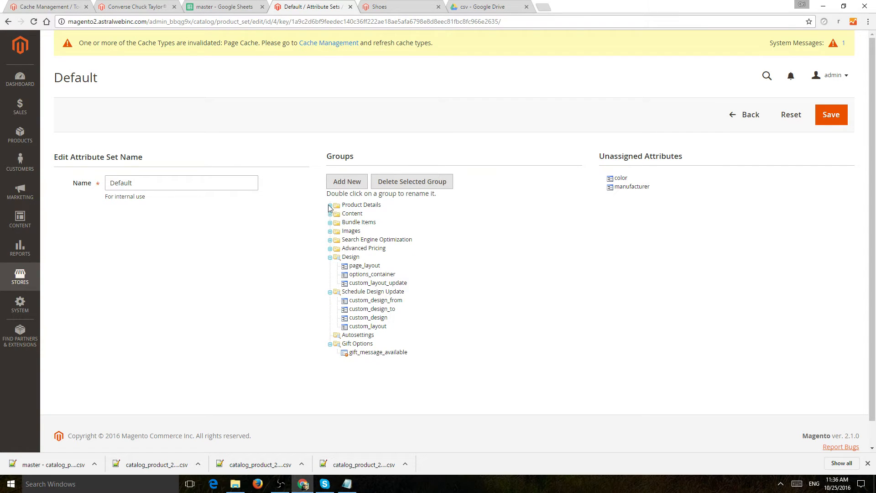
left_click(331, 204)
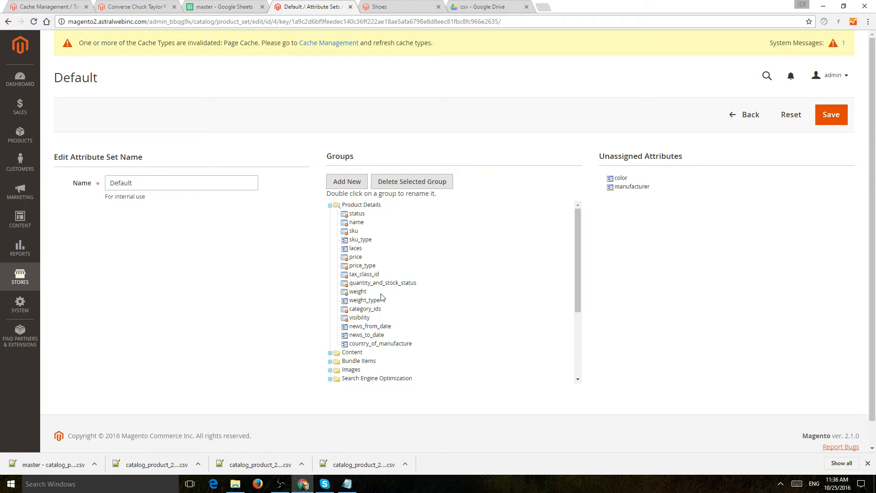
left_click(830, 114)
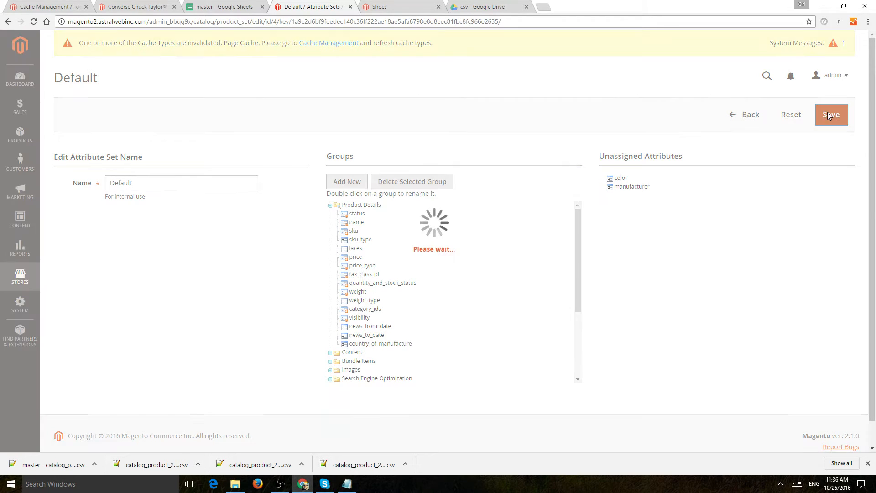
left_click(831, 114)
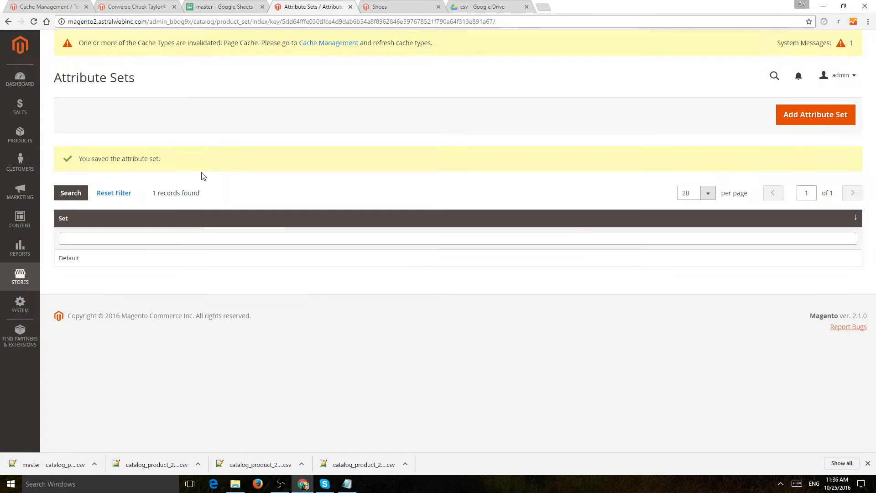
Open the Converse product's edit page from the product catalog
left_click(20, 134)
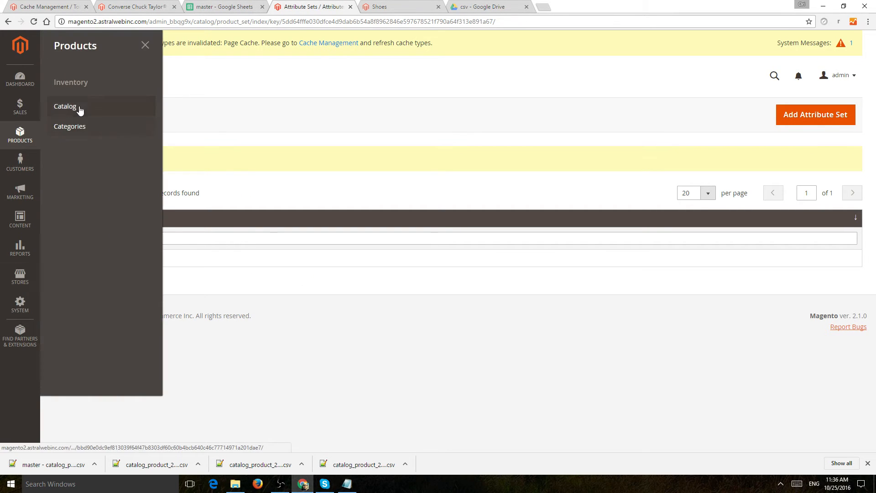
left_click(65, 107)
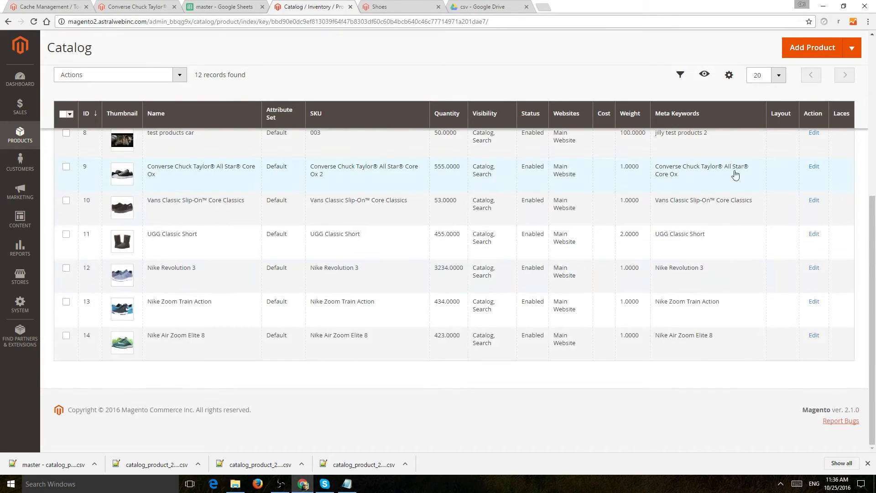
left_click(813, 166)
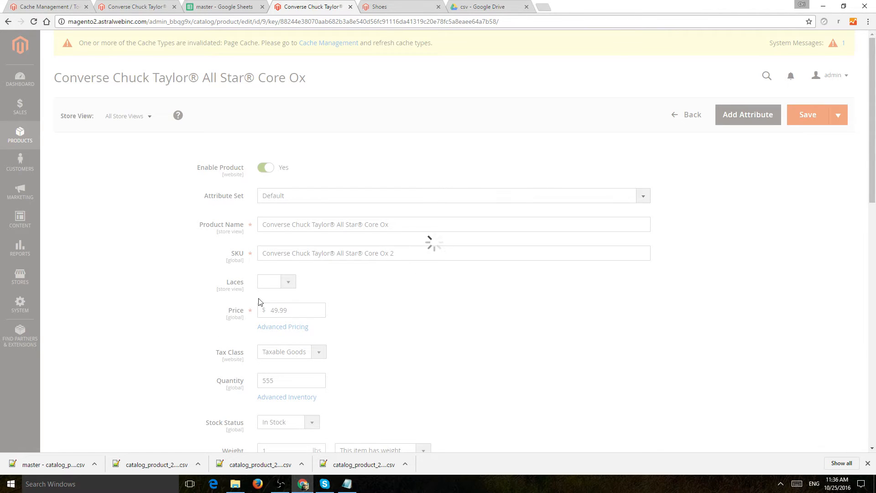
scroll("down", 3)
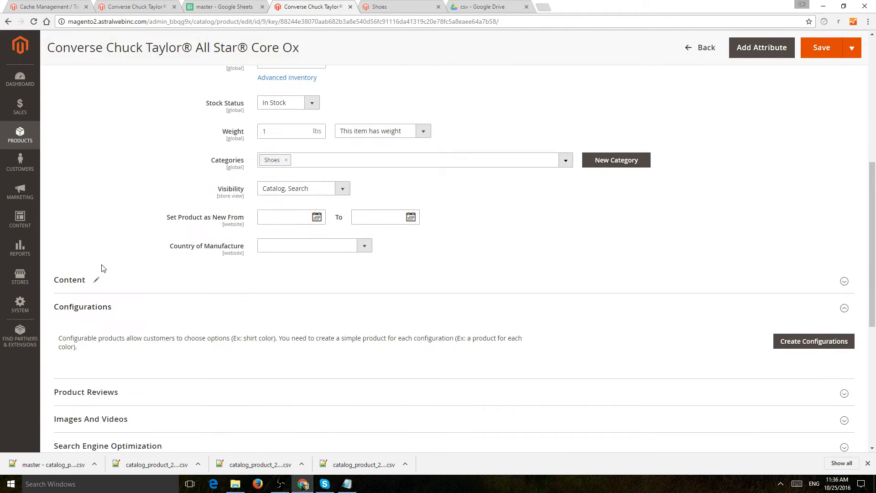
scroll("up", 3)
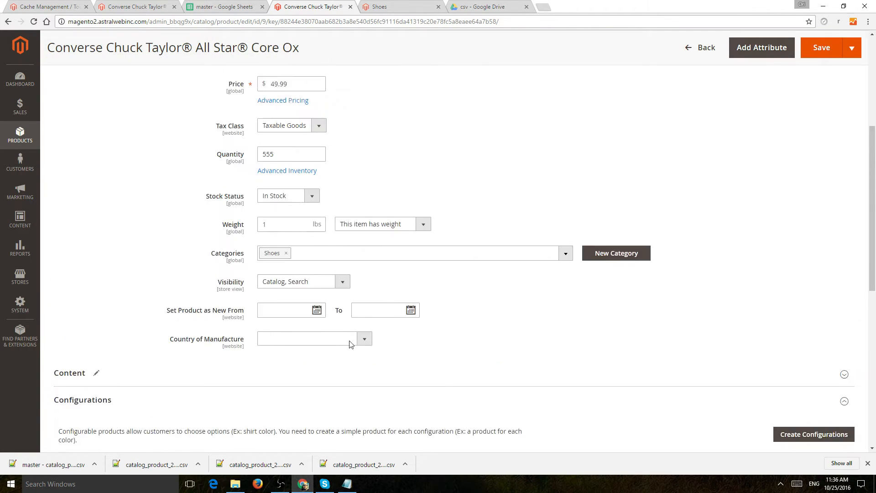
scroll("up", 3)
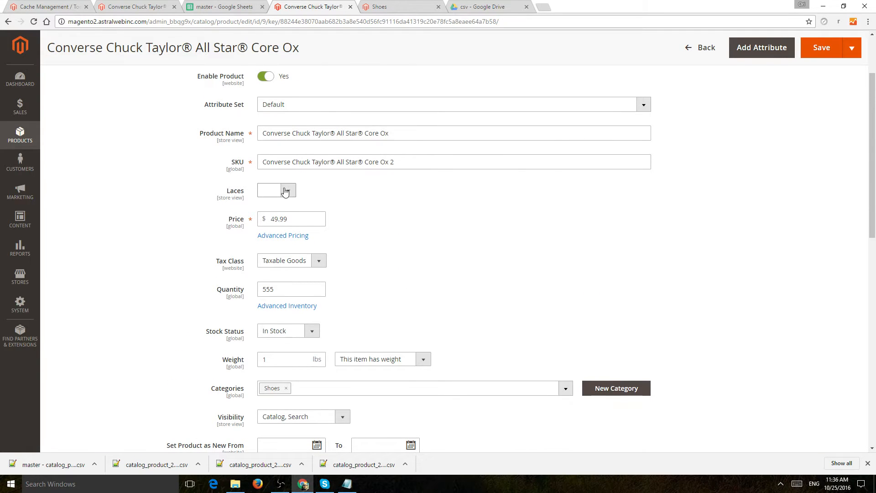
Set the product's Laces attribute to yes and save the product
left_click(267, 190)
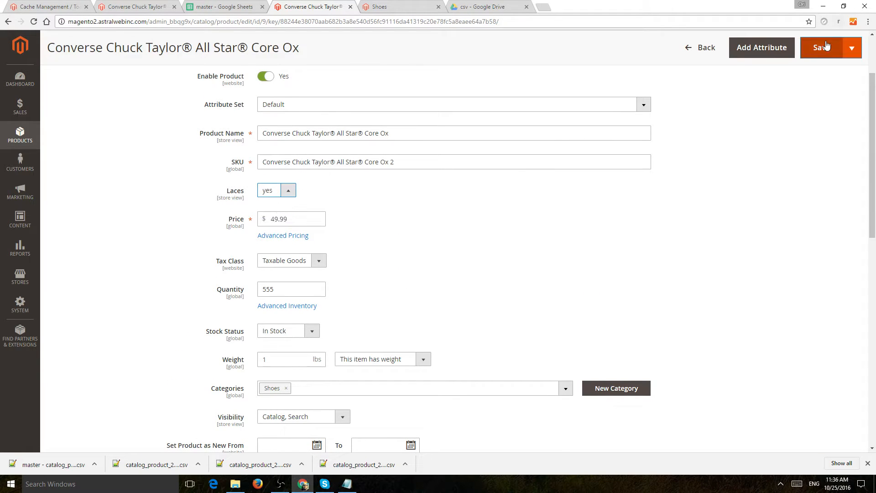
left_click(821, 47)
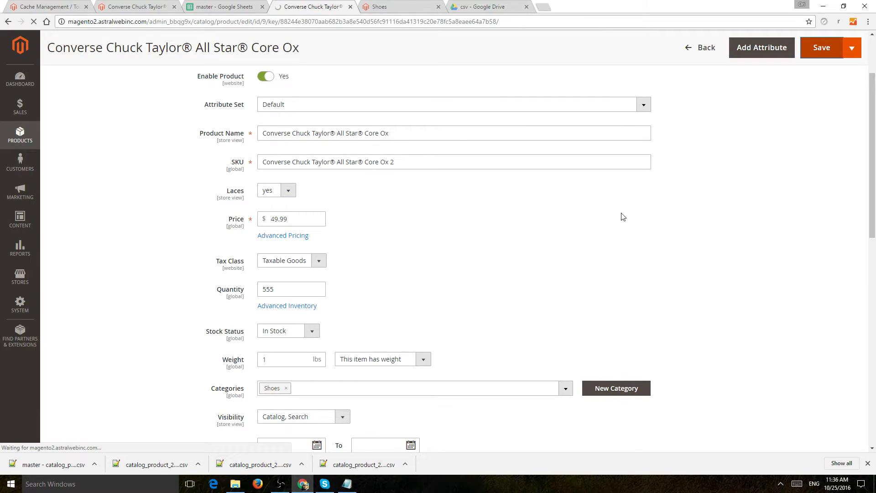
left_click(821, 47)
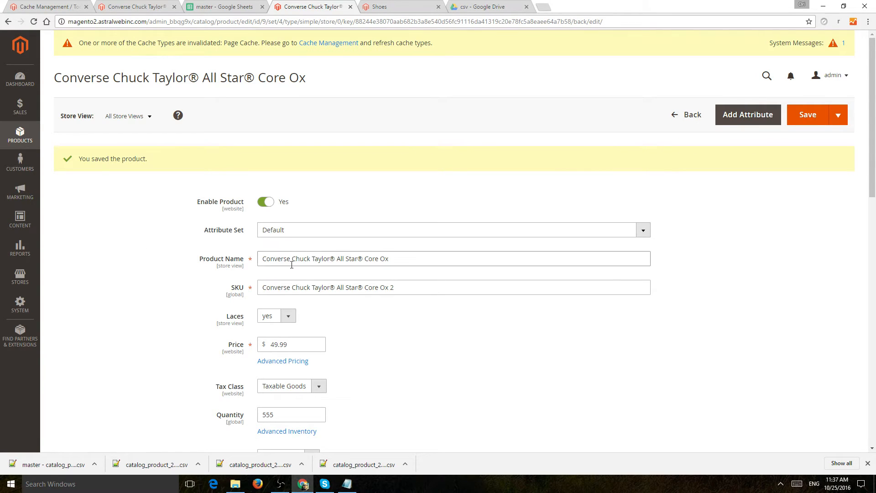
mouse_move(147, 276)
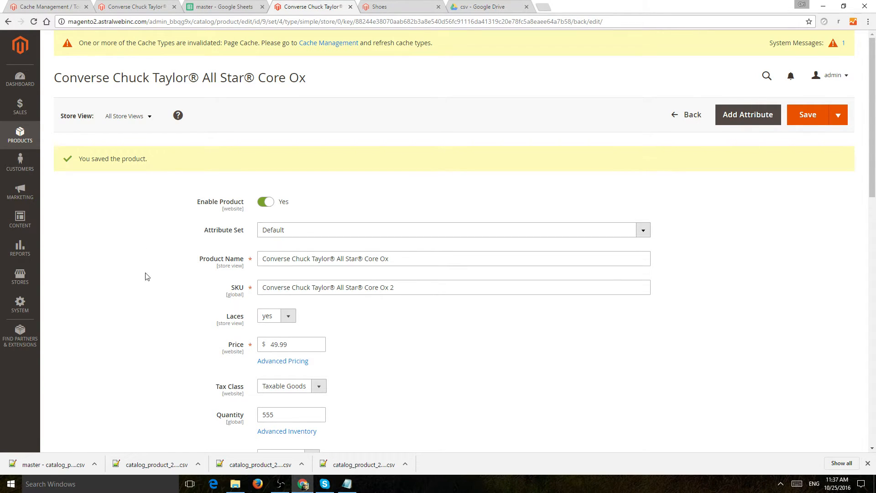
On System > Export, choose entity type Products in CSV format and continue
left_click(20, 301)
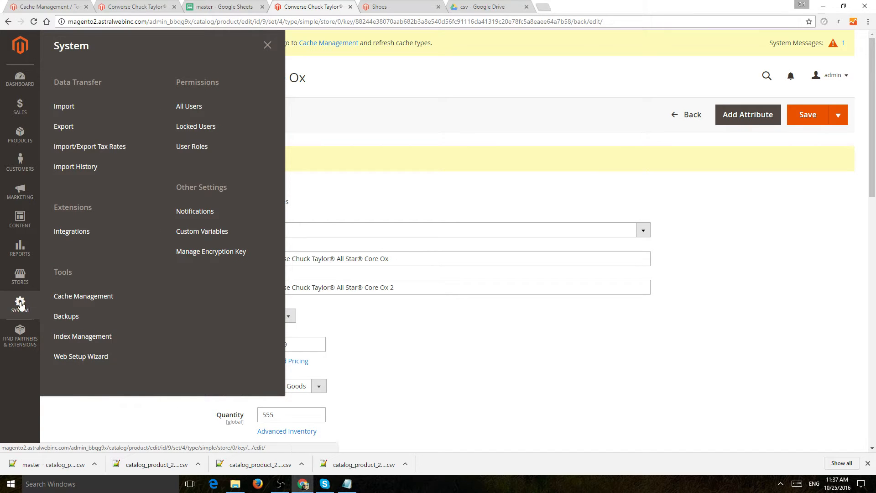
left_click(64, 126)
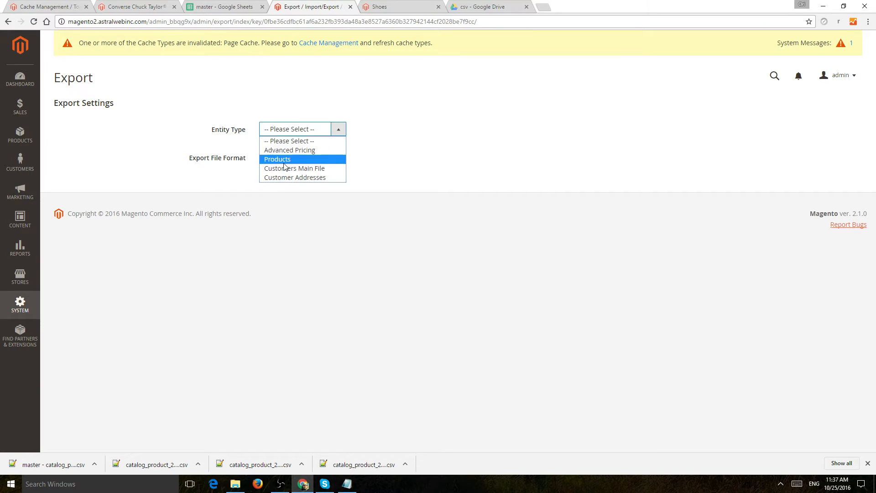
left_click(277, 158)
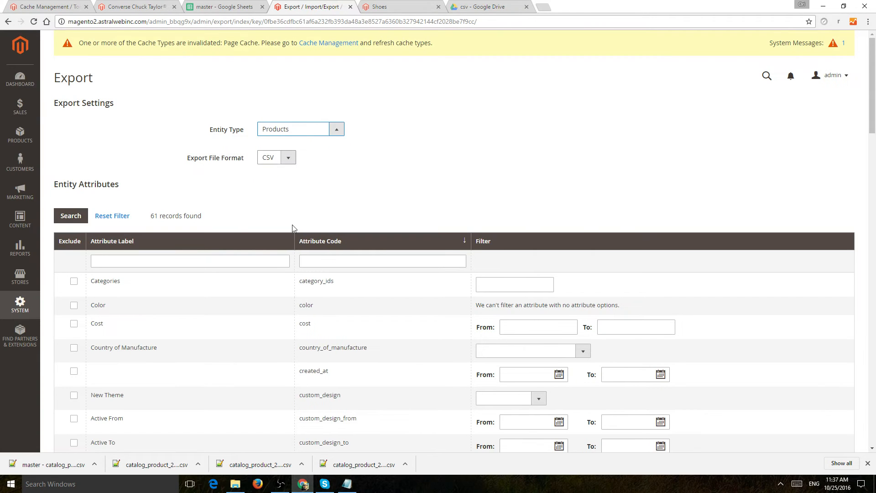
scroll("down", 3)
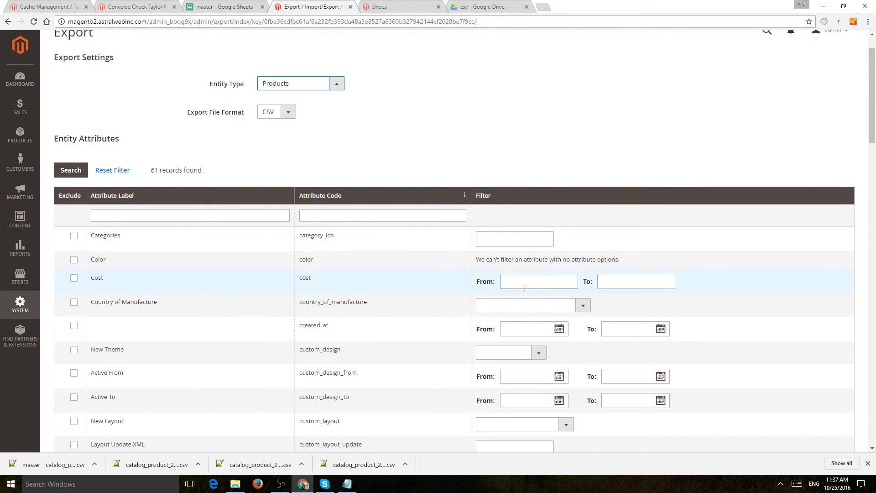
scroll("down", 3)
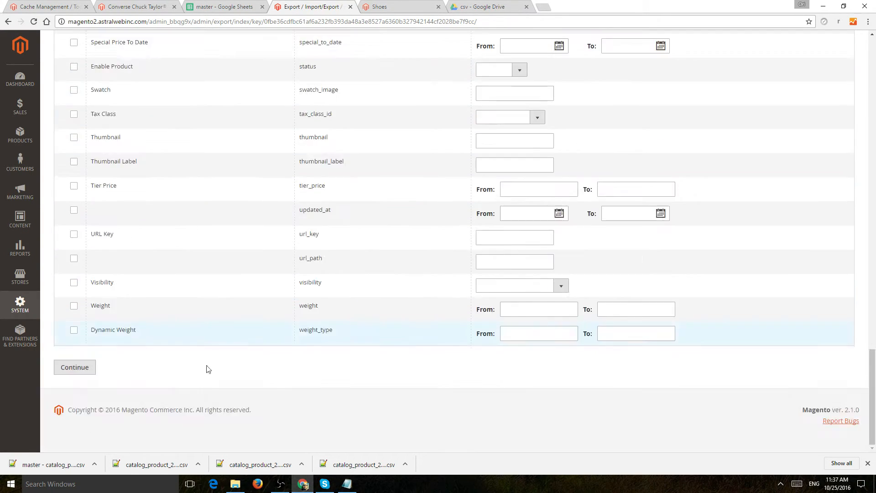
left_click(75, 366)
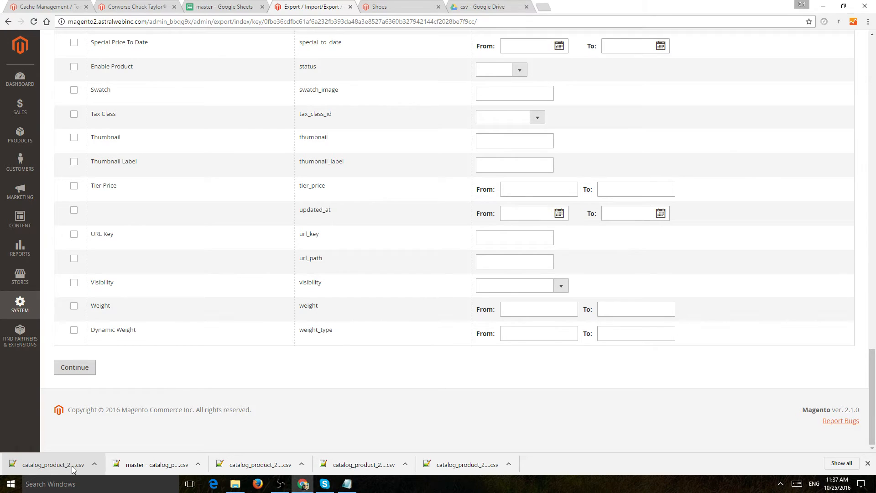
Take the newly exported catalog_product CSV from the downloads bar into the Drive csv folder
left_click(488, 6)
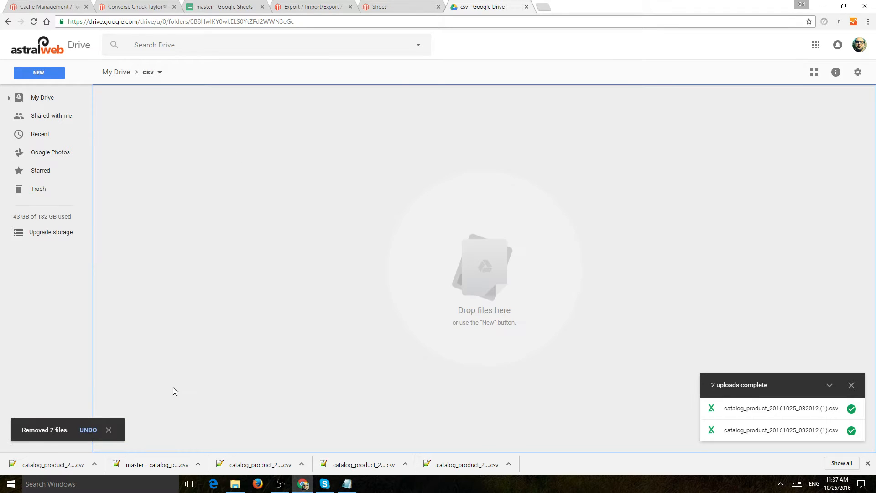
mouse_move(362, 238)
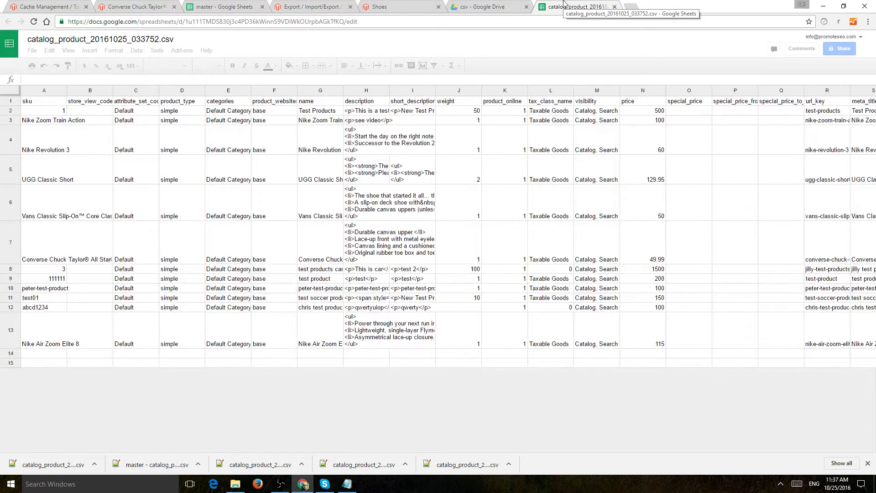
mouse_move(135, 124)
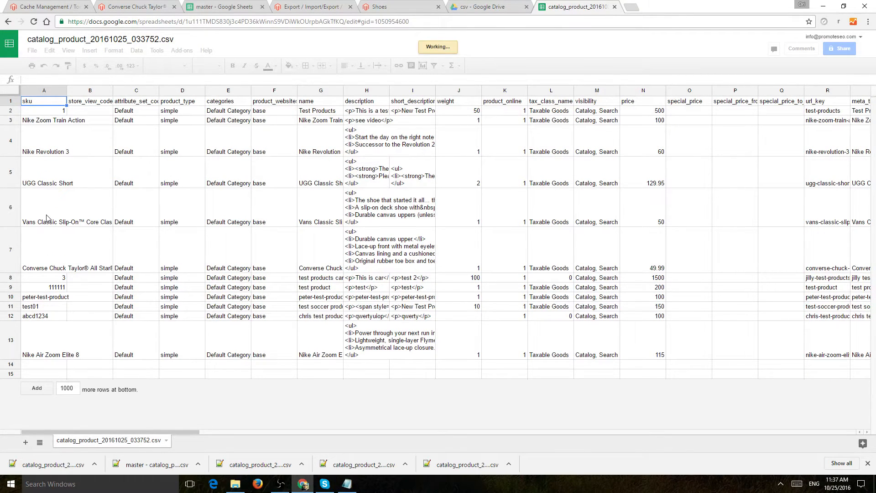
Review the store_view_code, tax class, product_online and price columns of catalog_product_20161025_033752.csv
left_click(90, 101)
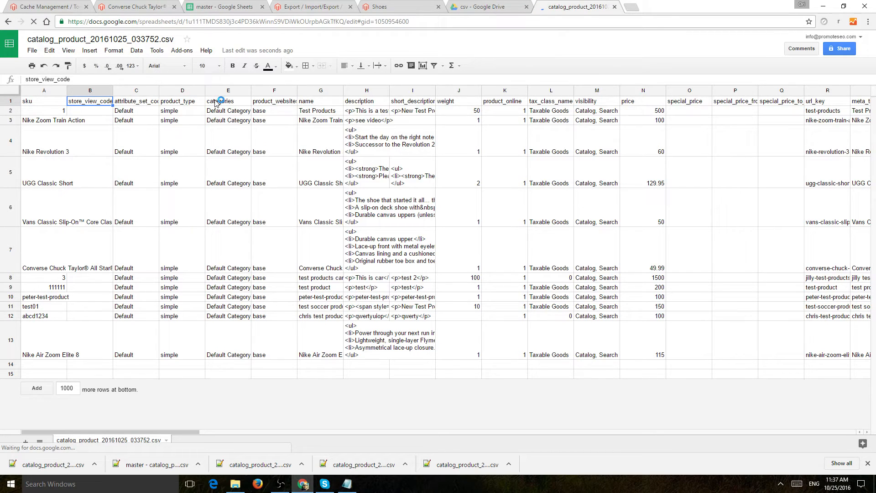
left_click(181, 101)
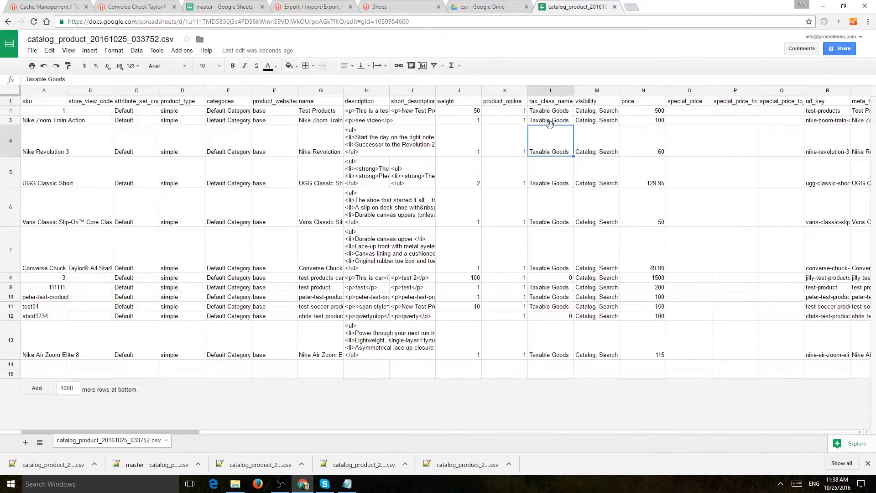
left_click(503, 110)
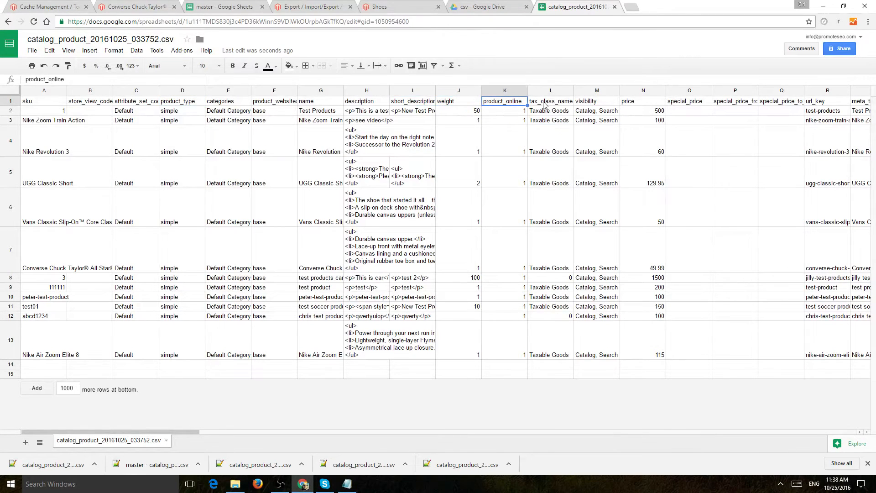
left_click(642, 102)
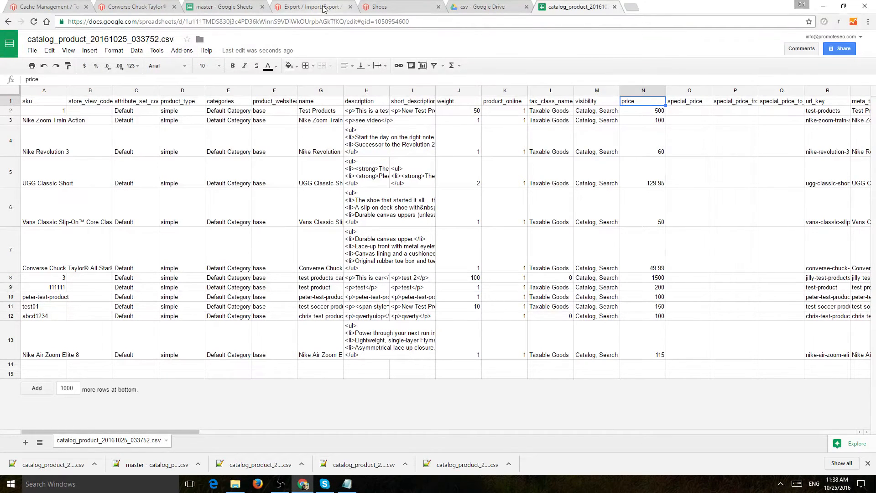
Open the Converse Chuck Taylor All Star Core Ox edit page from Products > Catalog and confirm Laces is yes
left_click(311, 7)
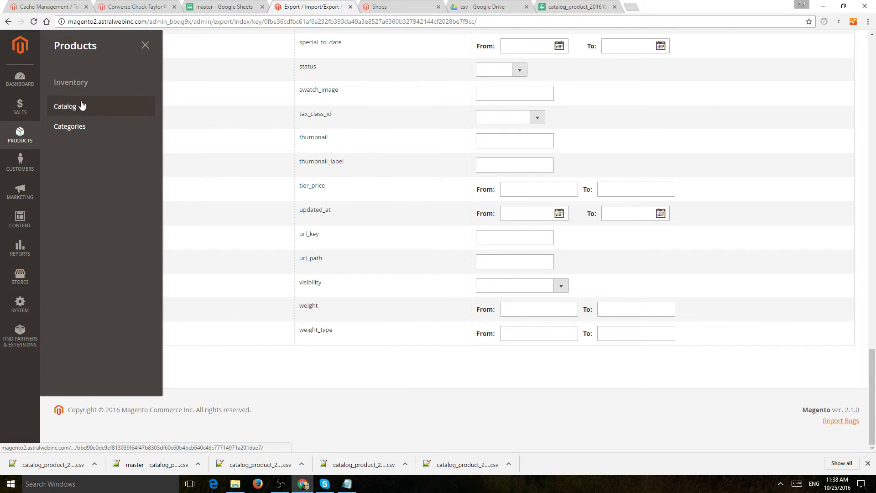
left_click(65, 105)
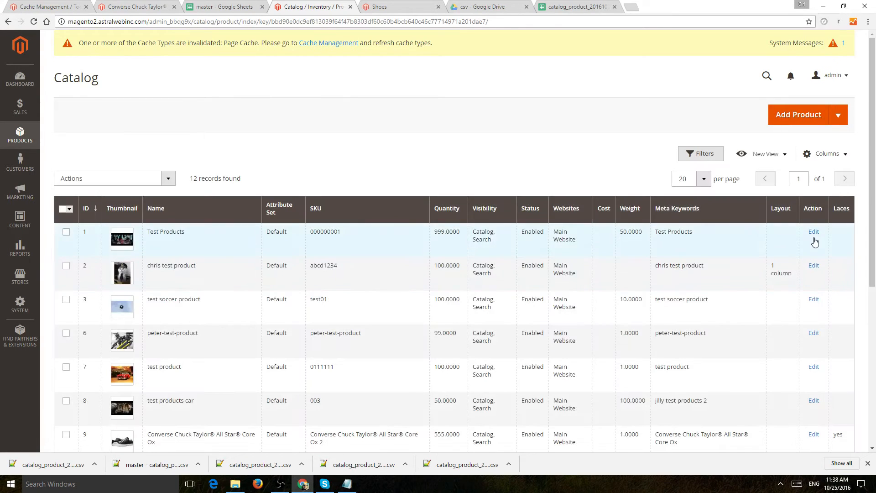
scroll("down", 3)
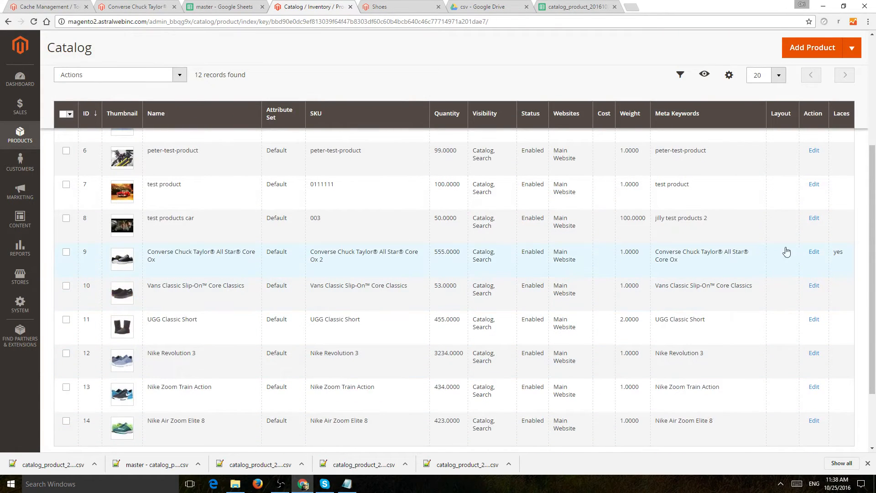
left_click(814, 251)
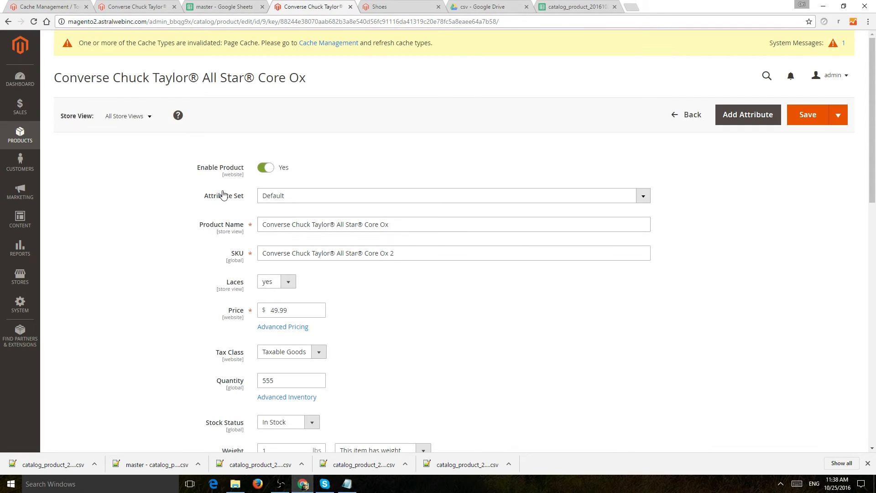
left_click(223, 6)
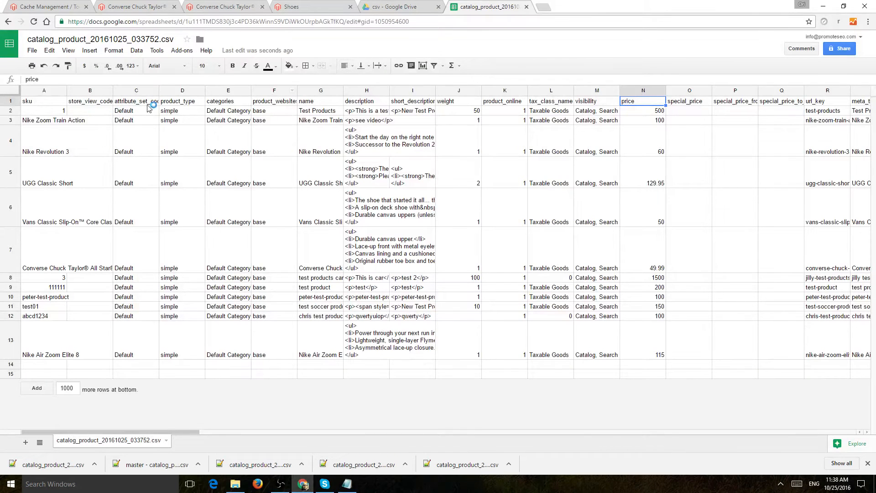
Check the attribute_set_code column and the Shoes category on the storefront
left_click(136, 110)
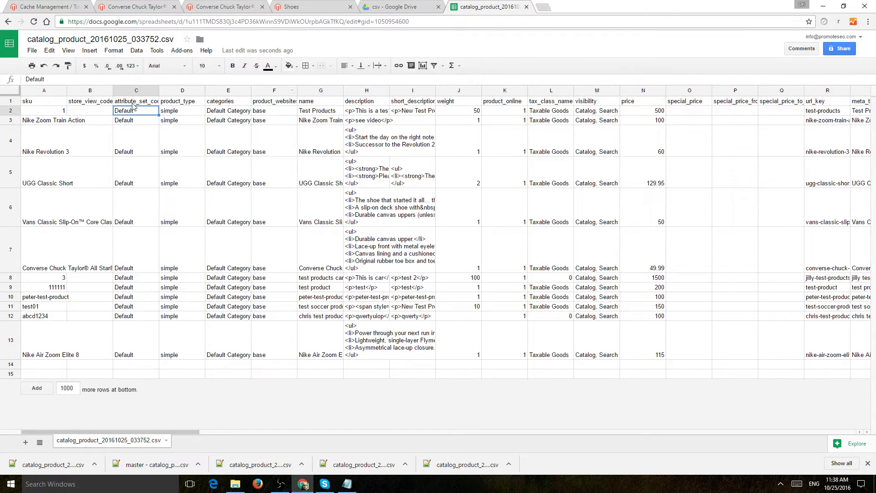
left_click(136, 101)
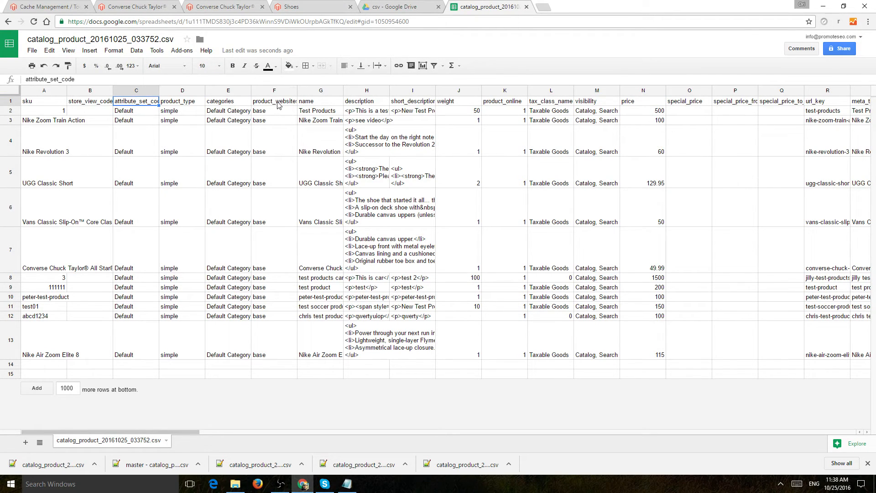
left_click(312, 6)
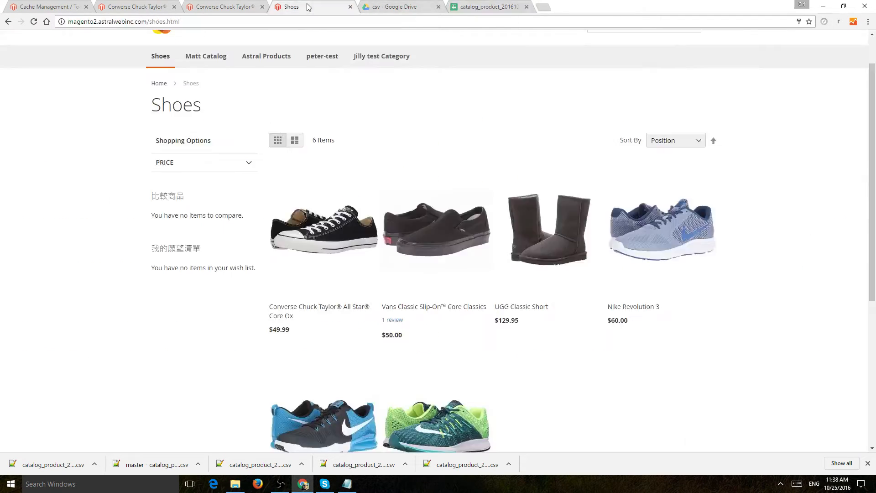
left_click(489, 7)
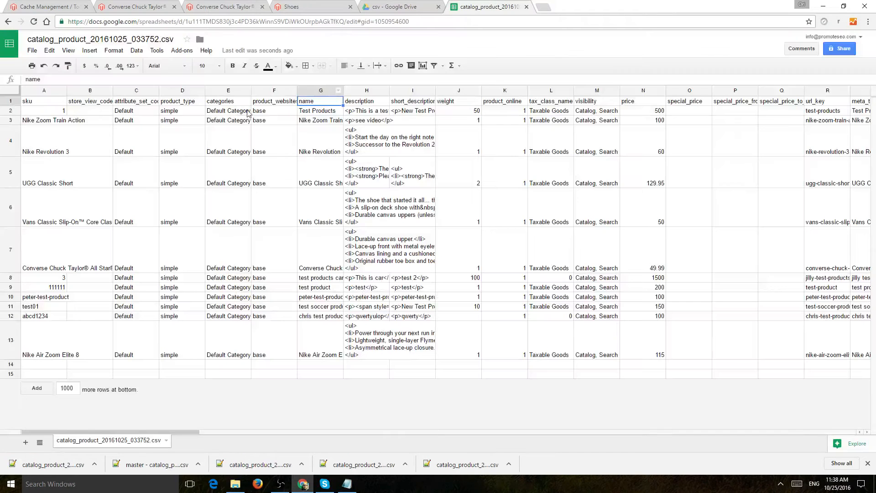
Review the short_description and product_websites values and select product rows 2–6
left_click(412, 101)
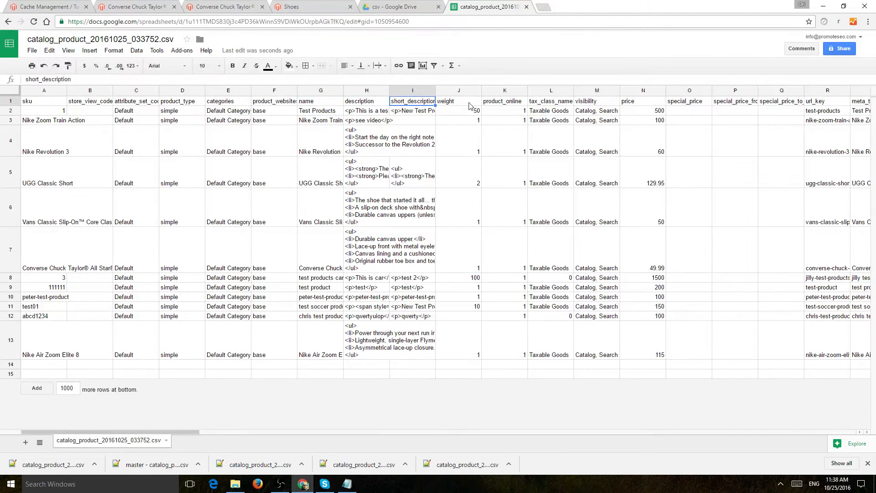
mouse_move(655, 116)
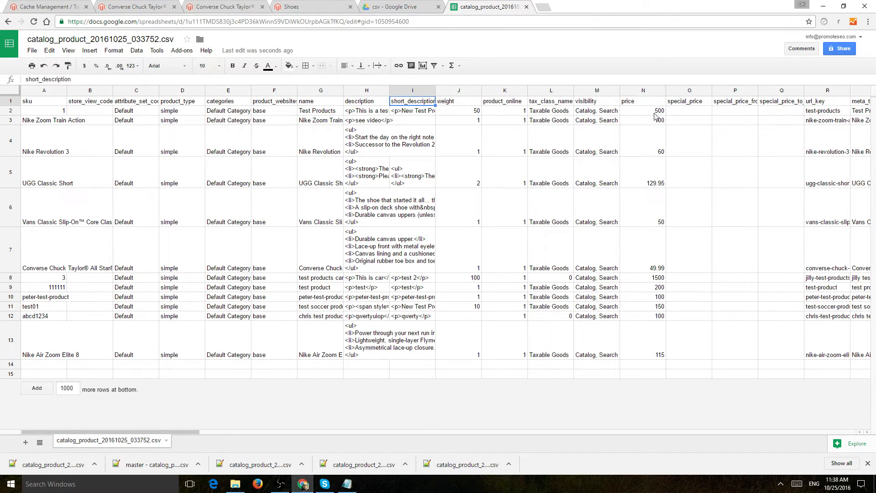
left_click(274, 110)
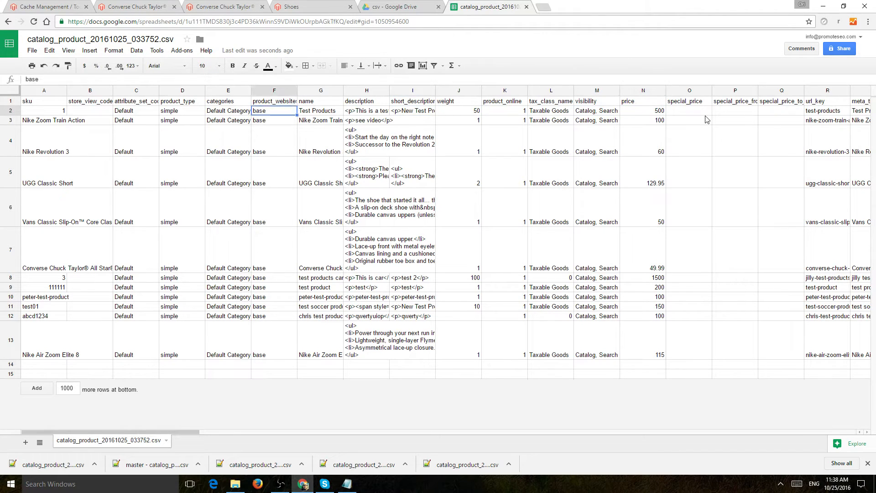
left_click(274, 171)
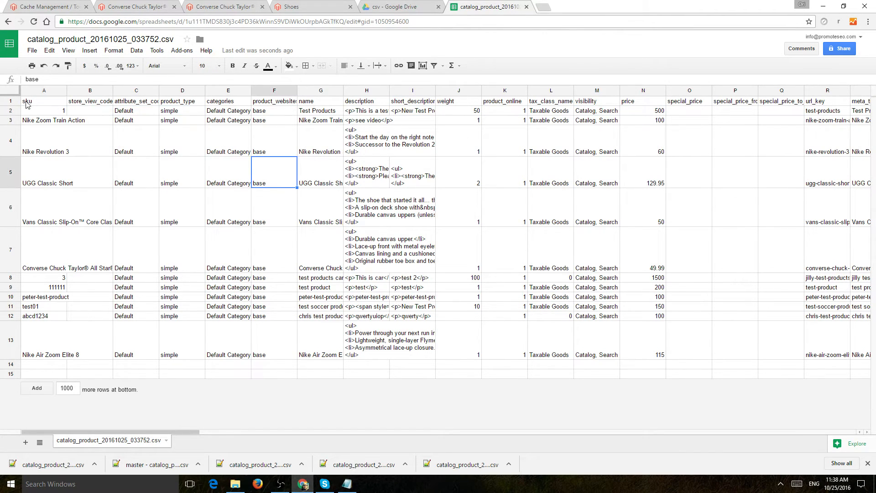
left_click(44, 110)
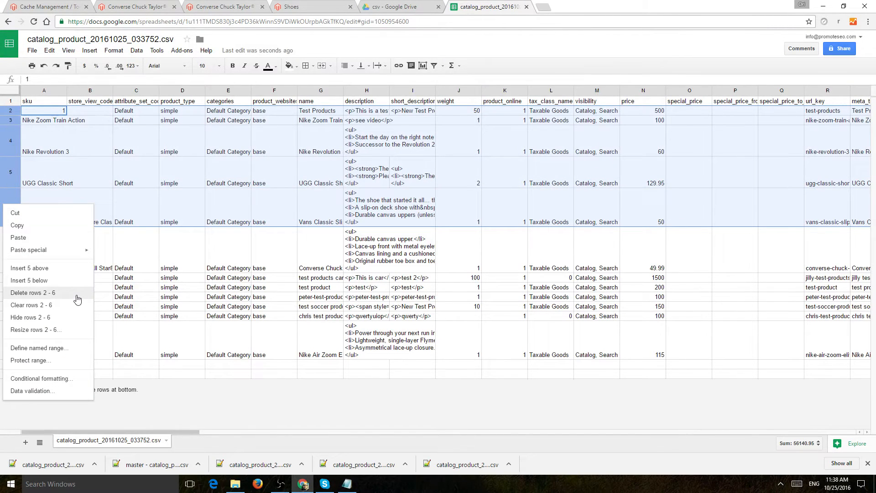
Delete rows 2–6 and 3–9, leaving only the Converse Chuck Taylor All Star Core Ox 2 row
left_click(32, 292)
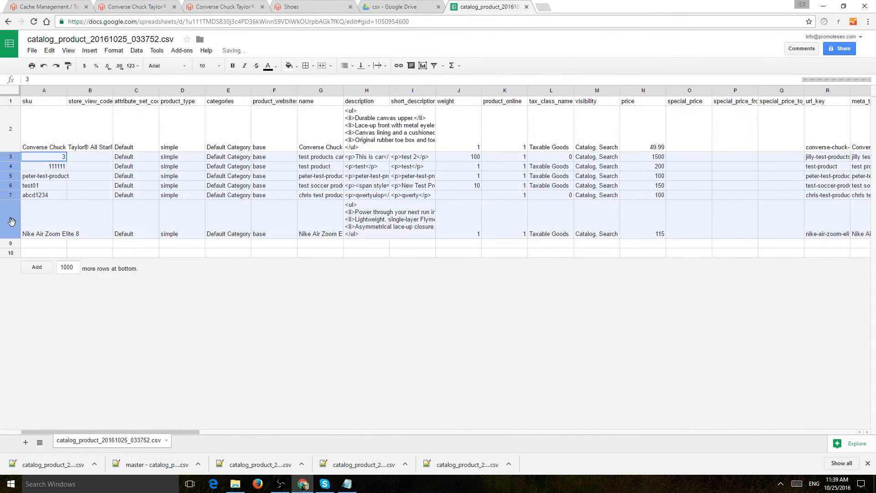
right_click(11, 221)
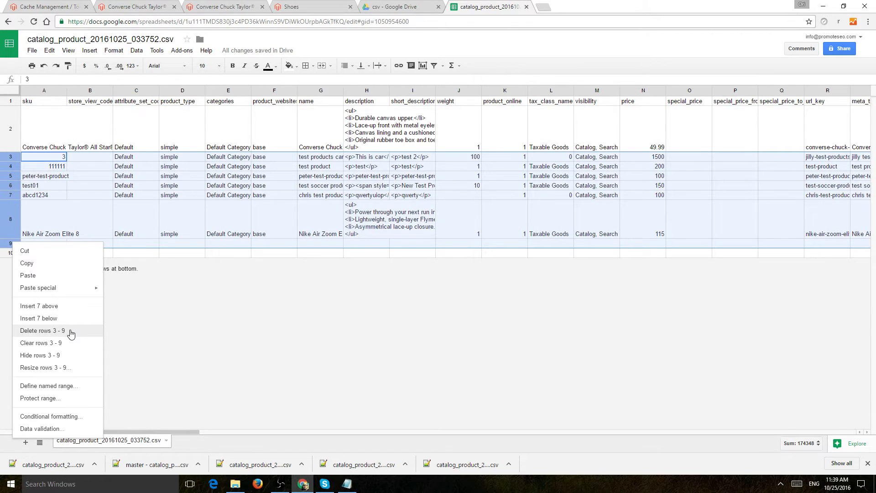
left_click(42, 330)
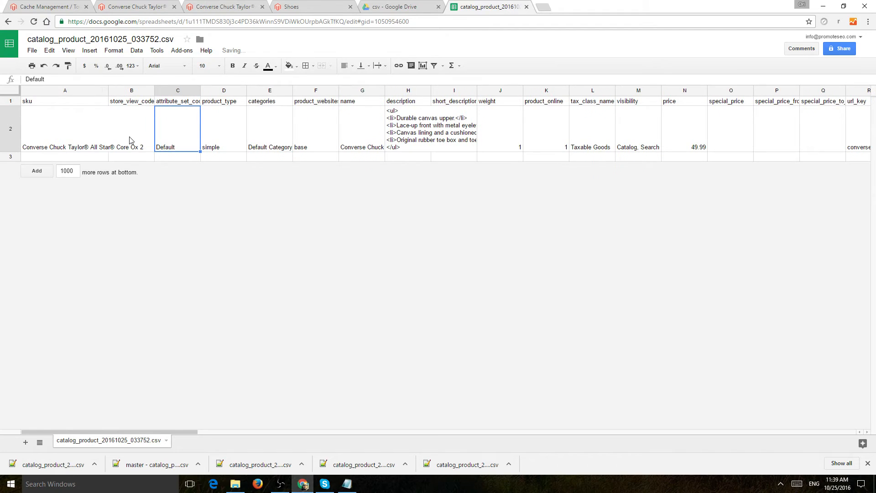
left_click(65, 129)
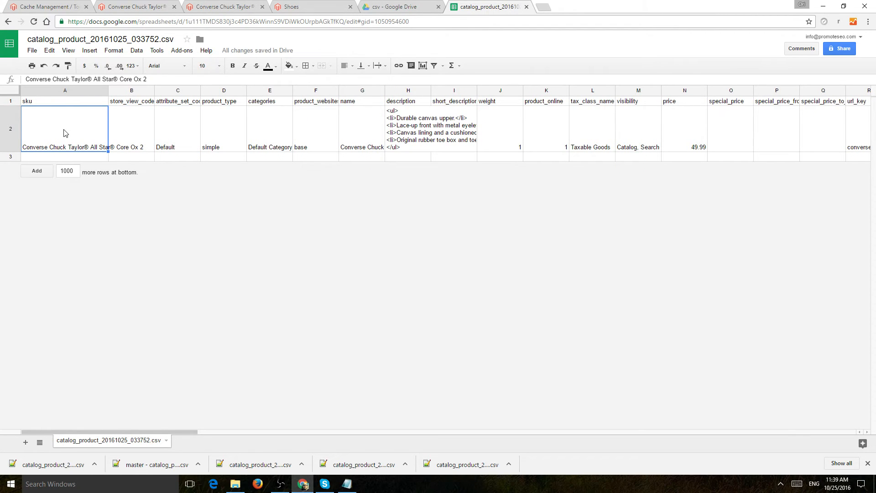
mouse_move(72, 130)
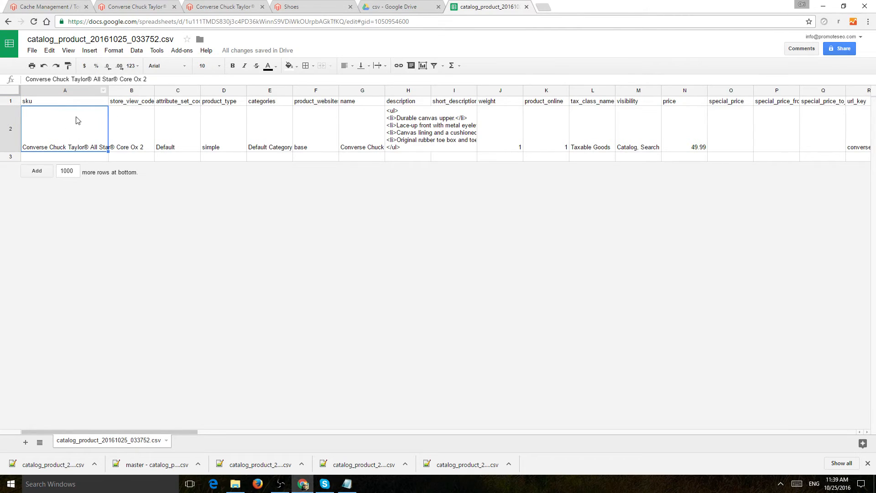
mouse_move(234, 136)
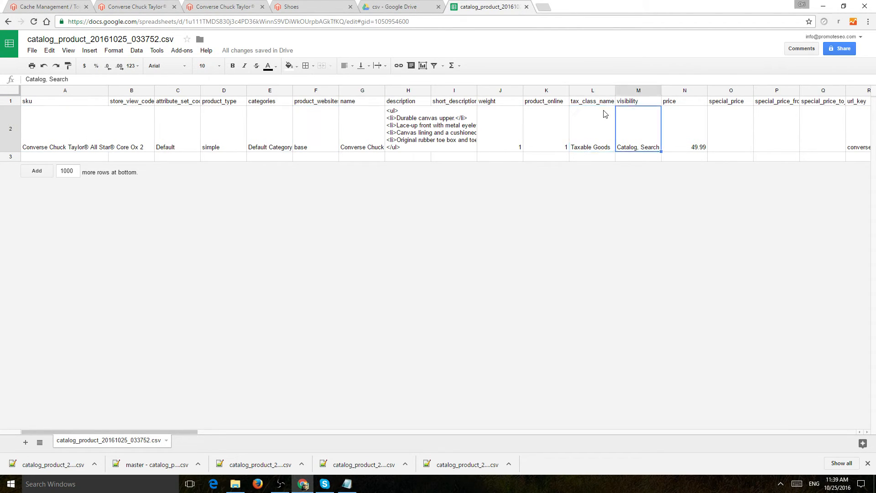
Check the Converse row's product_websites, special_price_from and product_online values
scroll("right", 3)
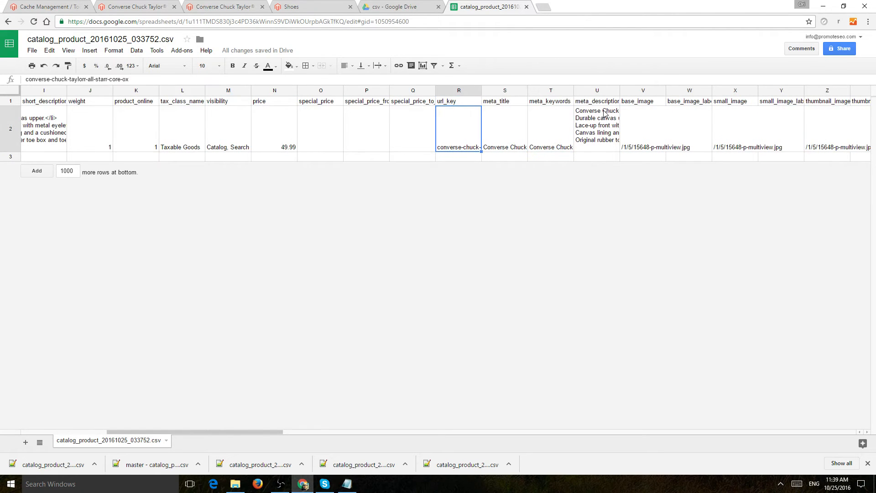
scroll("left", 3)
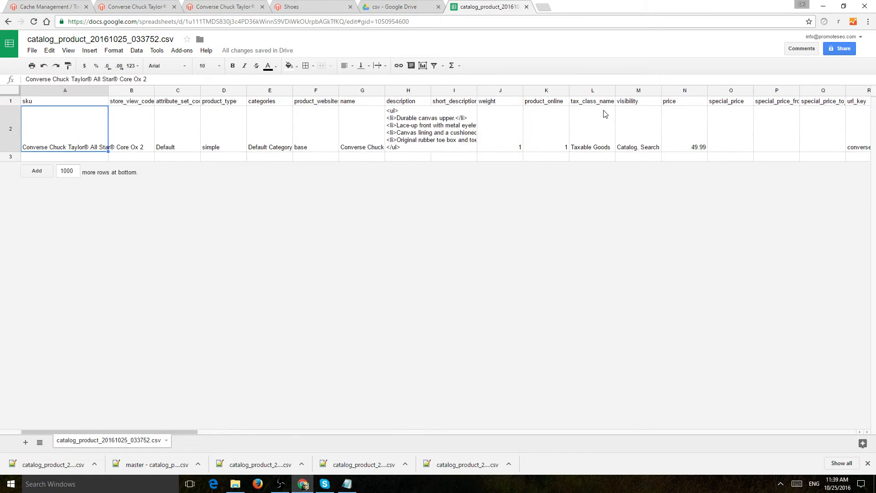
mouse_move(240, 134)
type("/Shoes")
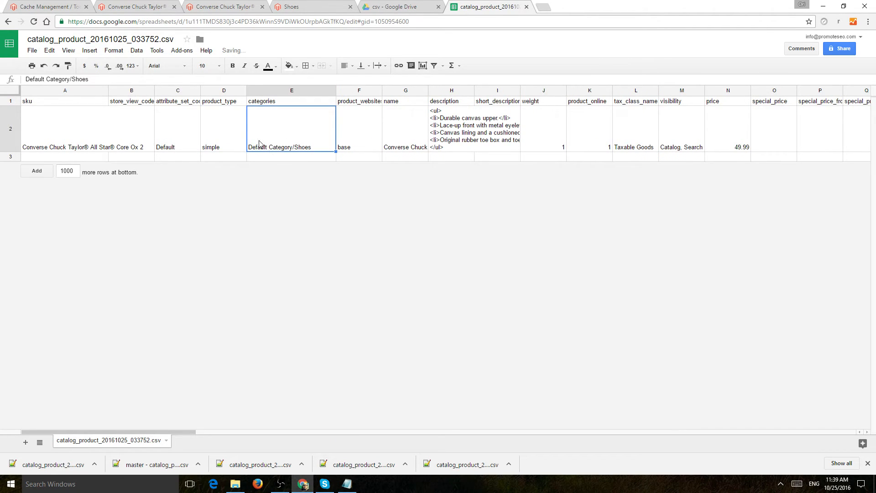
left_click(358, 129)
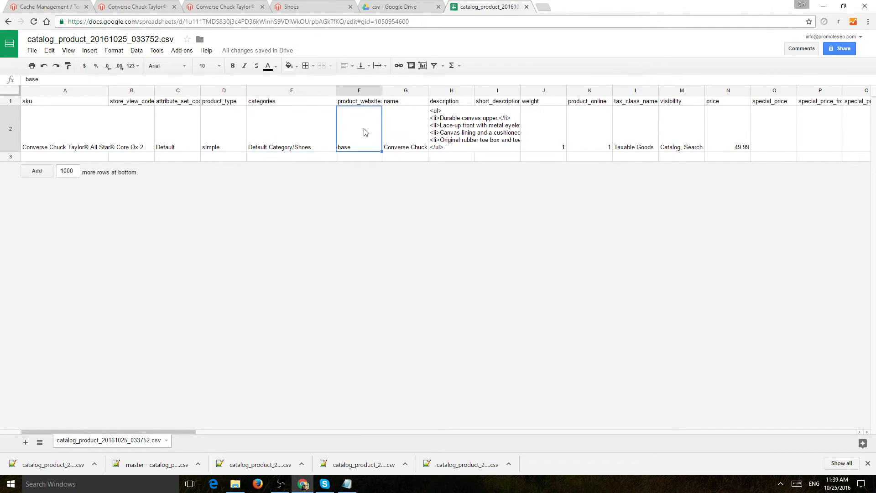
left_click(635, 129)
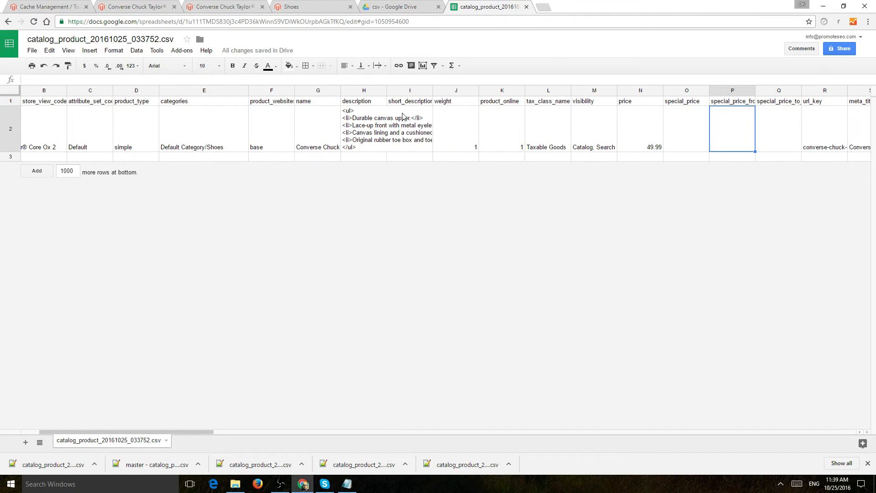
left_click(547, 129)
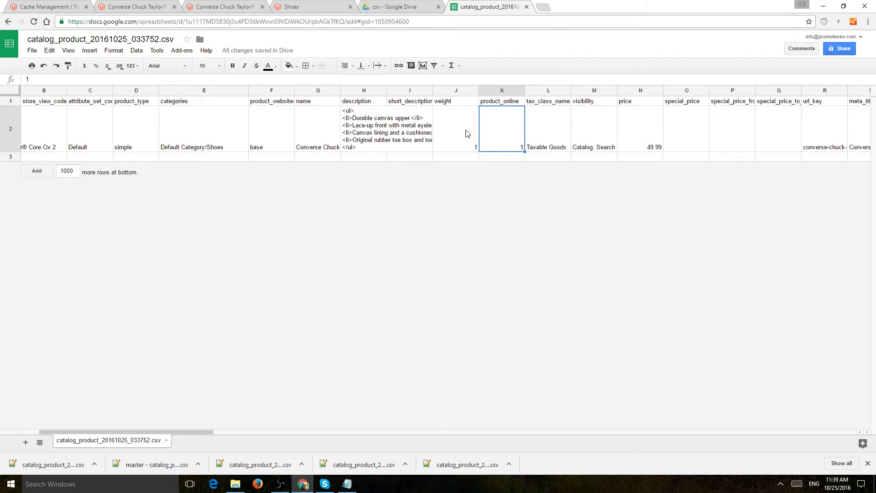
mouse_move(511, 125)
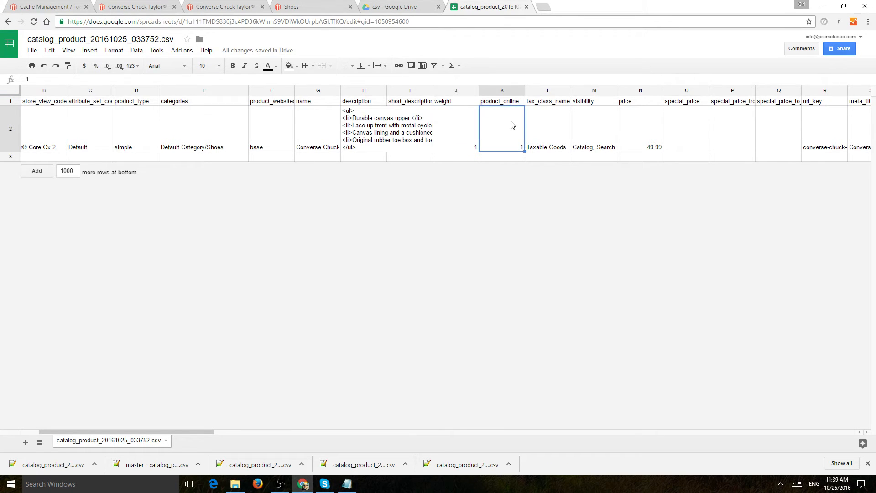
Review the row's stock columns, including the is_qty_decimal column
scroll("right", 3)
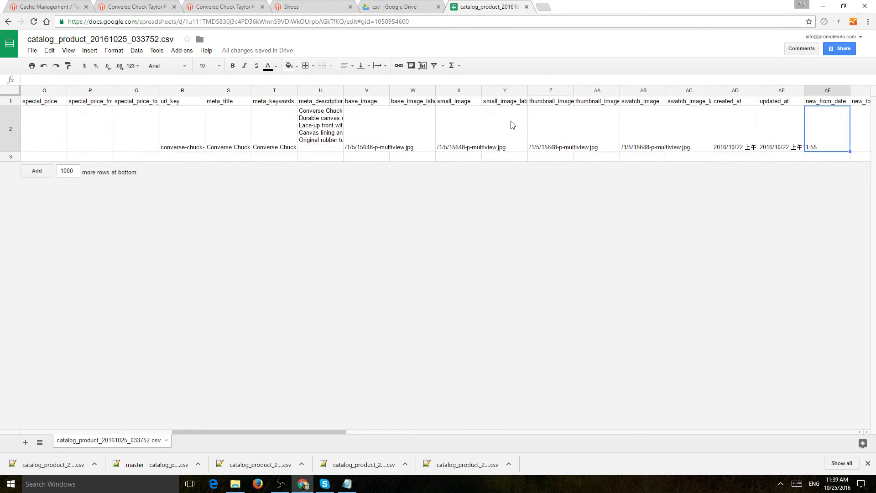
scroll("right", 3)
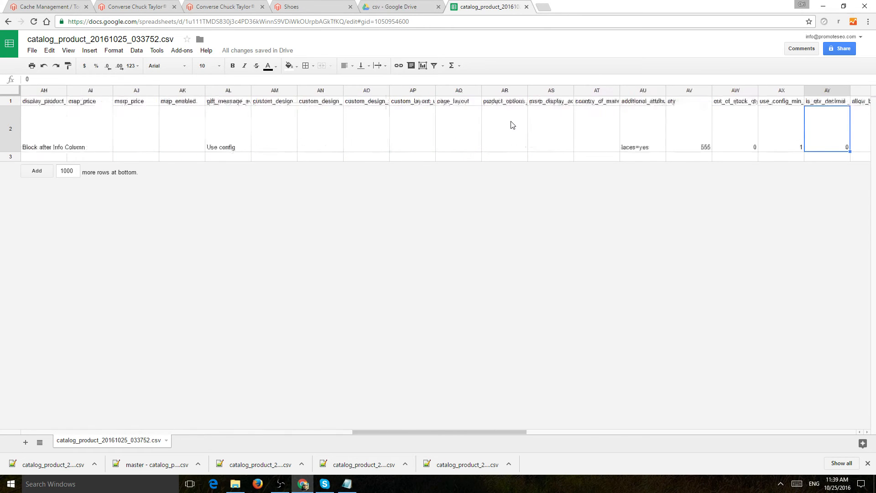
scroll("right", 3)
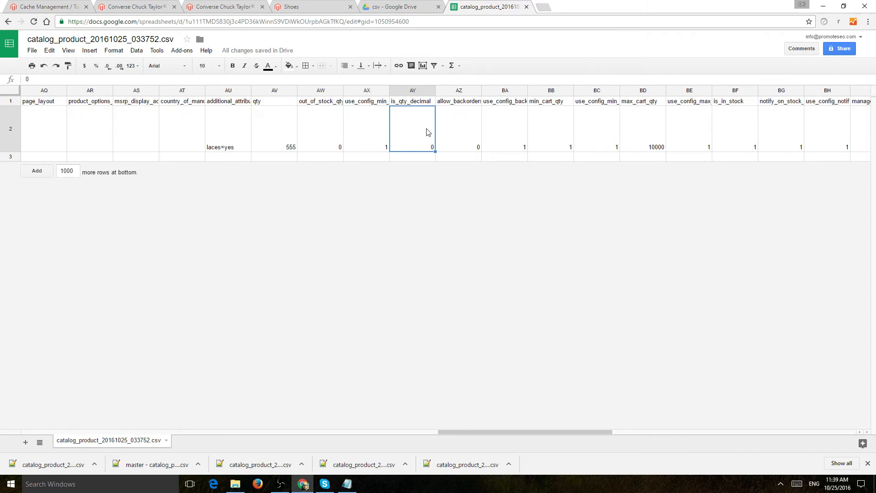
mouse_move(612, 141)
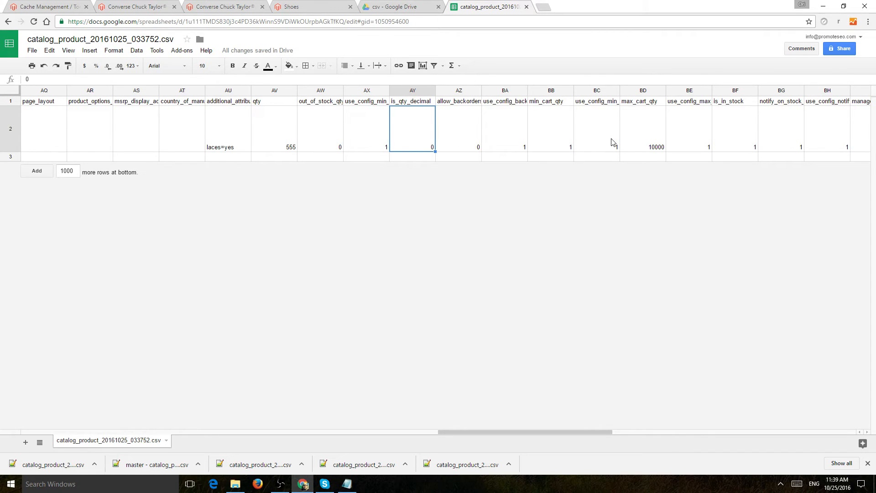
mouse_move(422, 136)
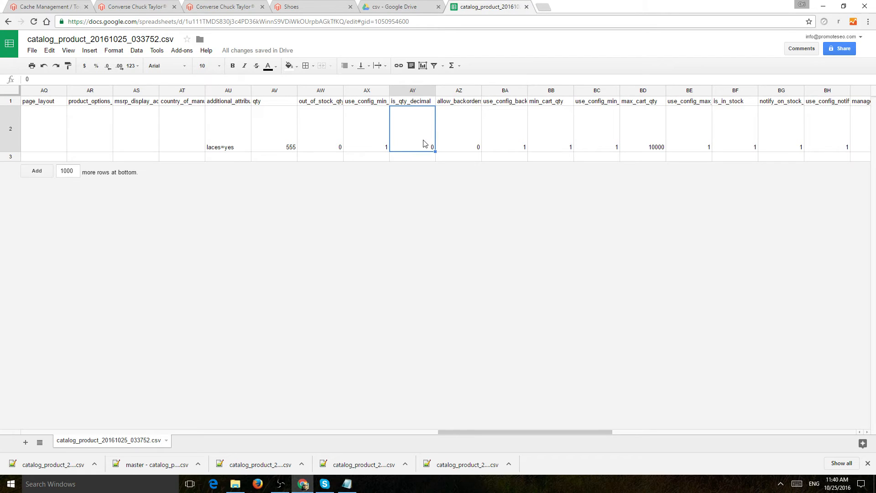
mouse_move(407, 109)
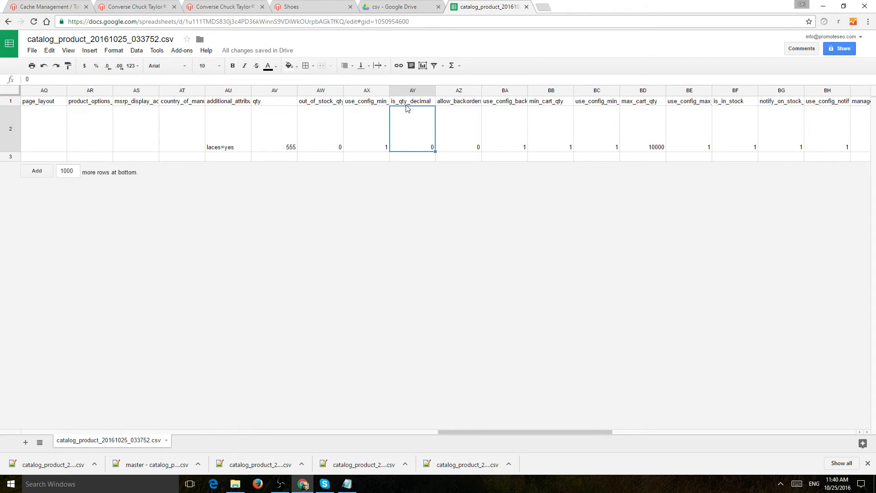
left_click(412, 102)
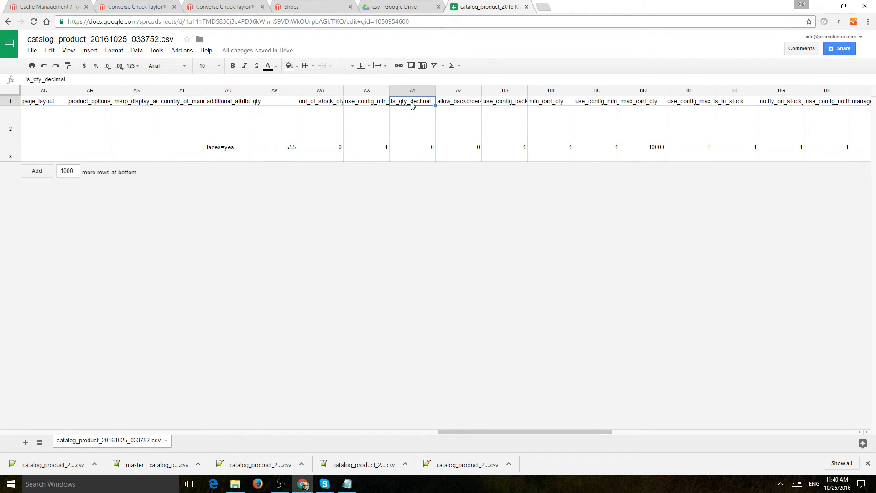
Show the Converse product's Advanced Inventory in Magento: qty 555, decimal quantities off
left_click(223, 7)
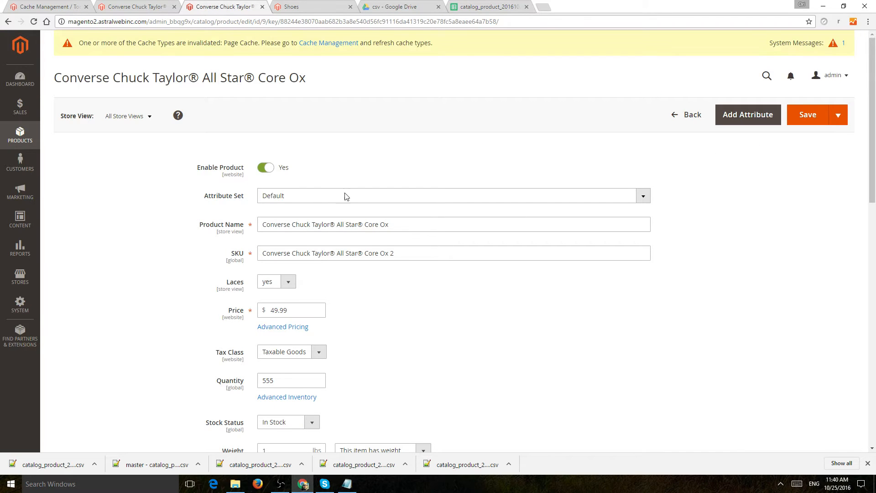
left_click(287, 397)
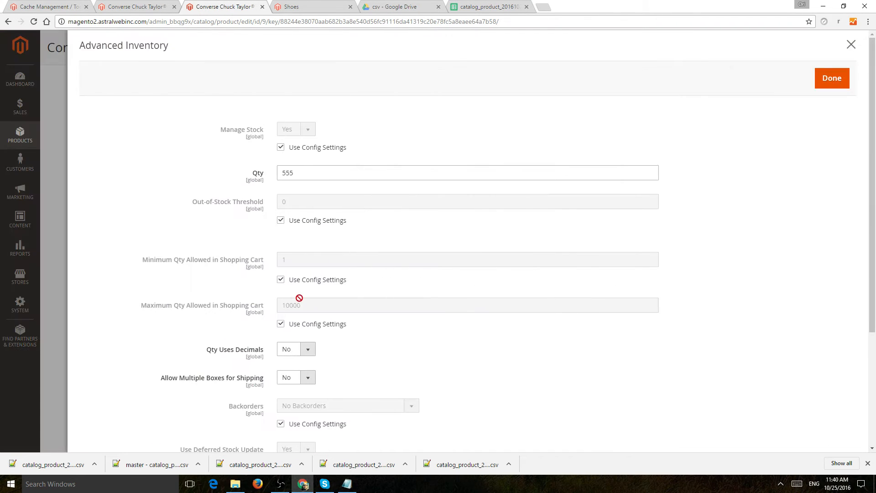
scroll("down", 3)
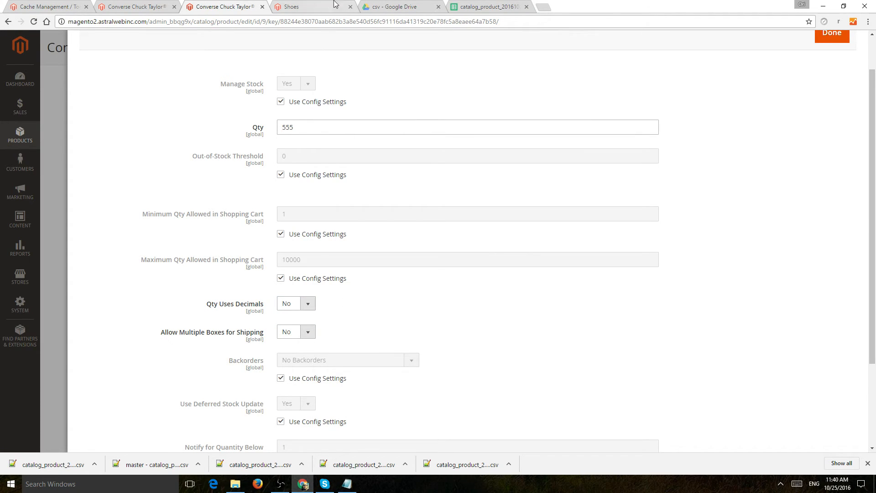
Compare the CSV row's out_of_stock_qty 0 and is_qty_decimal 0 values against Magento
left_click(486, 6)
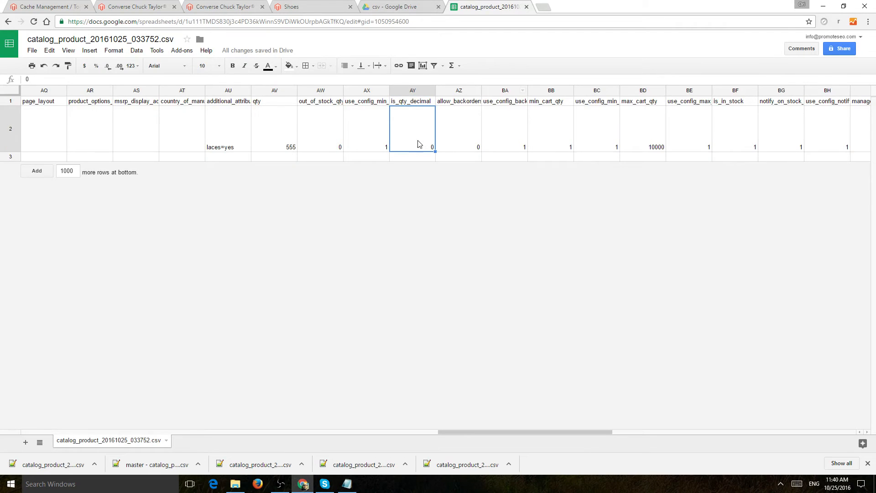
mouse_move(399, 129)
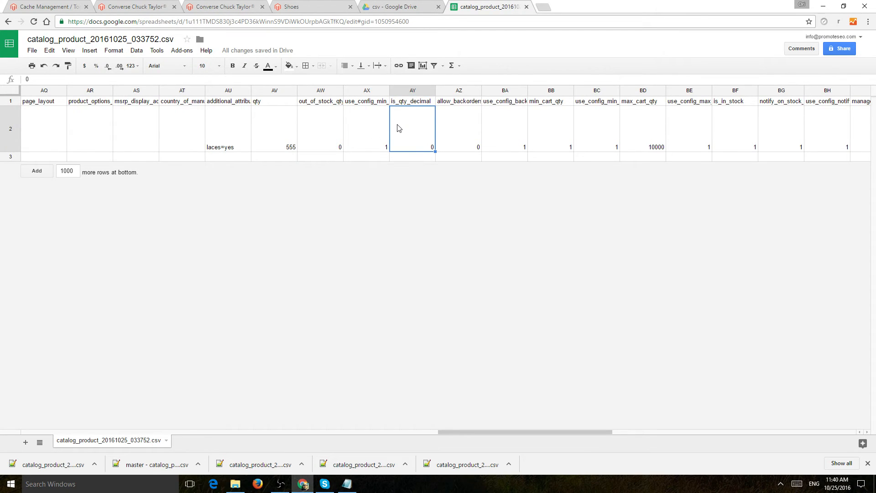
mouse_move(412, 135)
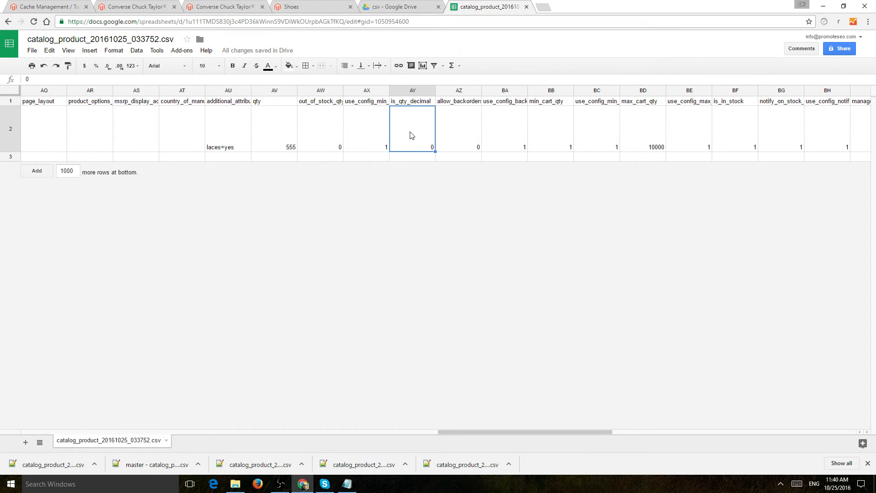
left_click(319, 128)
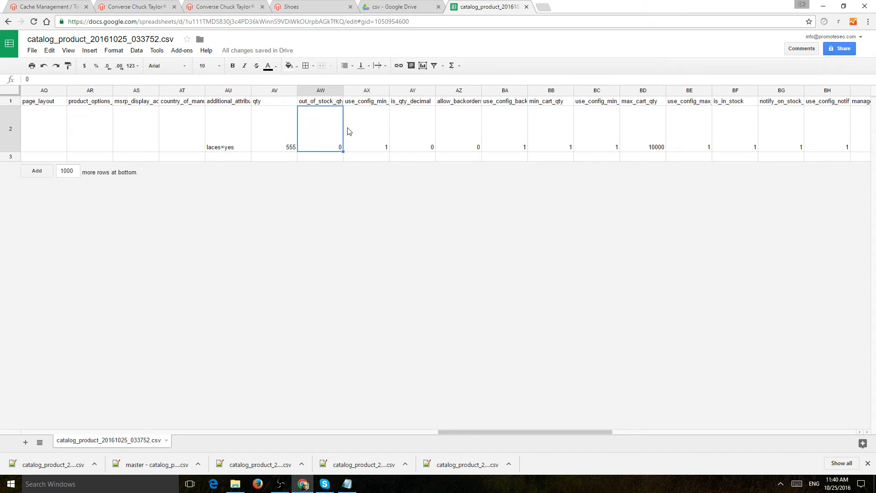
left_click(412, 129)
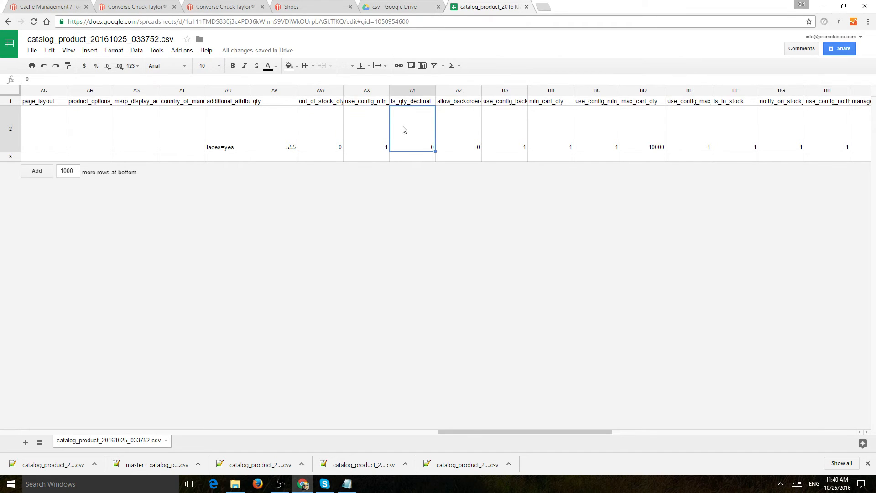
mouse_move(348, 139)
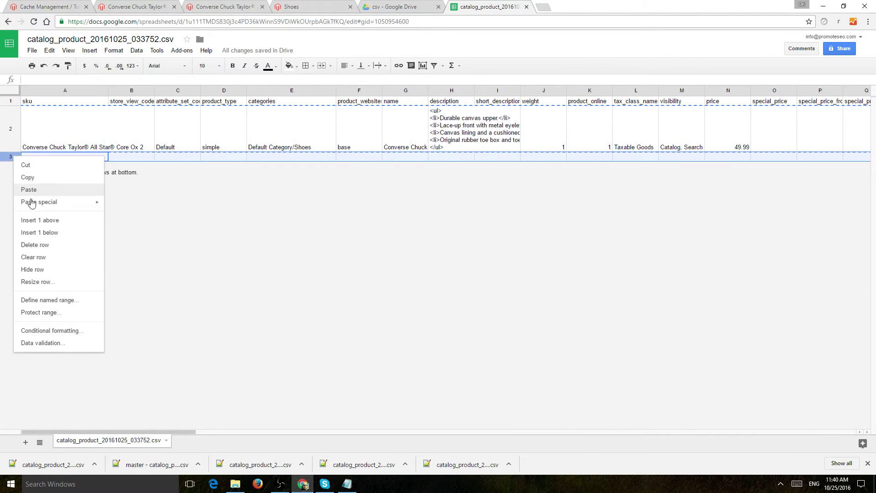
Paste a copy of the product row and change its sku to Test Shoe
left_click(35, 244)
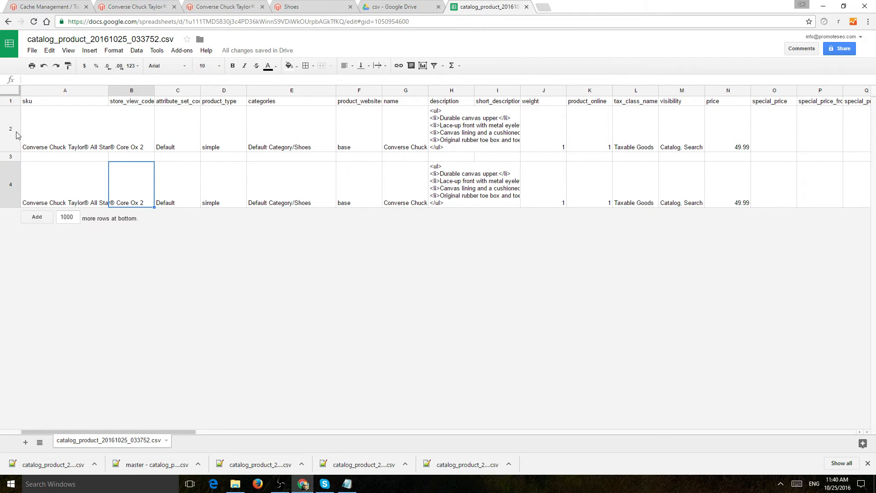
left_click(64, 184)
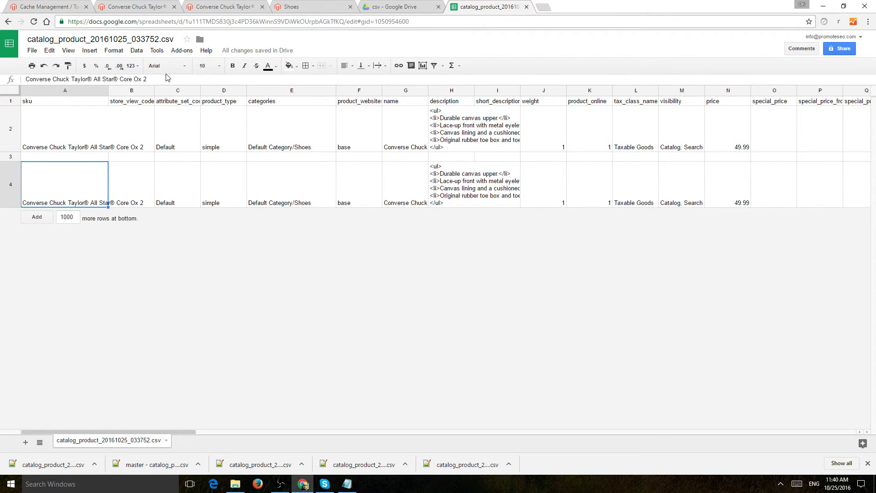
left_click(65, 165)
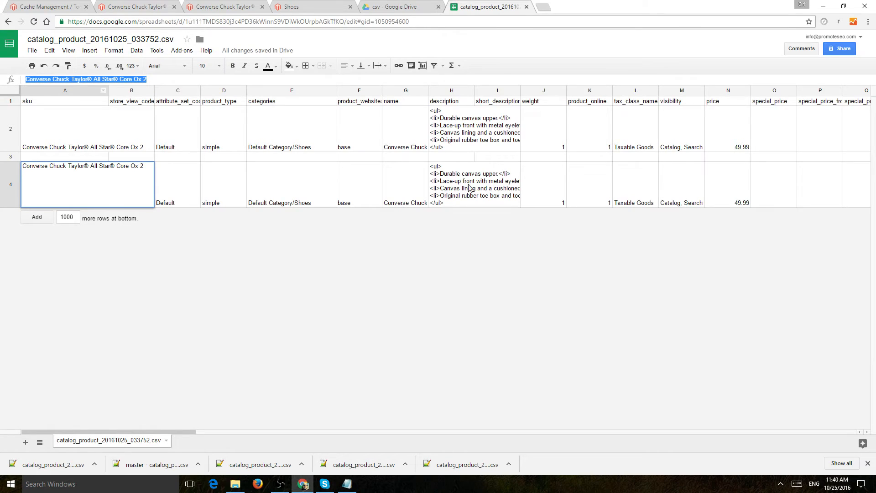
mouse_move(126, 114)
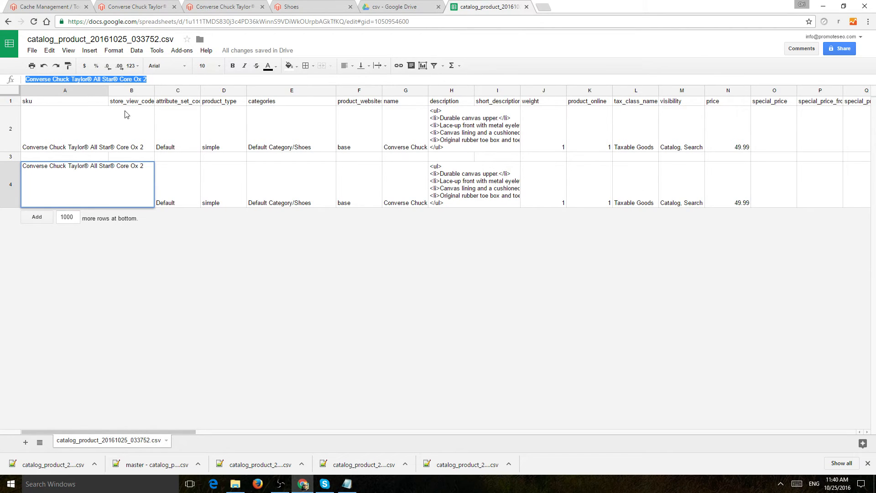
type("Test Shoe")
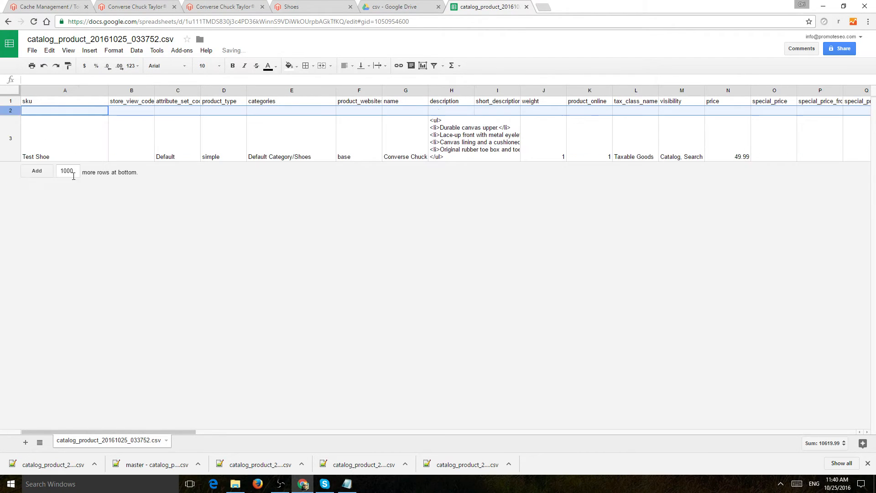
Delete the empty row and rename the product TESTConverse with description 'test description'
right_click(64, 110)
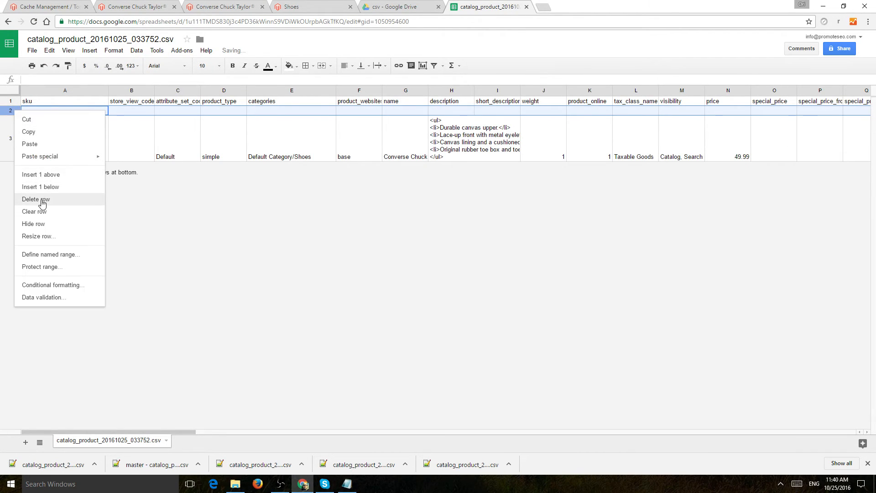
left_click(35, 199)
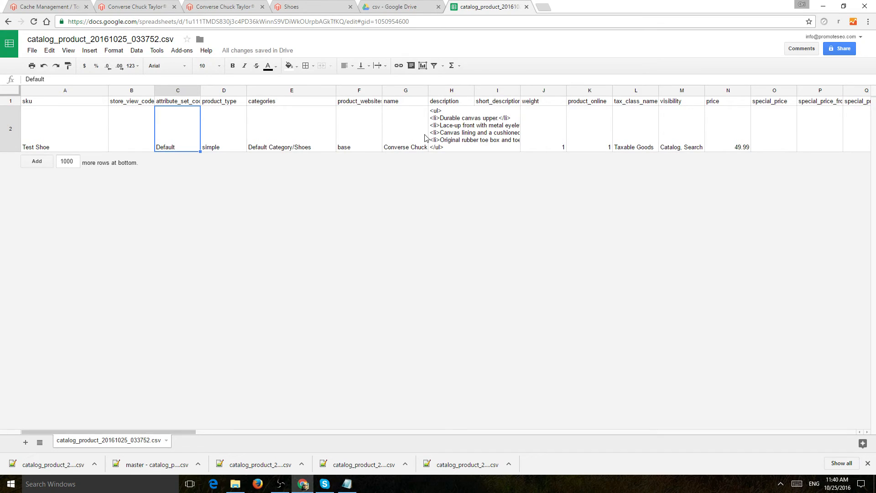
left_click(406, 128)
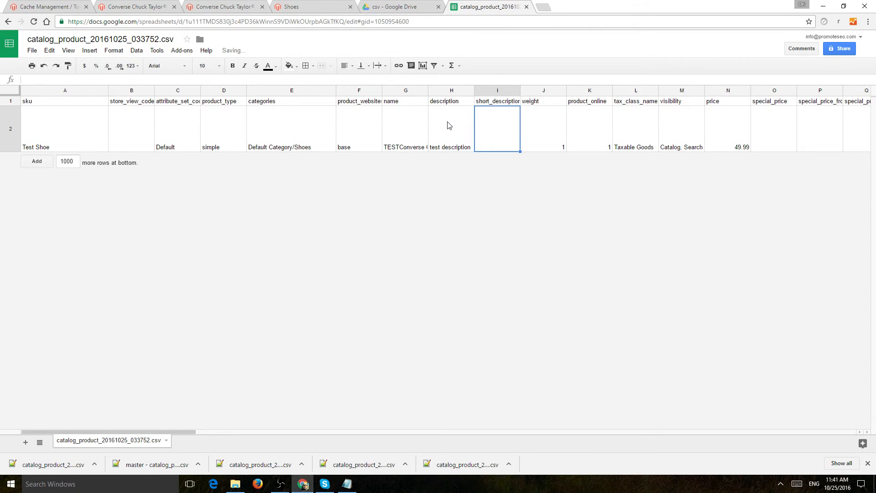
left_click(820, 129)
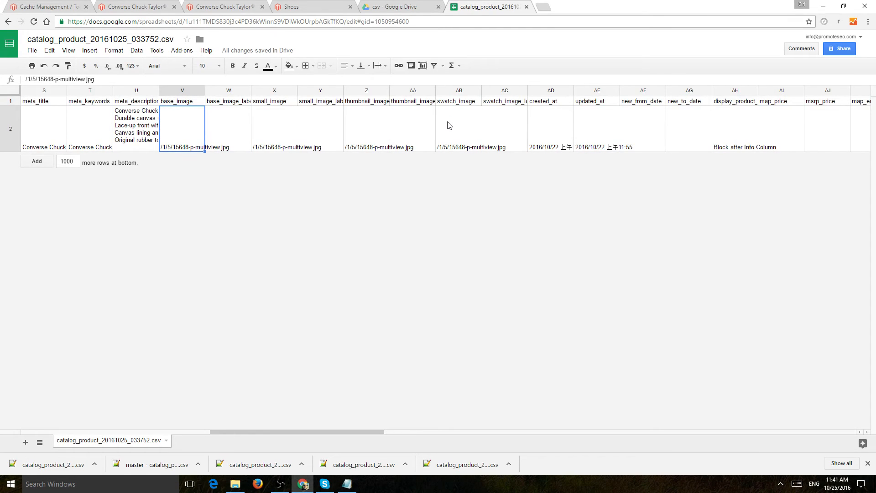
Set the test row's base_image to filename.png, leaving small, thumbnail and swatch image paths unchanged
left_click(273, 129)
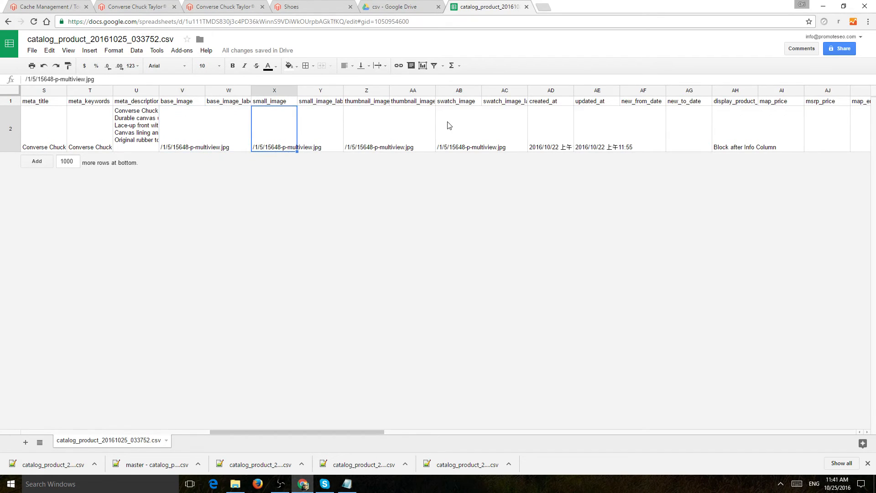
mouse_move(276, 152)
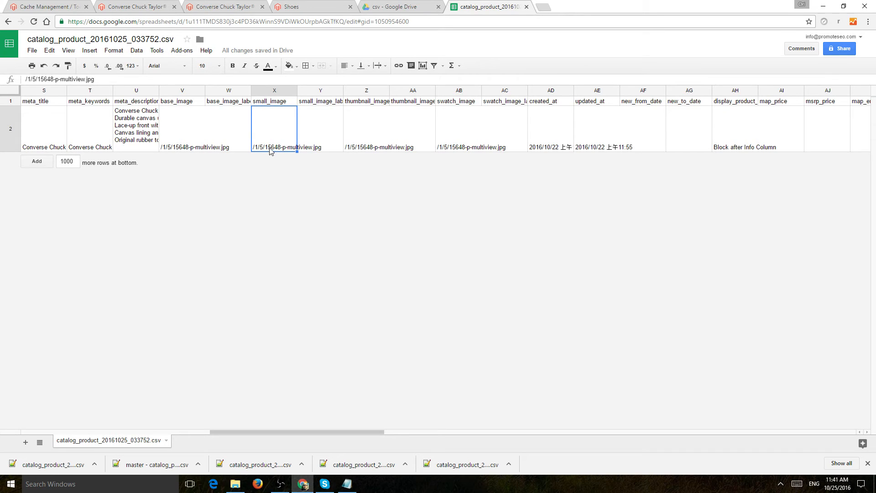
mouse_move(259, 151)
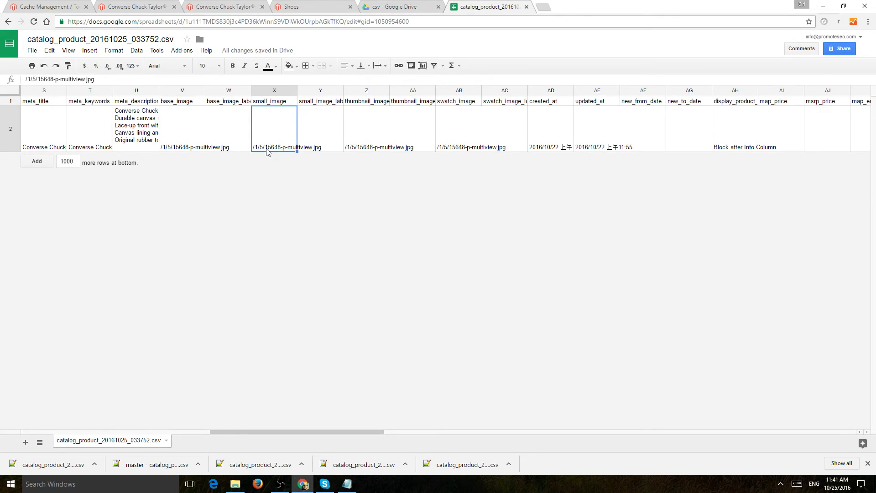
mouse_move(319, 152)
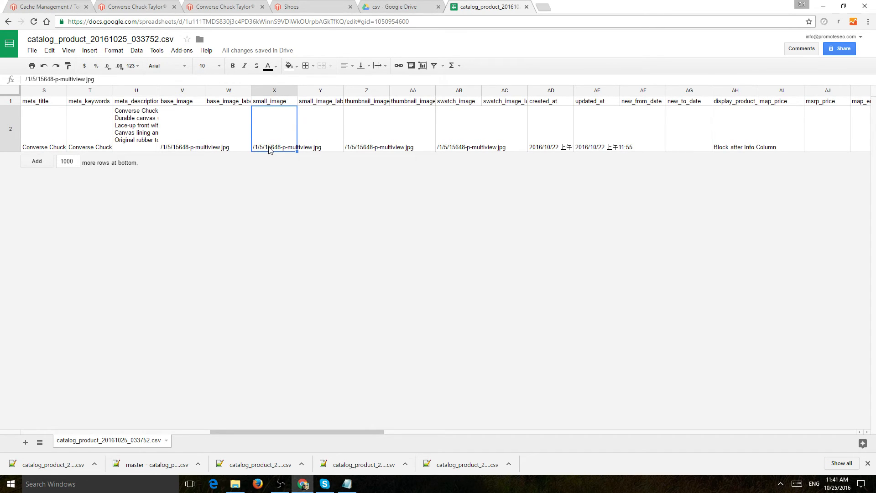
left_click(320, 128)
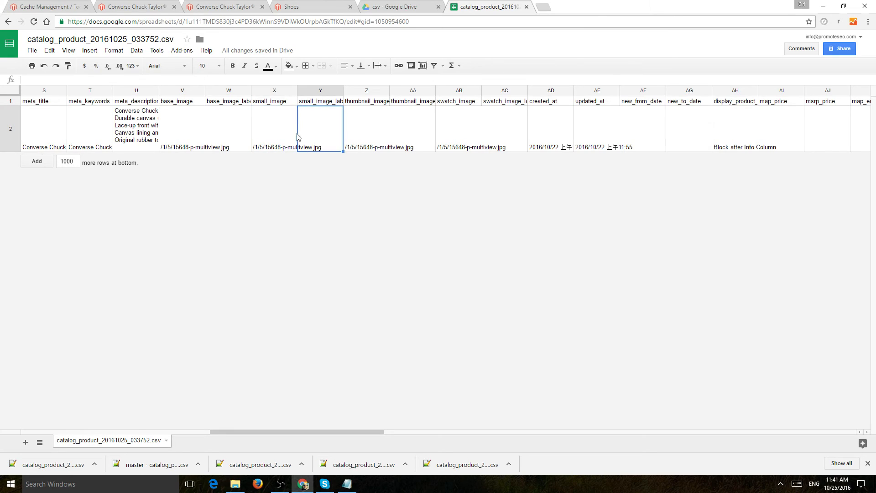
left_click(274, 129)
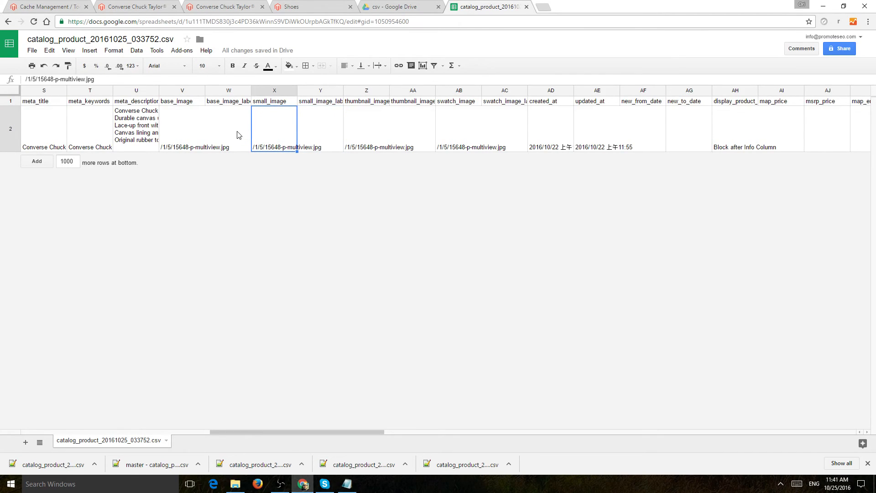
left_click(227, 129)
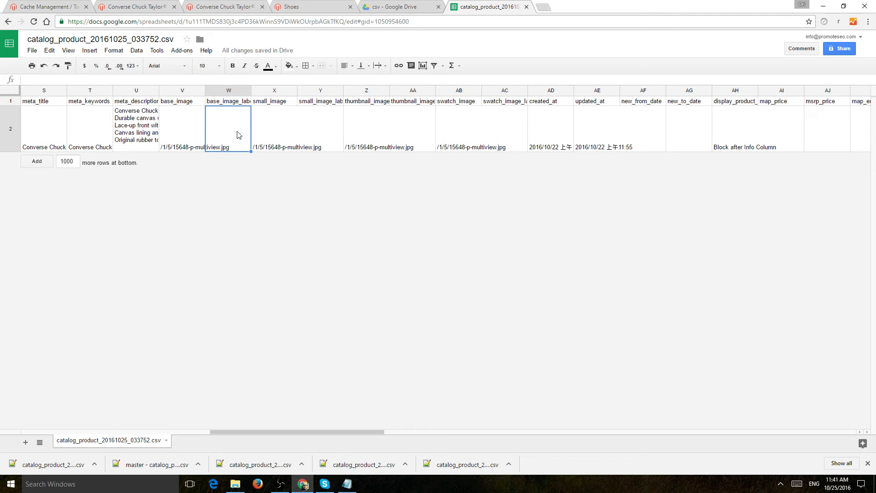
left_click(182, 129)
type("filename.png")
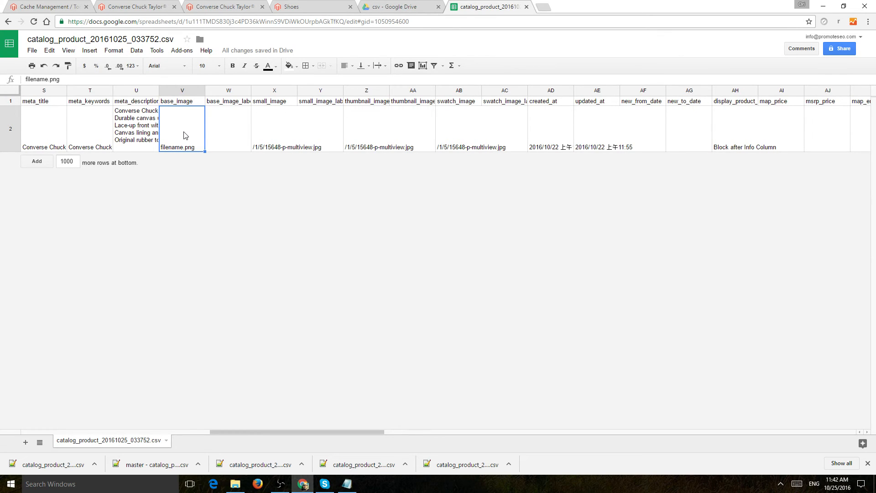
left_click(458, 128)
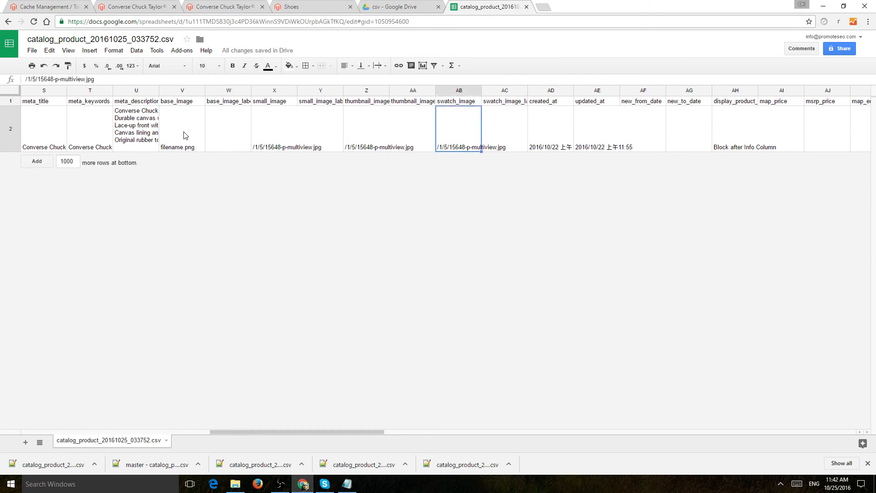
Change the test row's additional_attributes value from laces=yes to laces=no
scroll("right", 3)
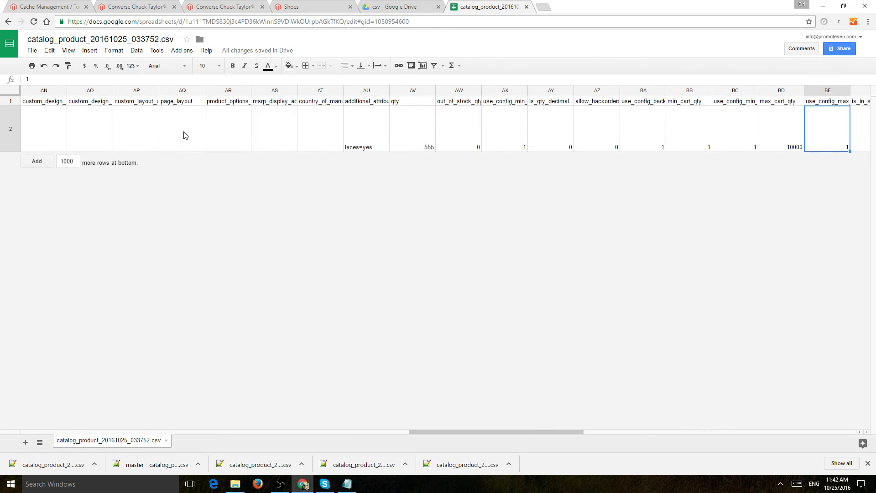
left_click(366, 129)
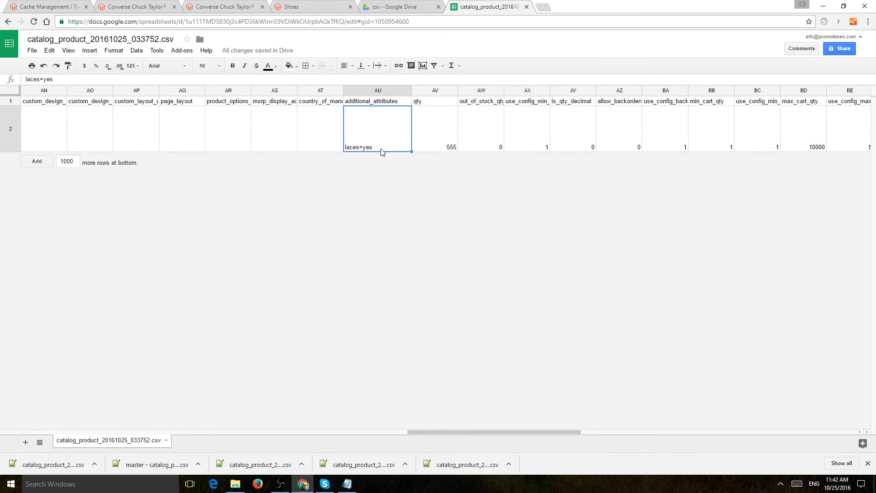
mouse_move(375, 136)
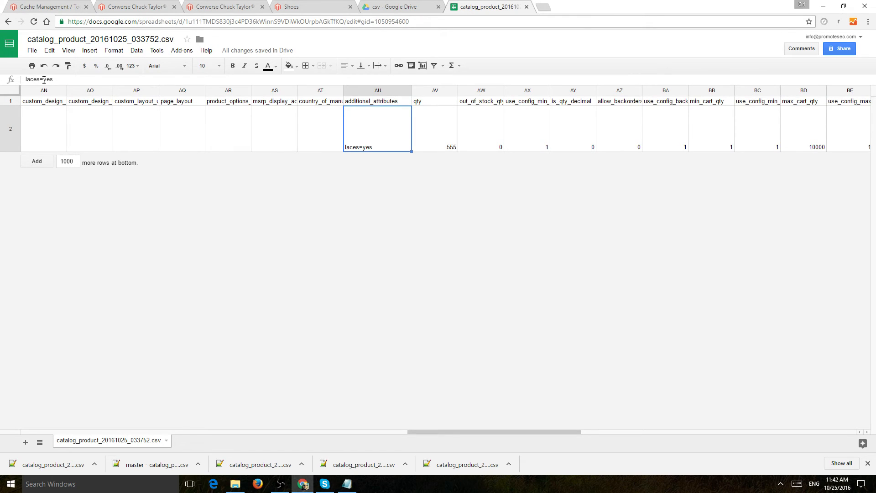
type("laces=no")
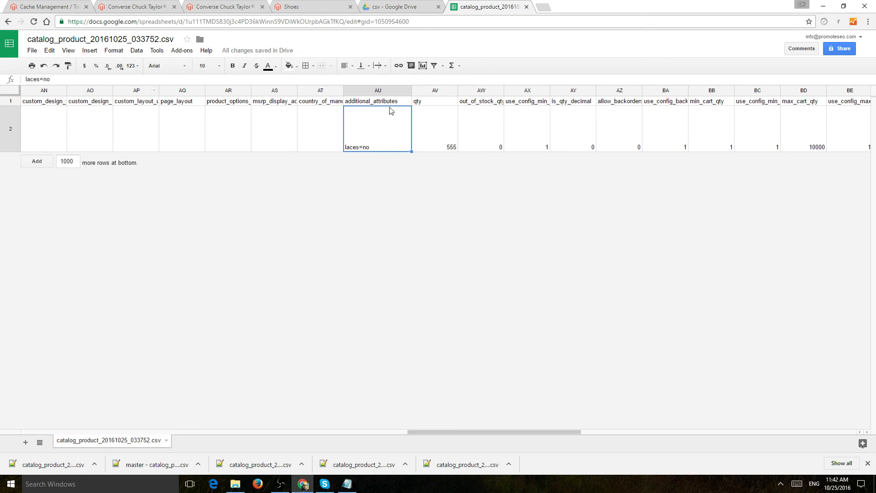
left_click(378, 102)
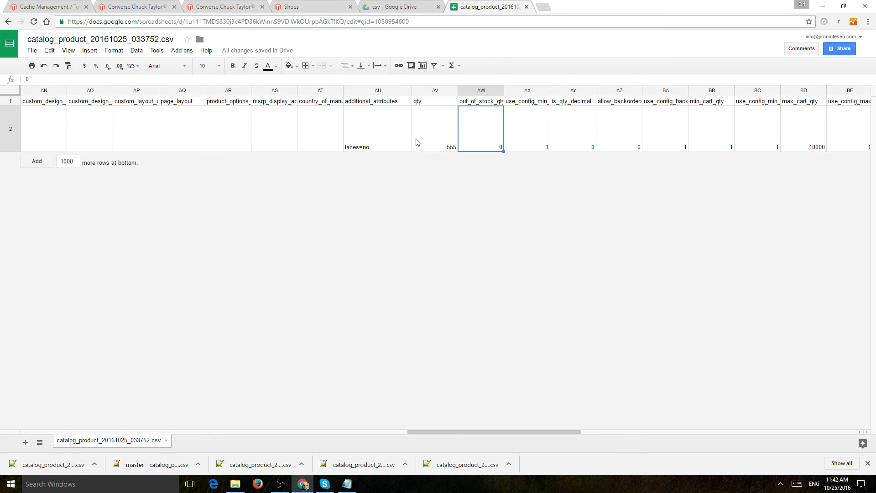
scroll("right", 3)
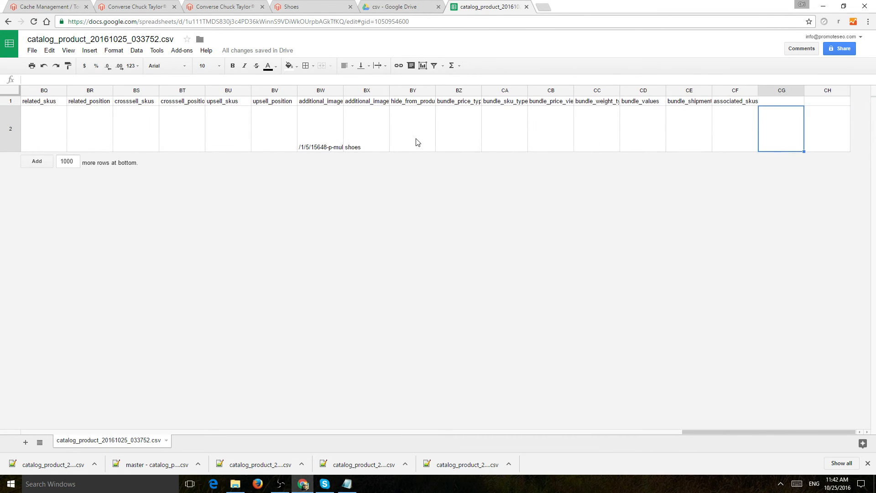
scroll("left", 3)
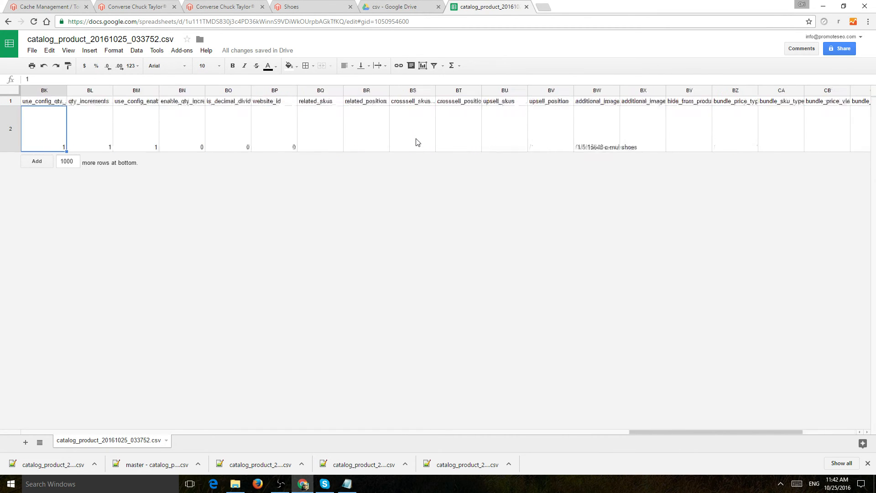
scroll("left", 3)
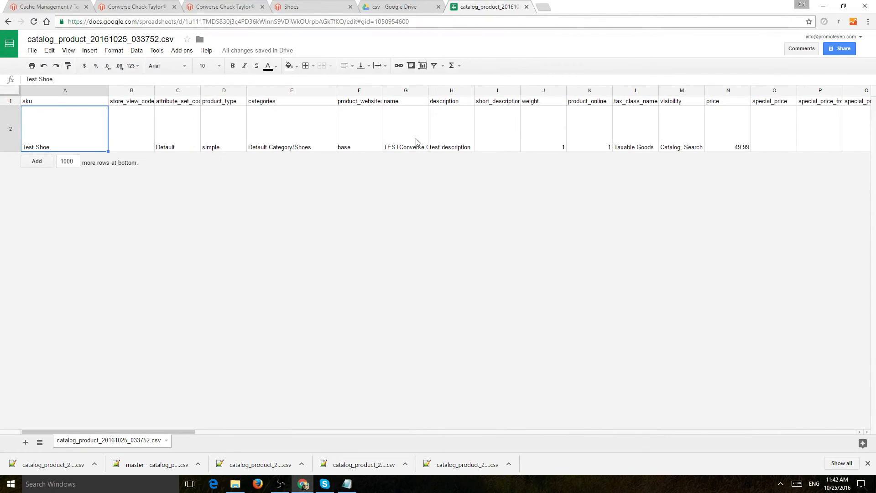
mouse_move(352, 124)
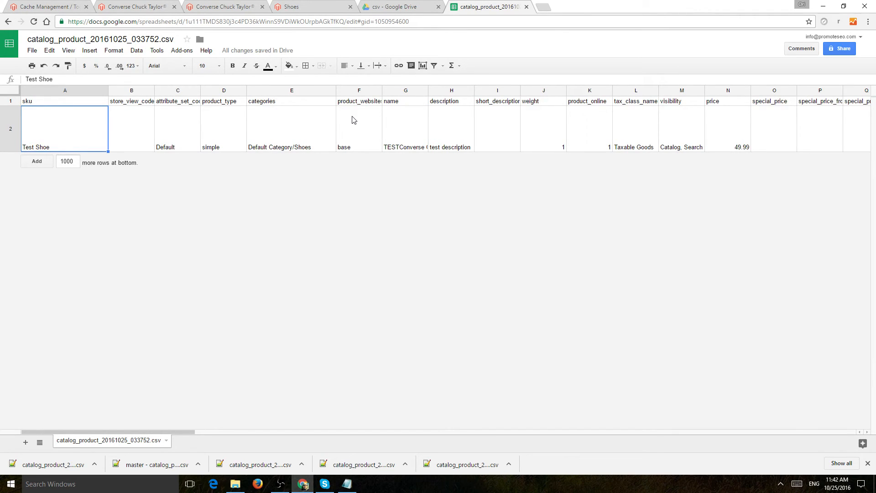
Download the edited product sheet as a comma-separated values file
left_click(32, 50)
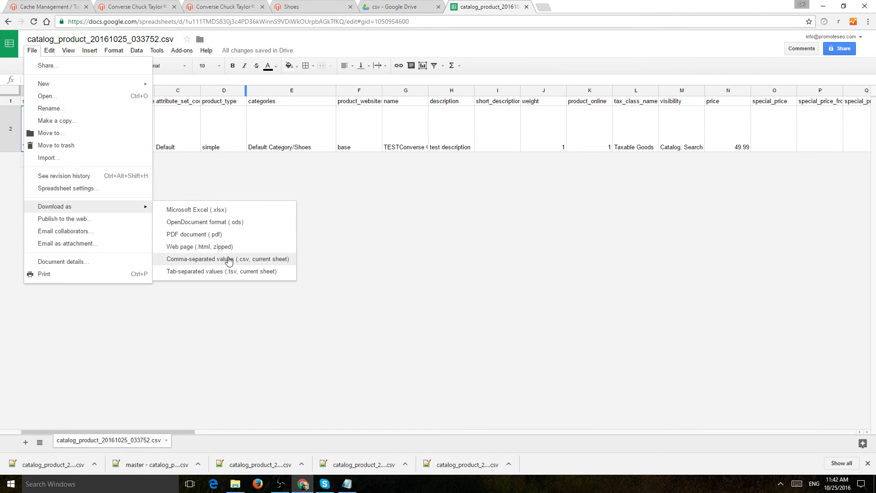
left_click(227, 259)
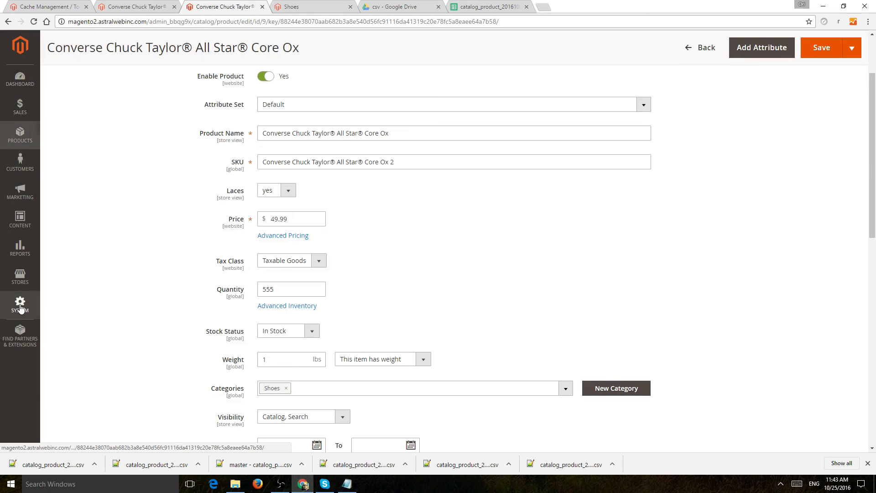
Open the Magento Import page under System > Data Transfer
left_click(19, 304)
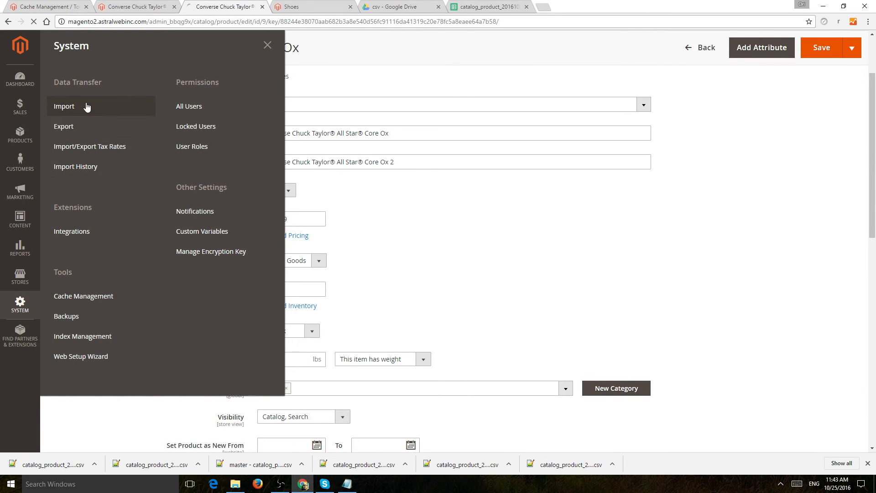
left_click(64, 106)
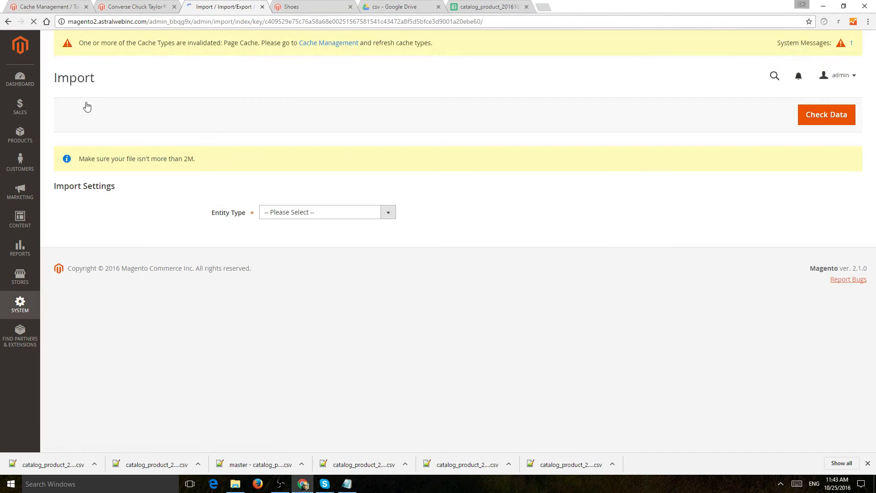
left_click(488, 6)
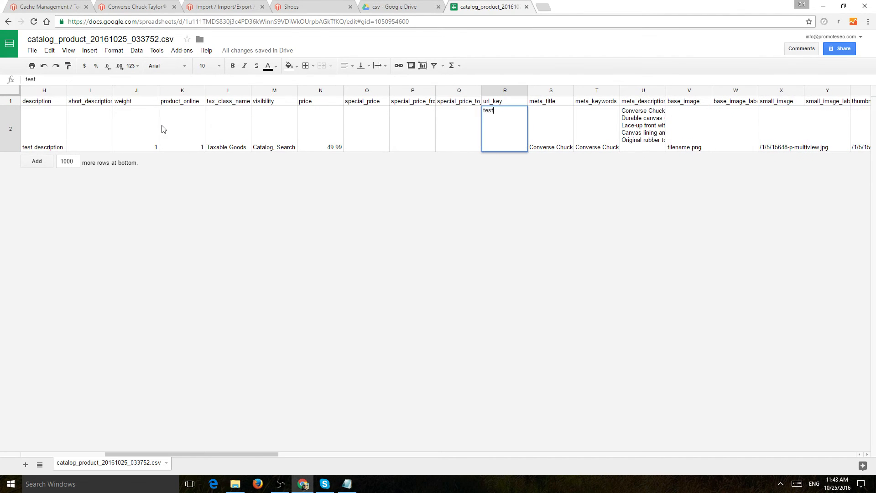
Set the test row's url_key to test12 and download the sheet as CSV again
type("12")
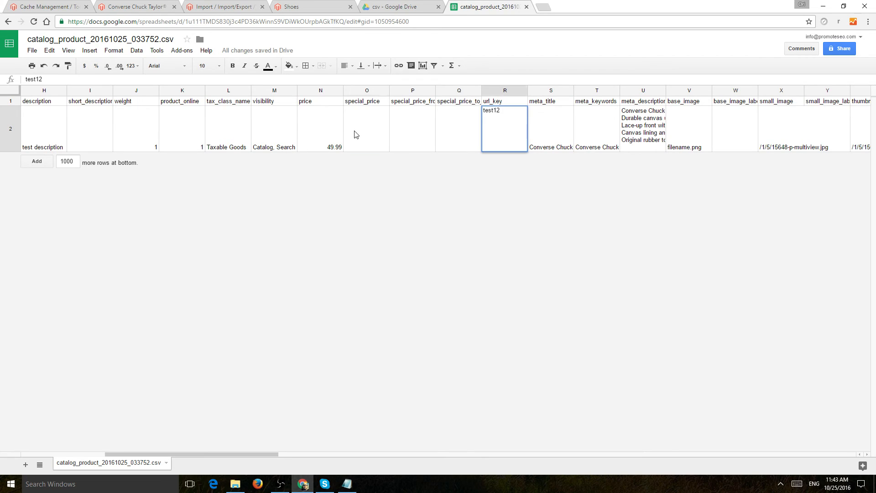
left_click(32, 50)
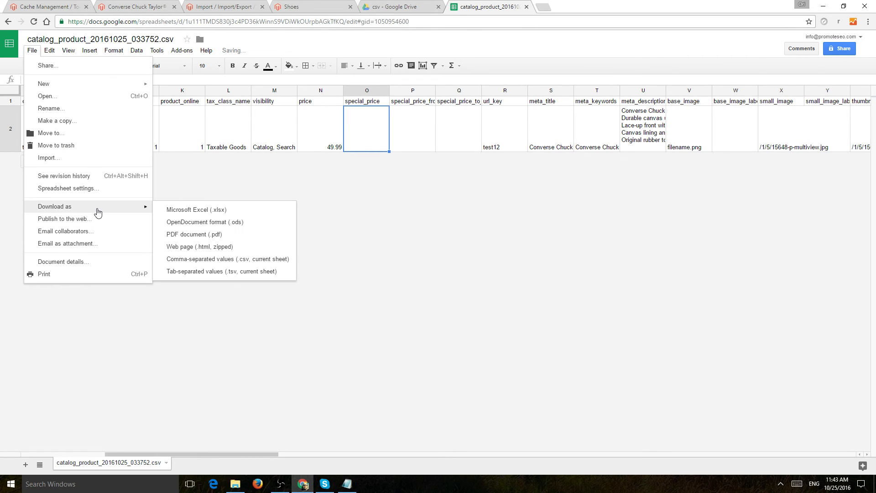
left_click(227, 259)
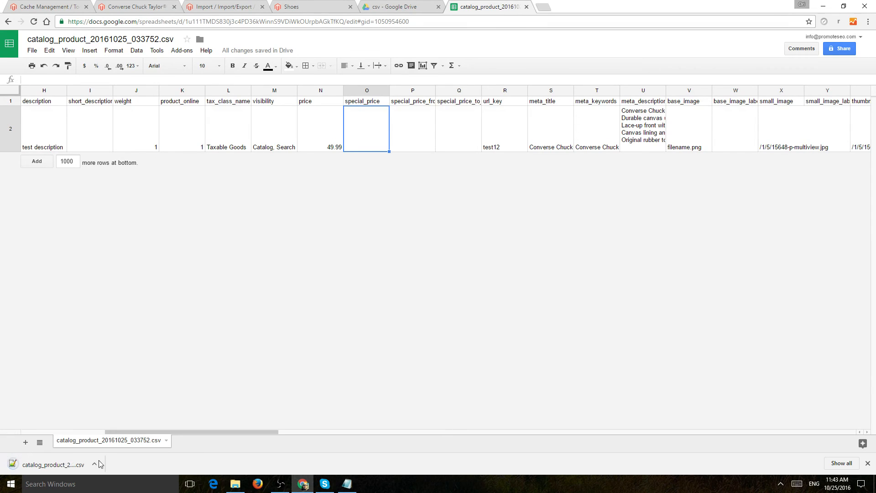
left_click(223, 7)
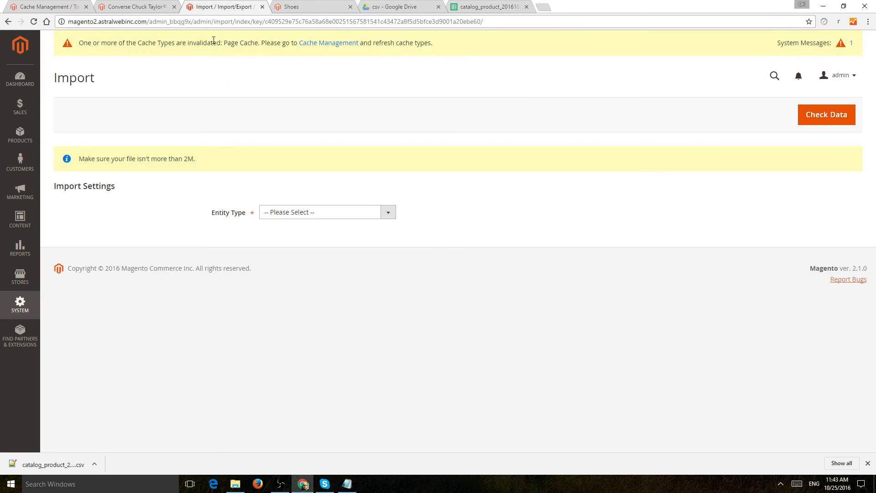
Set the import to Products entity, Add/Update behavior, and Stop on Error
left_click(388, 212)
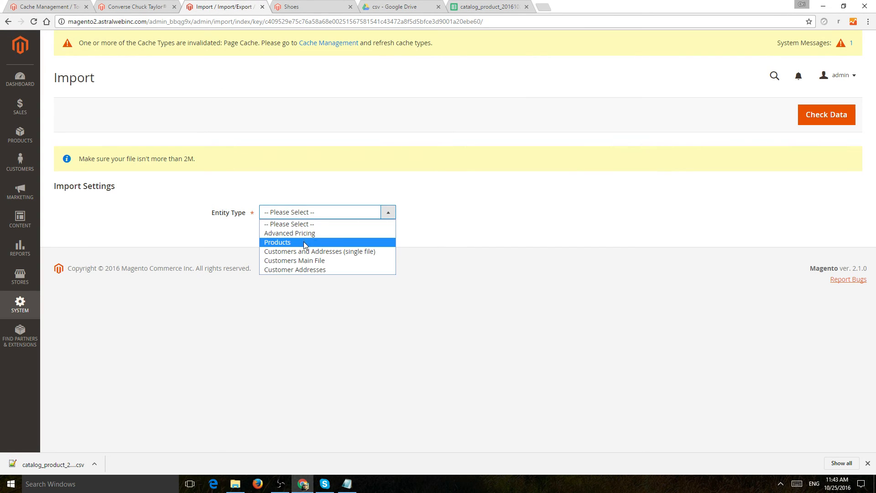
left_click(277, 242)
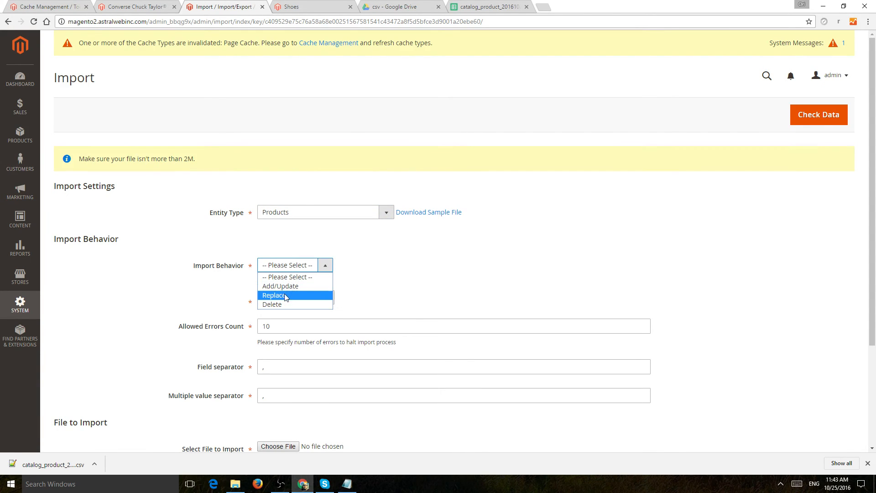
left_click(280, 286)
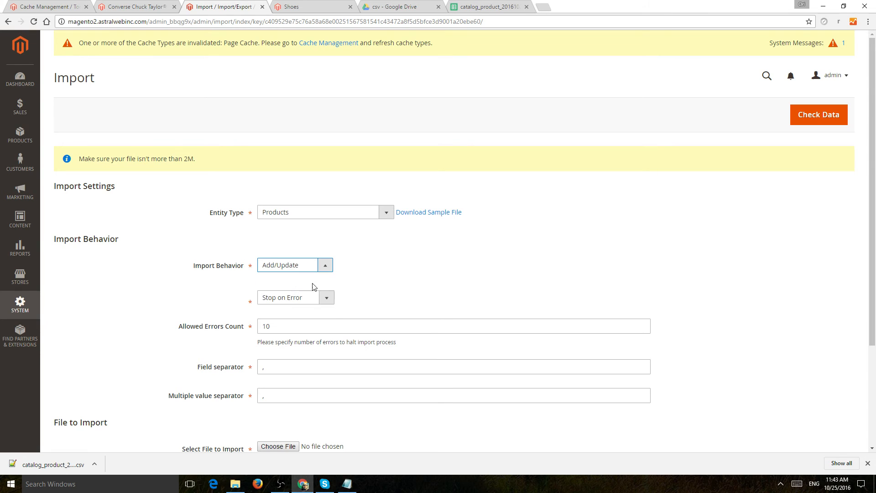
mouse_move(348, 301)
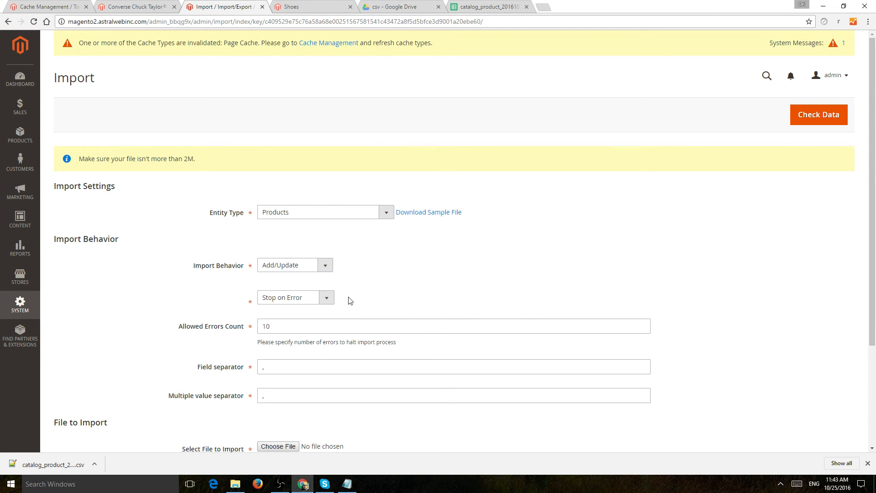
mouse_move(313, 300)
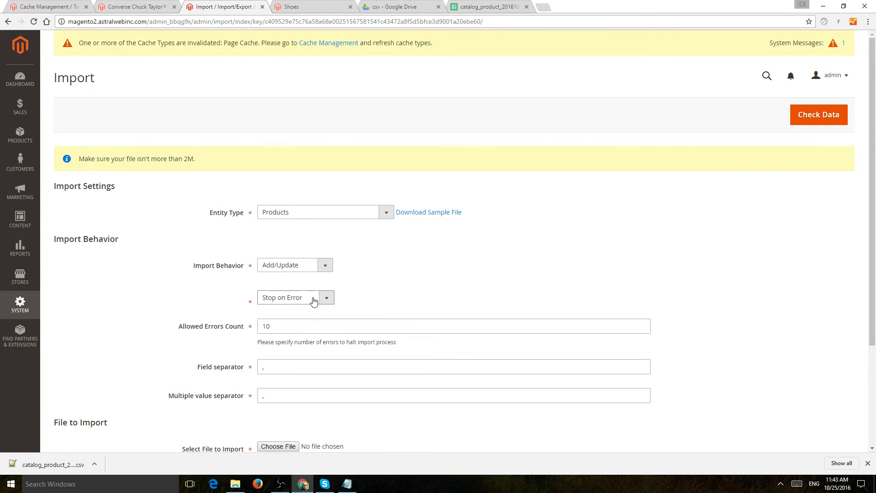
mouse_move(282, 352)
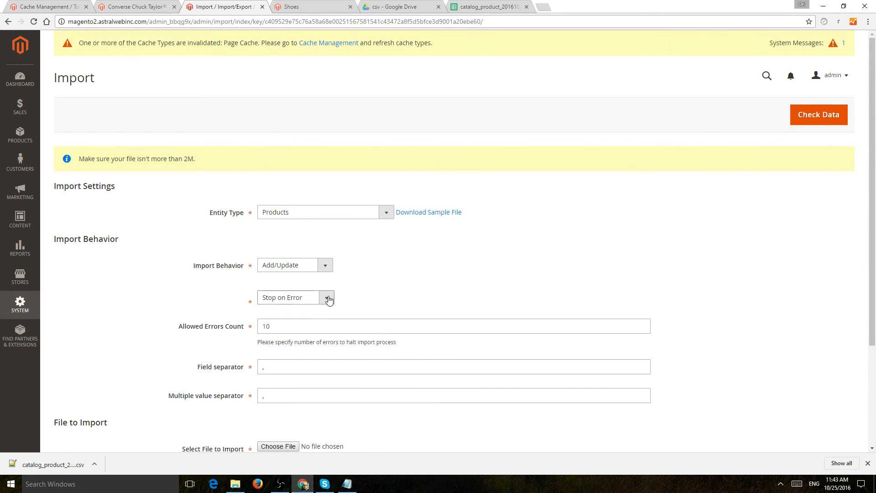
left_click(326, 297)
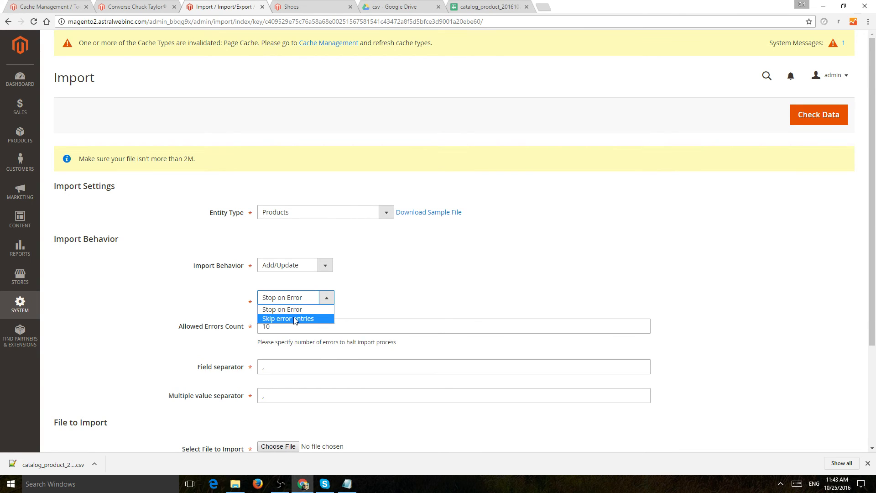
mouse_move(302, 309)
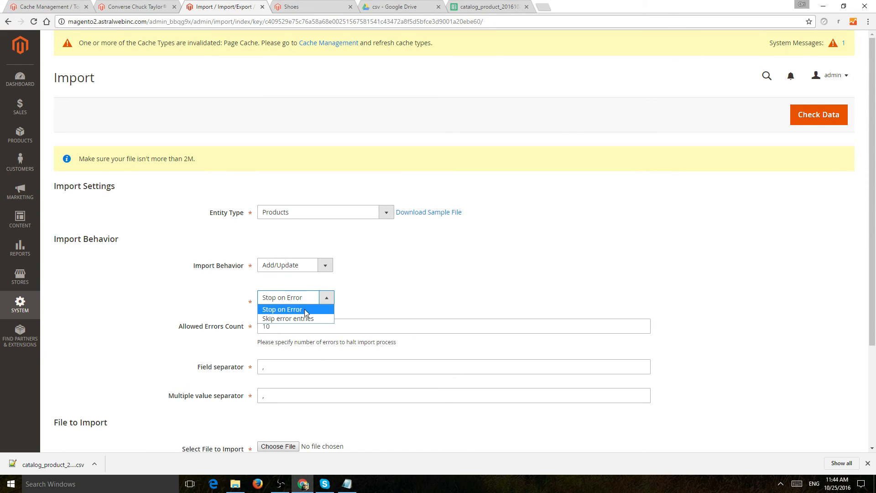
left_click(282, 309)
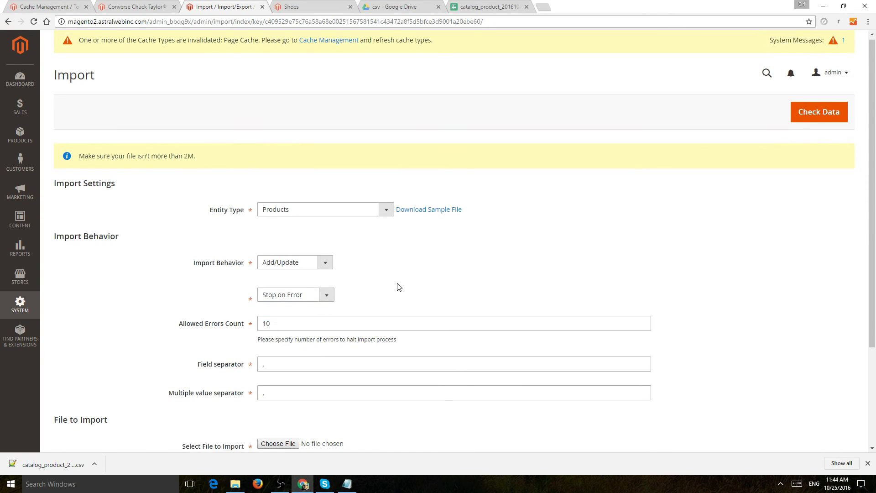
scroll("down", 3)
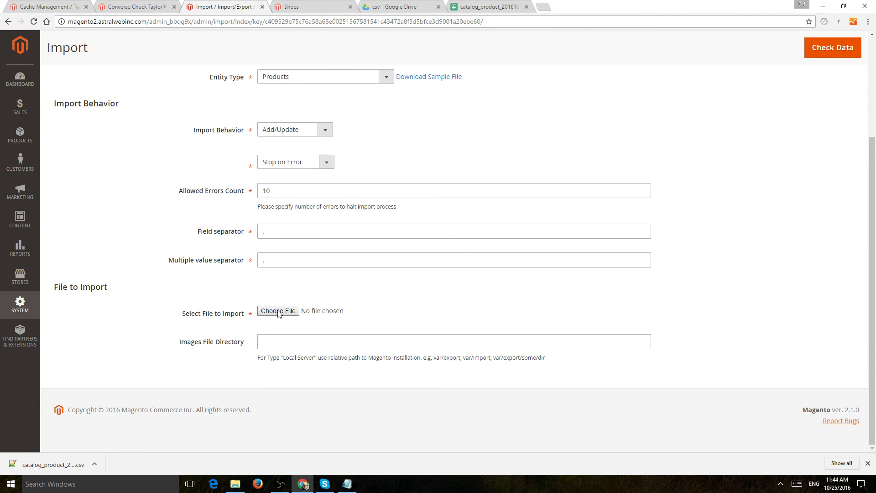
Choose catalog_product (1).csv from Downloads as the import file
left_click(278, 310)
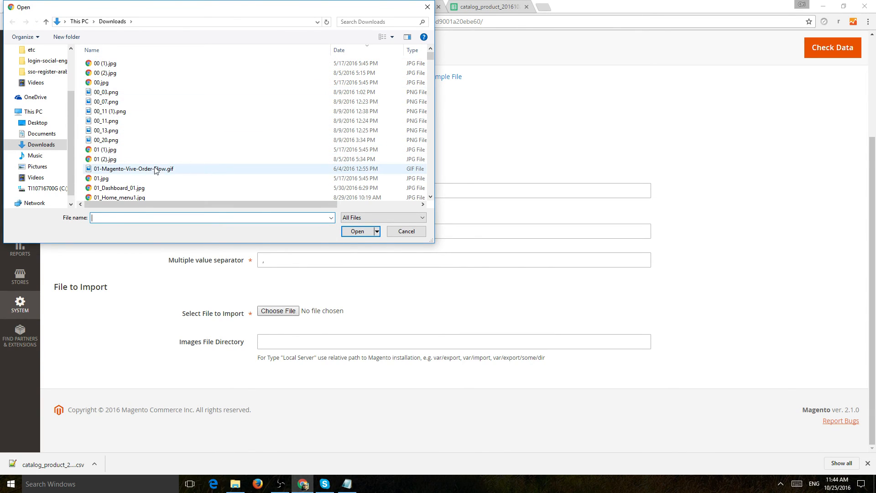
scroll("up", 3)
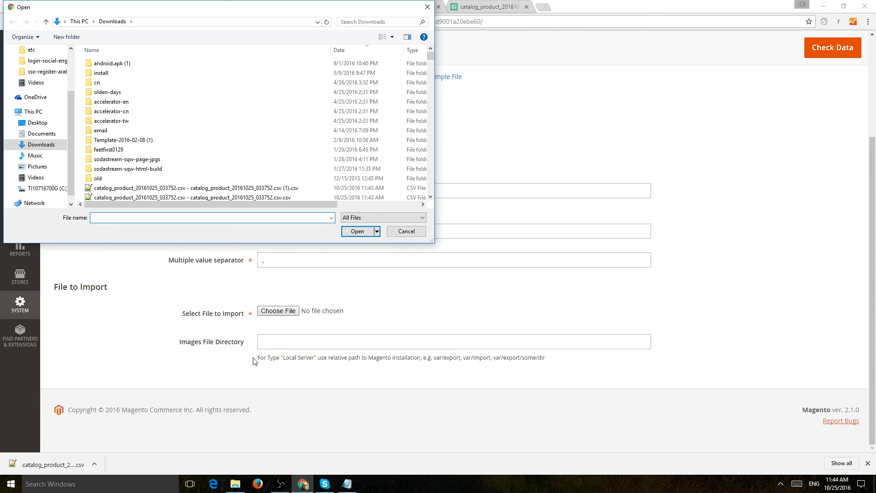
left_click(195, 188)
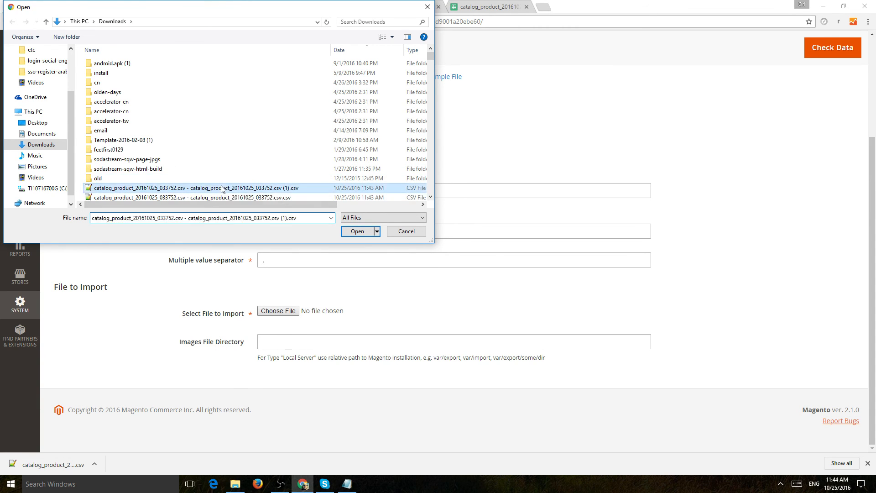
left_click(357, 231)
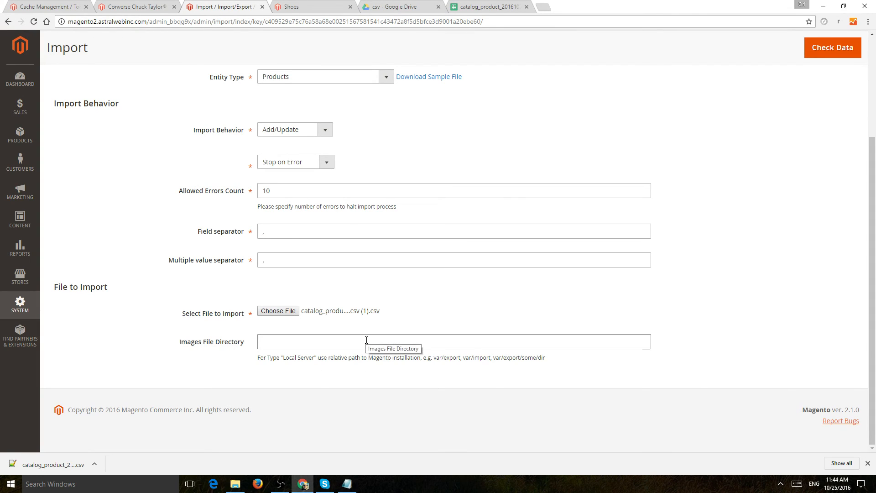
mouse_move(465, 359)
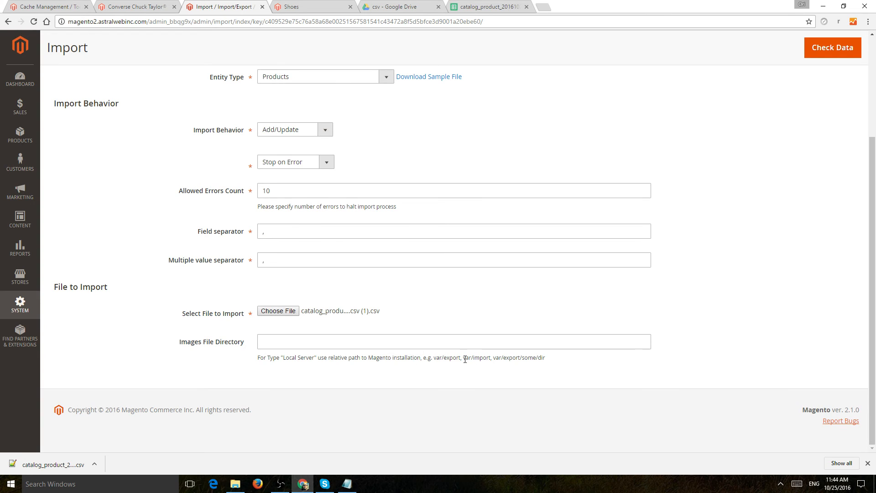
double_click(477, 356)
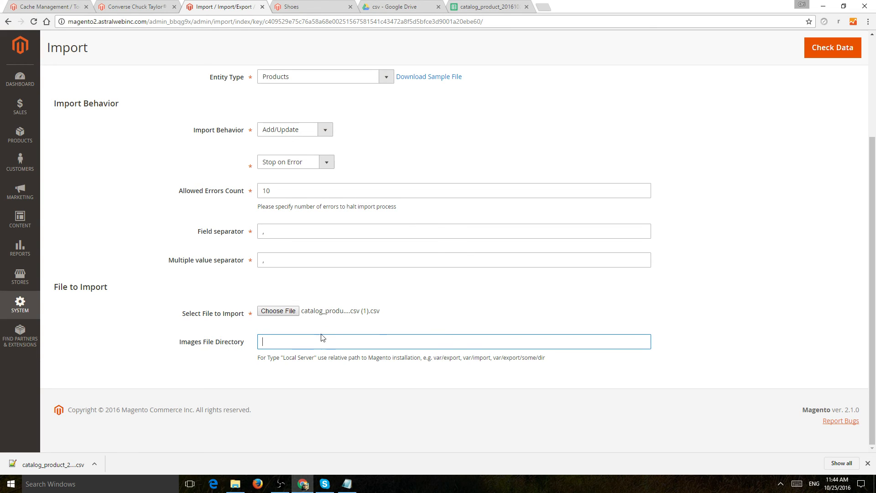
mouse_move(807, 114)
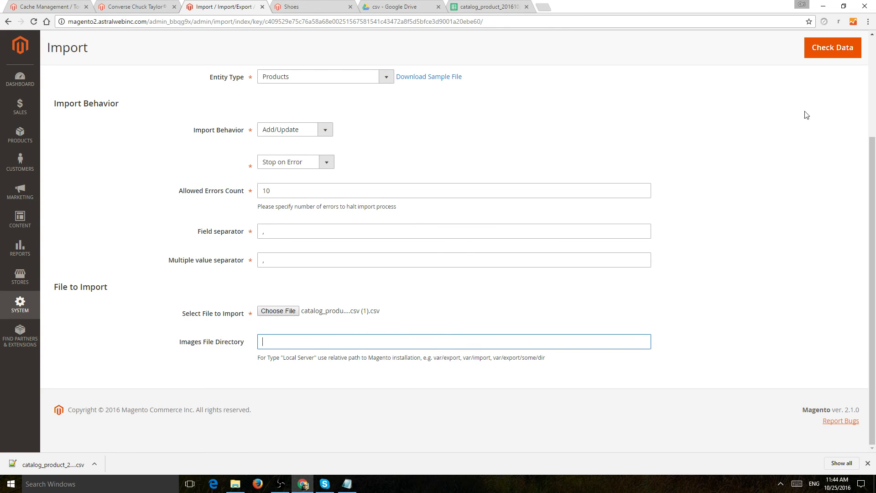
mouse_move(372, 342)
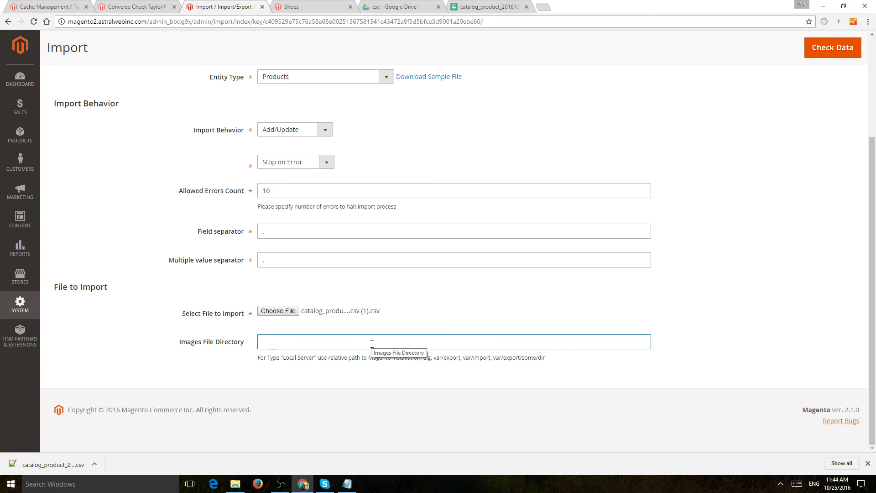
mouse_move(484, 374)
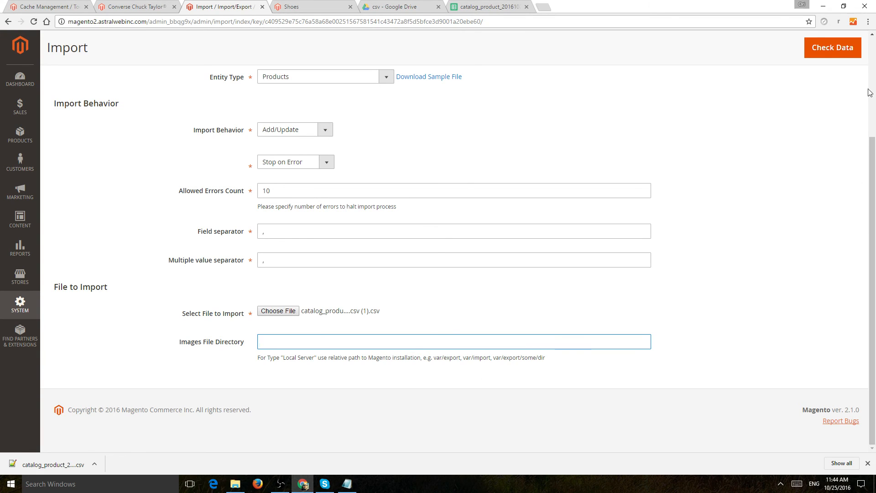
Validate the CSV with zero errors, import it, and note the row 1 image download error
left_click(831, 47)
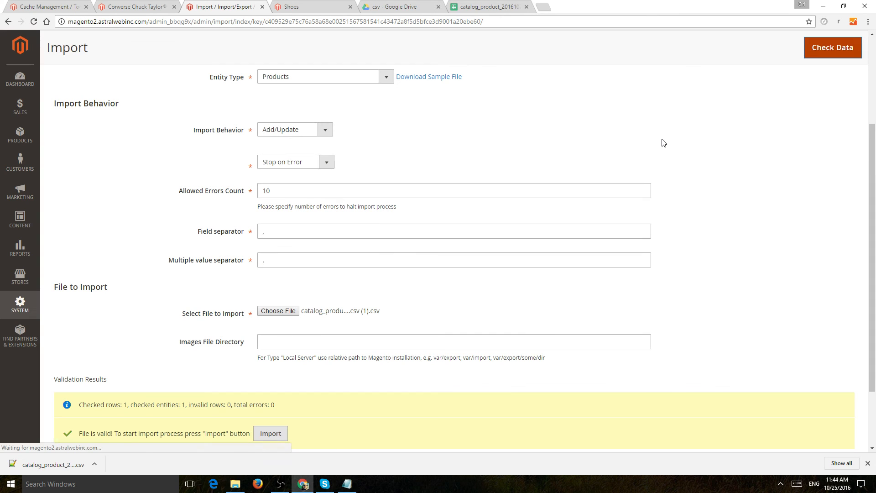
scroll("down", 3)
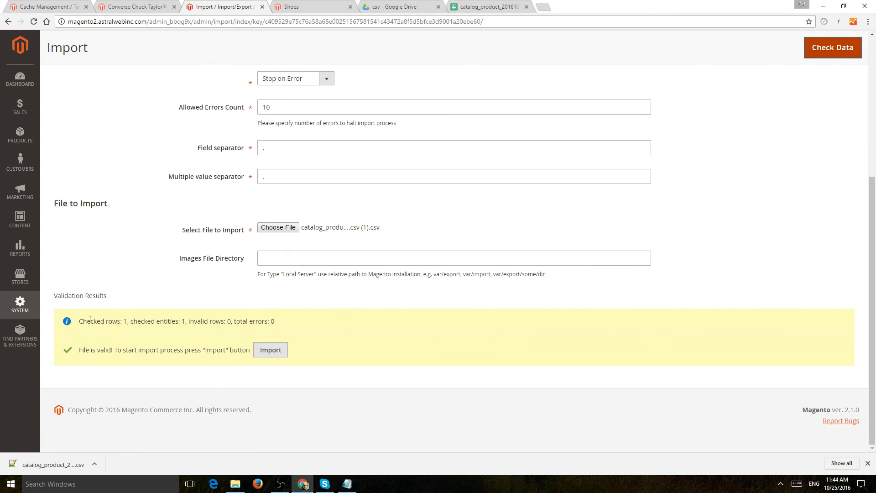
double_click(157, 321)
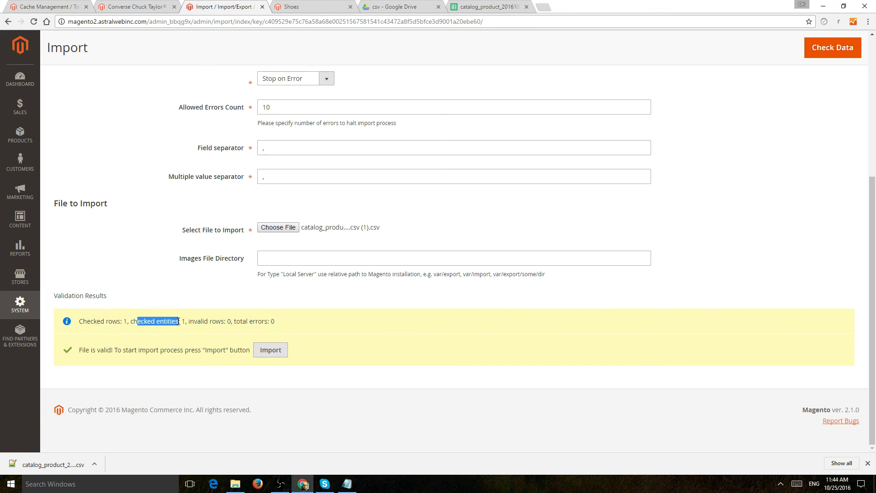
mouse_move(271, 350)
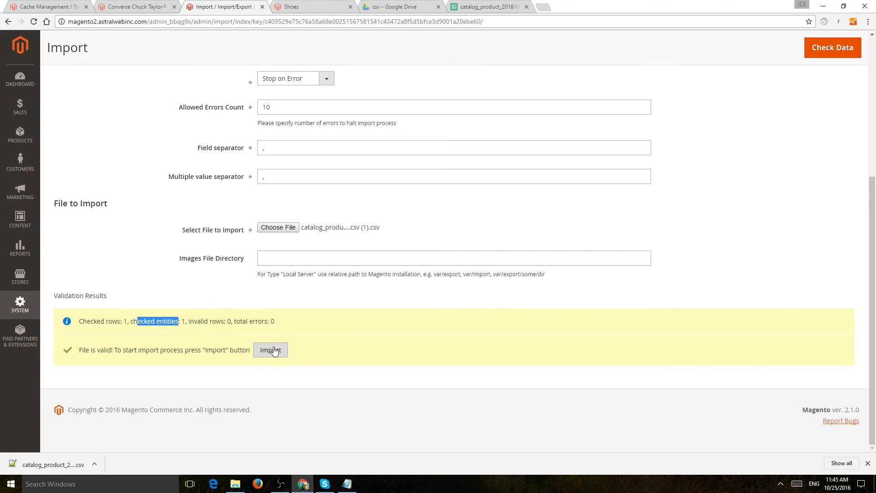
left_click(269, 350)
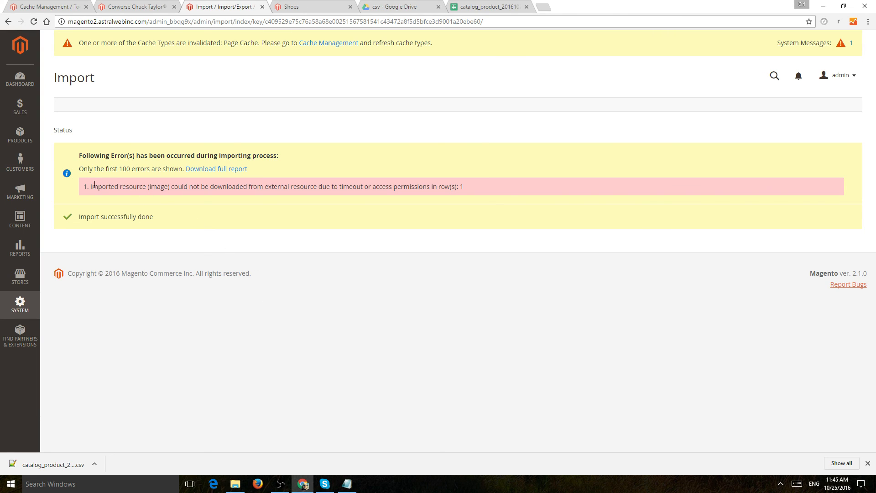
left_click_drag(92, 186, 266, 186)
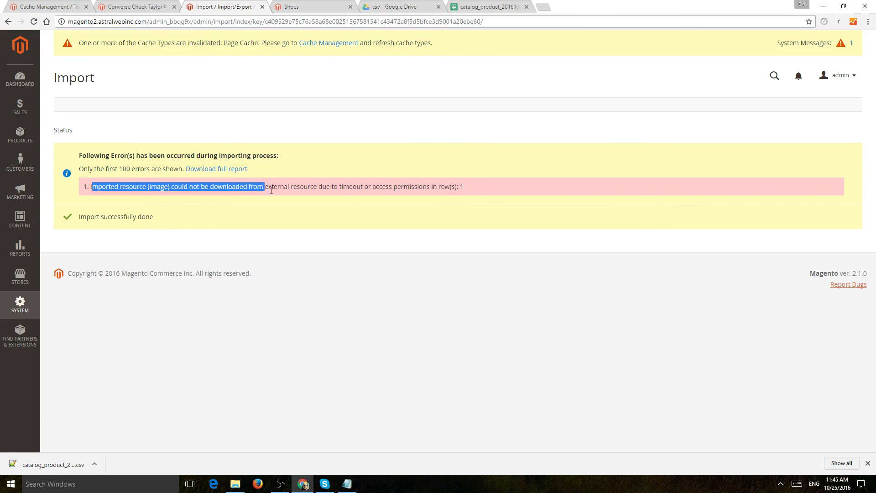
Check the small_image and base_image (filename.png) values in row 2
left_click(488, 7)
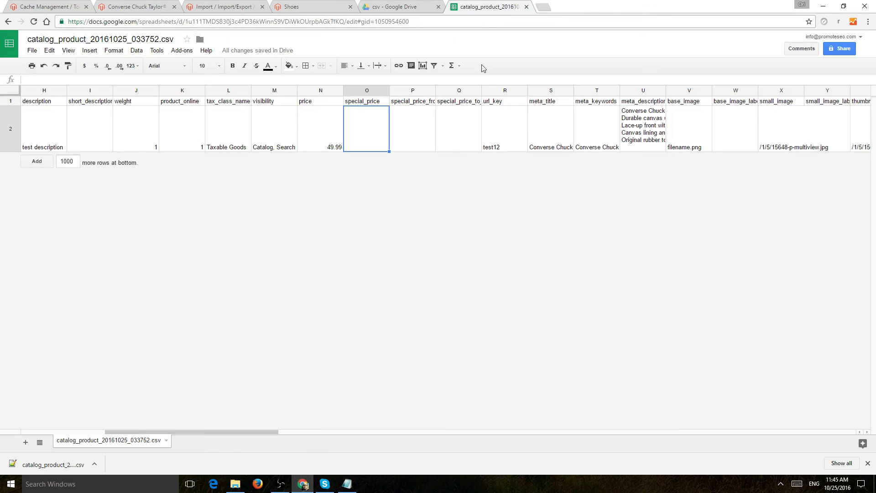
left_click(780, 129)
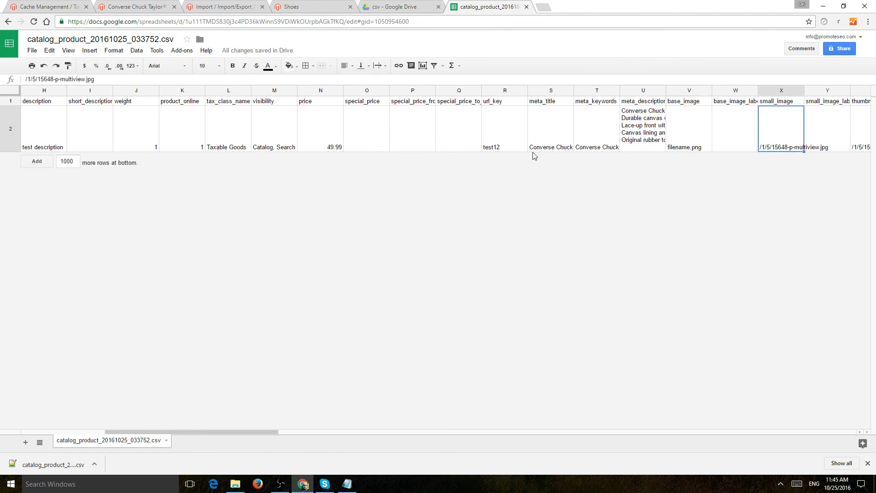
left_click(688, 128)
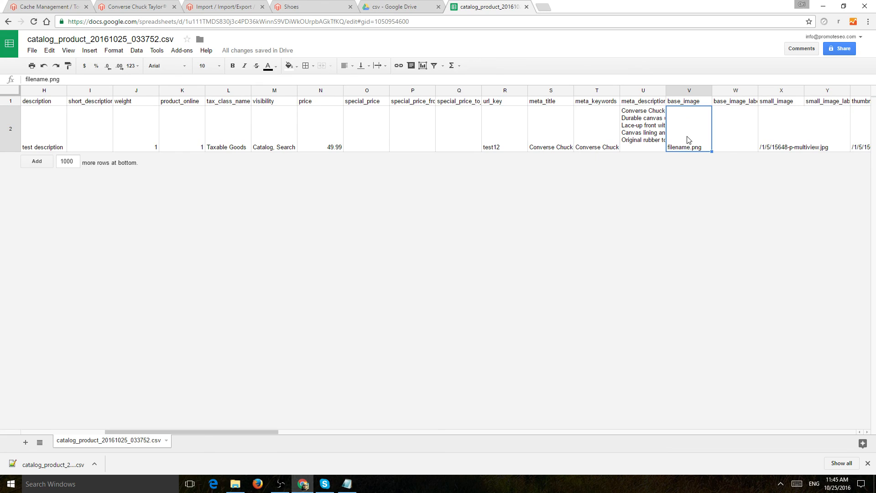
mouse_move(690, 138)
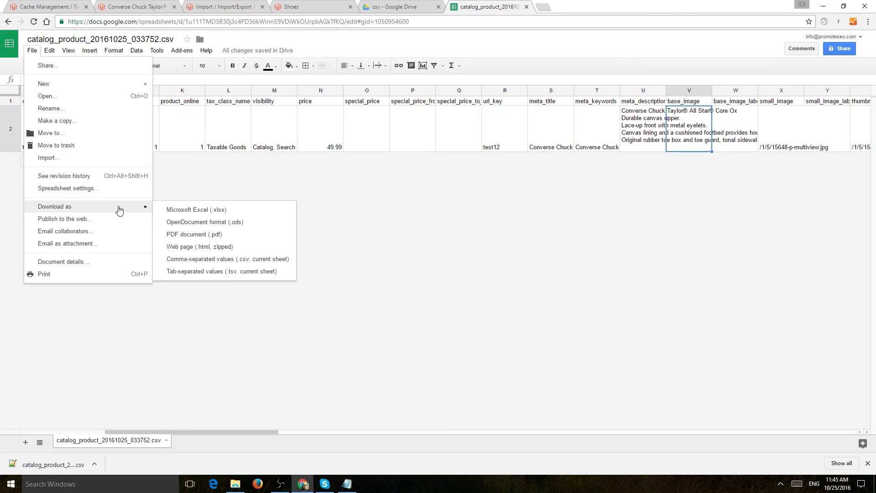
mouse_move(226, 259)
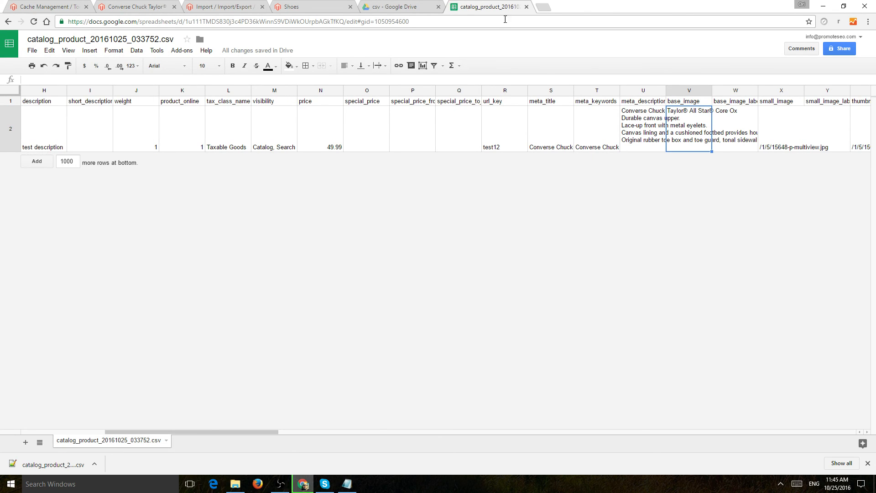
left_click(224, 6)
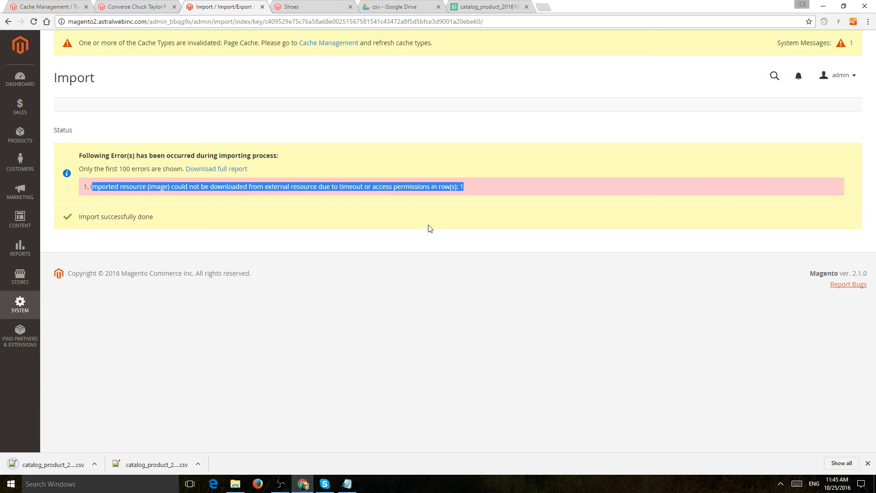
mouse_move(66, 200)
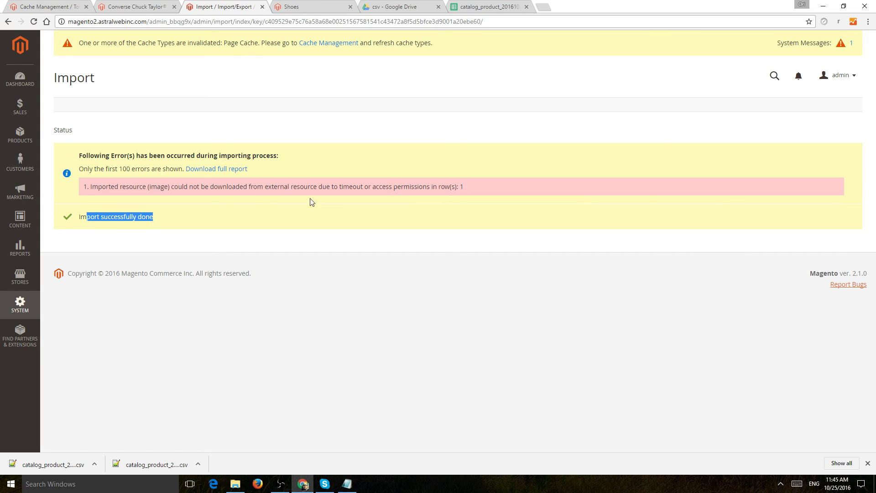
mouse_move(147, 190)
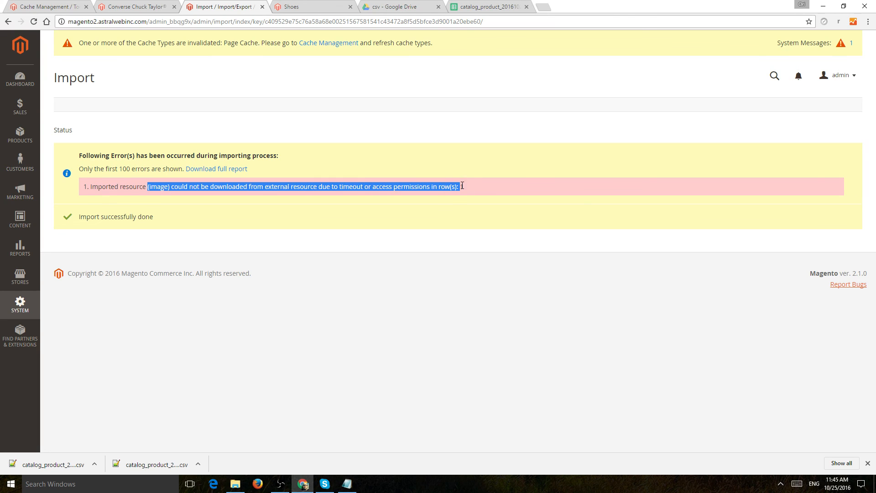
mouse_move(20, 134)
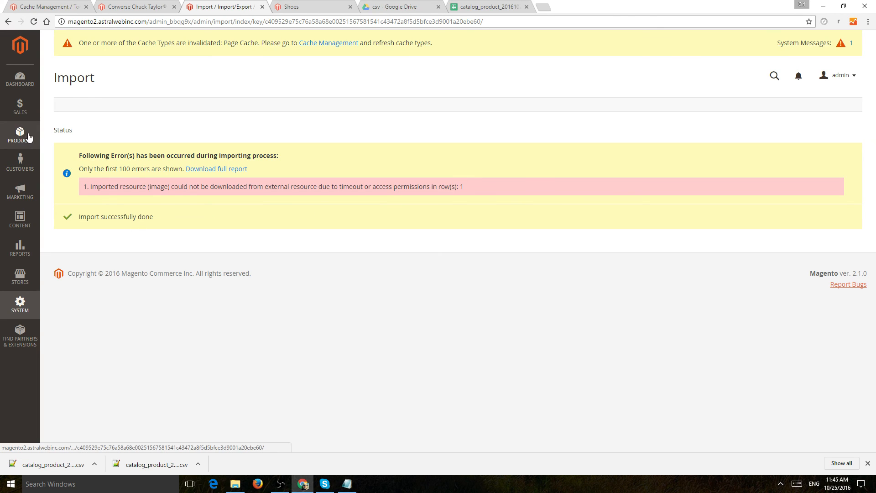
Open Products > Catalog and locate the imported TESTConverse record with sku Test Shoe
left_click(20, 134)
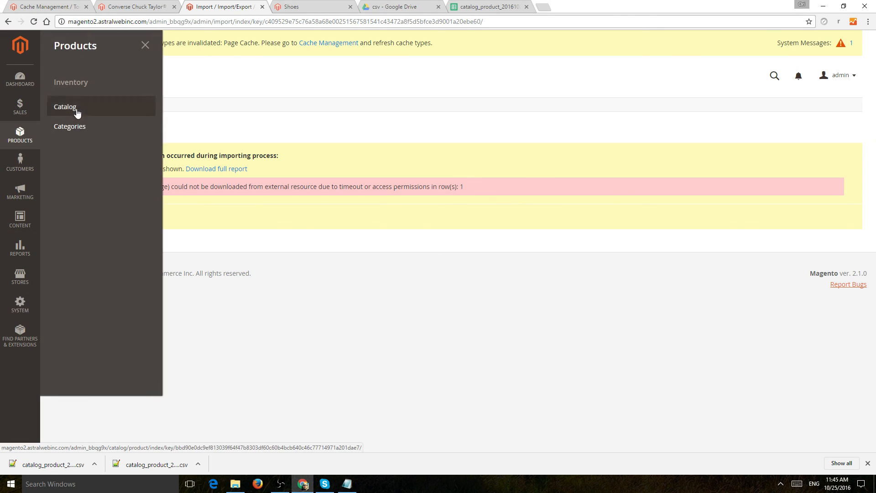
left_click(65, 107)
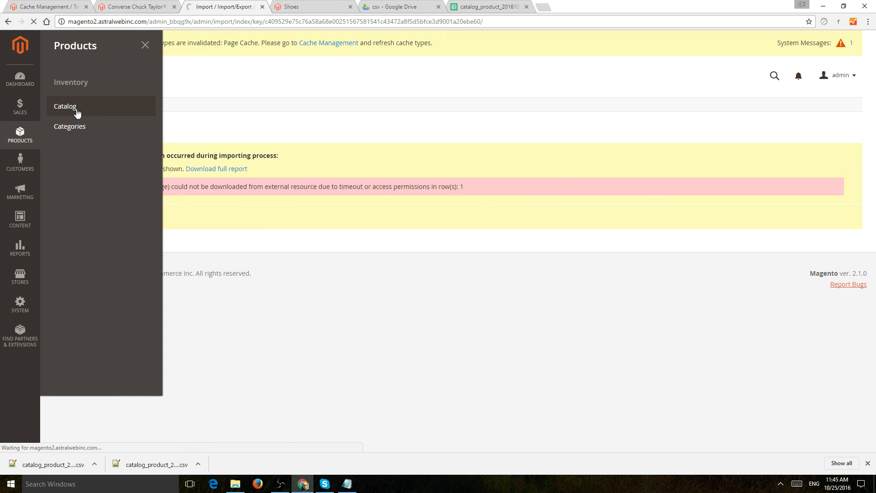
left_click(65, 106)
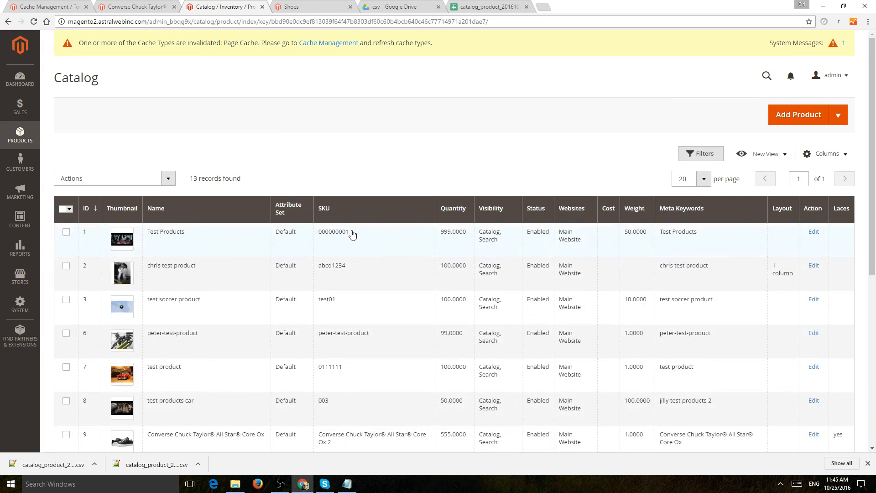
scroll("down", 3)
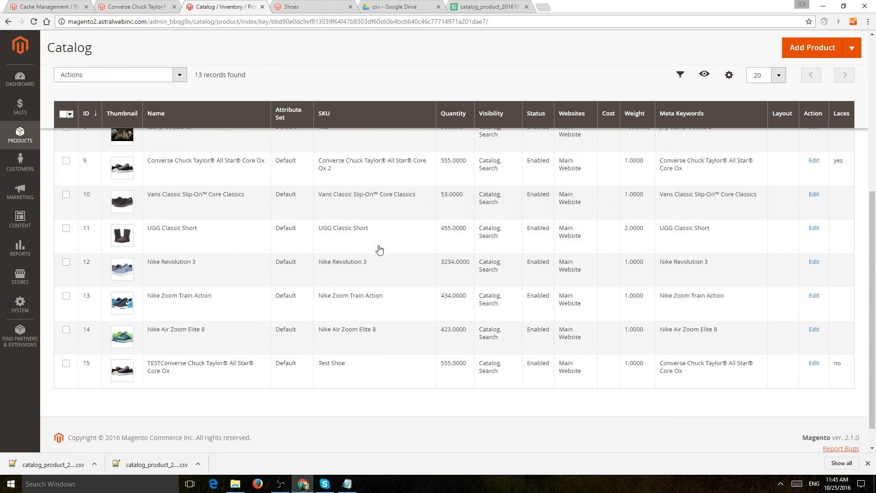
scroll("up", 3)
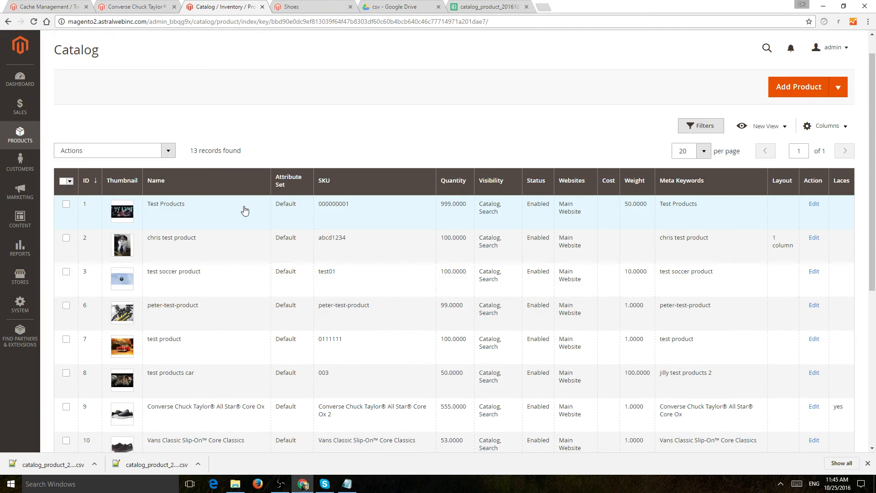
mouse_move(336, 213)
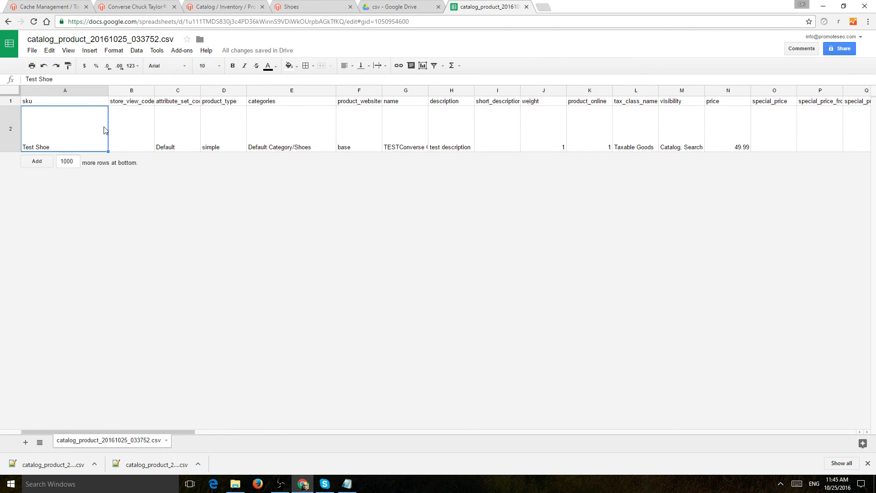
mouse_move(357, 137)
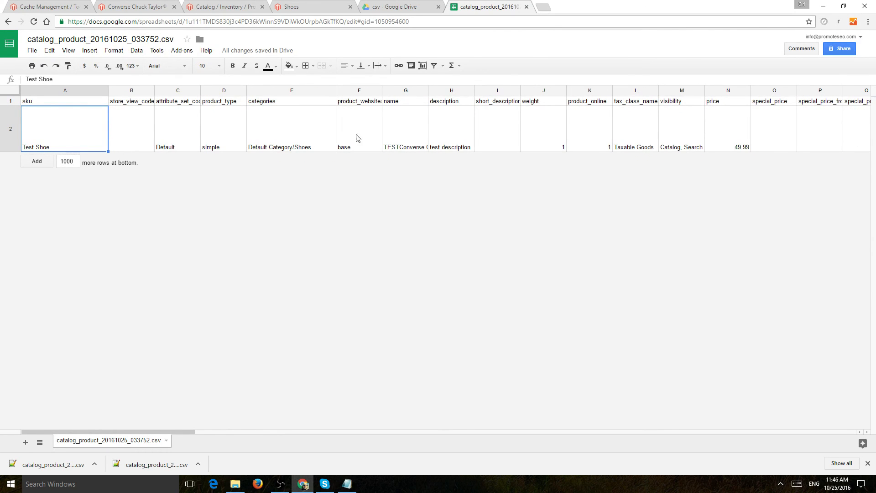
Copy the name TESTConverse Chuck Taylor® All Star® Core Ox from cell G2
left_click(405, 128)
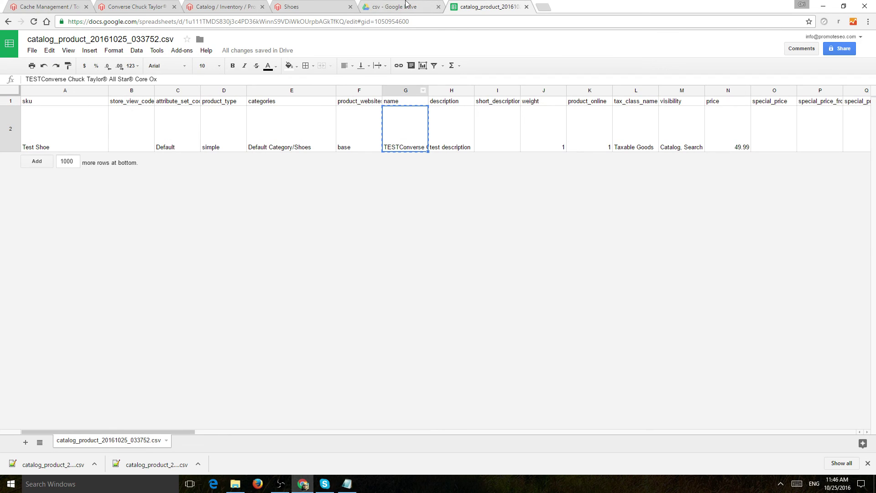
left_click(223, 6)
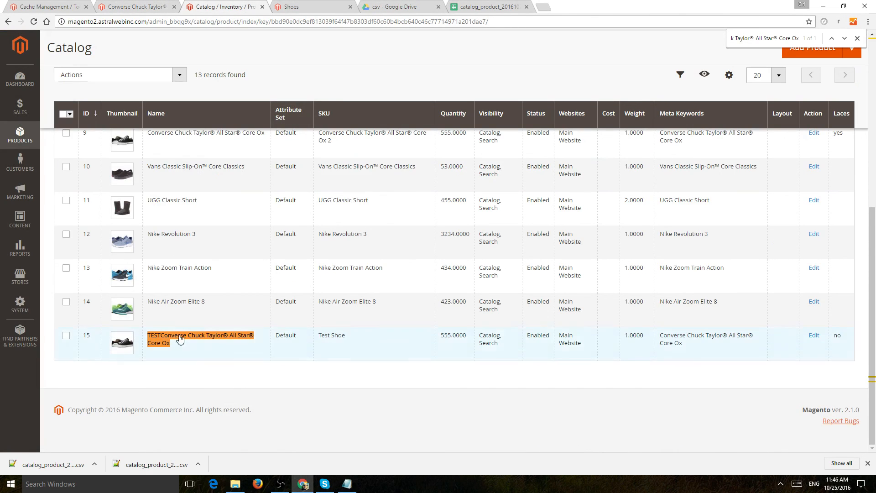
mouse_move(825, 342)
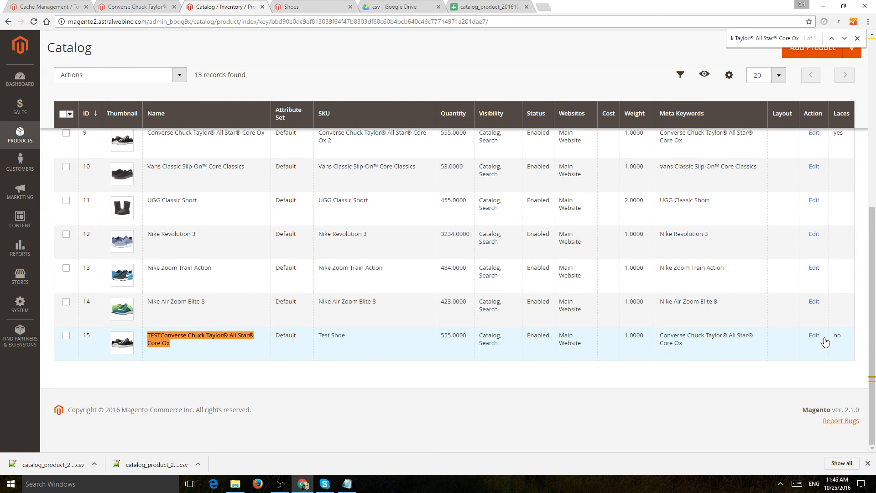
mouse_move(844, 369)
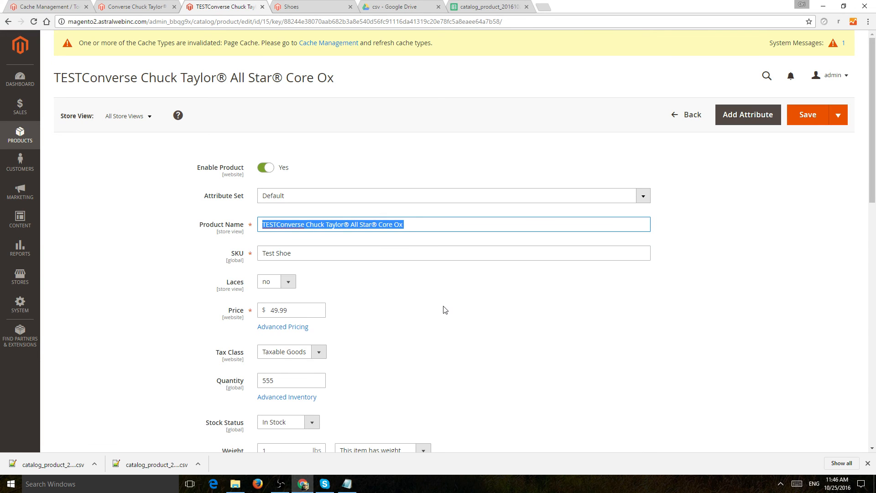
Scroll down the TESTConverse Chuck Taylor edit page to check Images And Videos for an image
scroll("down", 3)
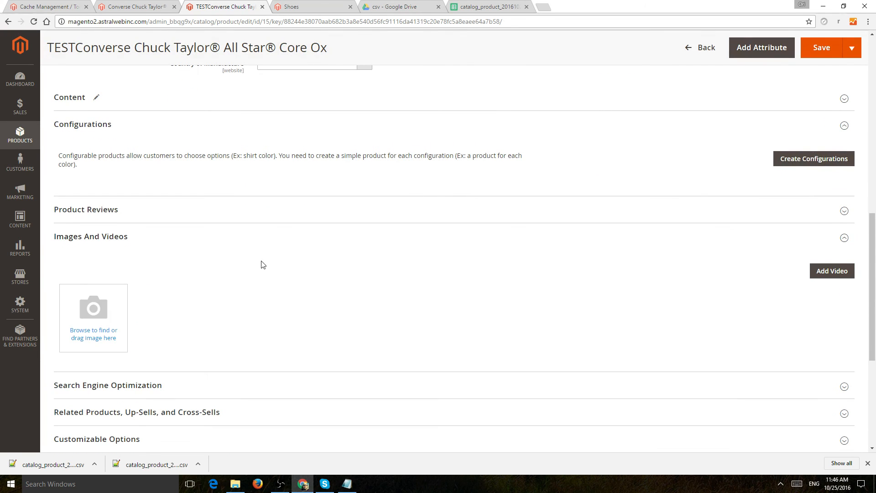
mouse_move(162, 229)
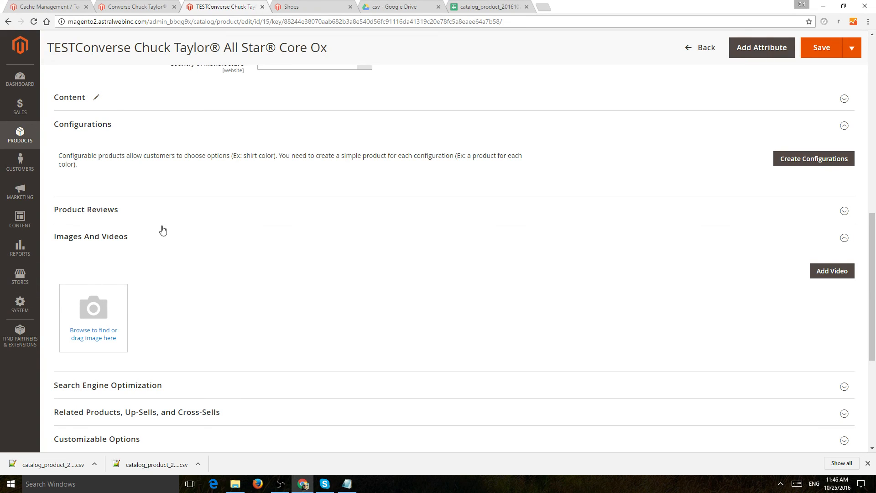
mouse_move(149, 300)
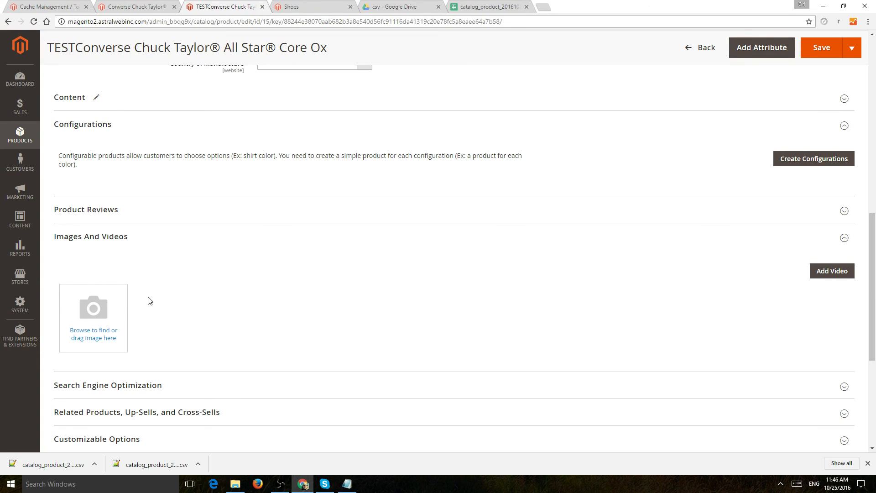
mouse_move(195, 275)
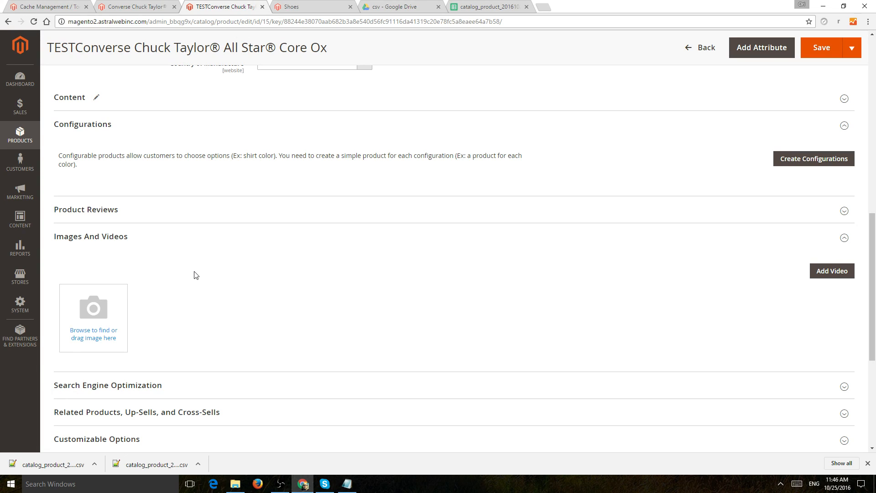